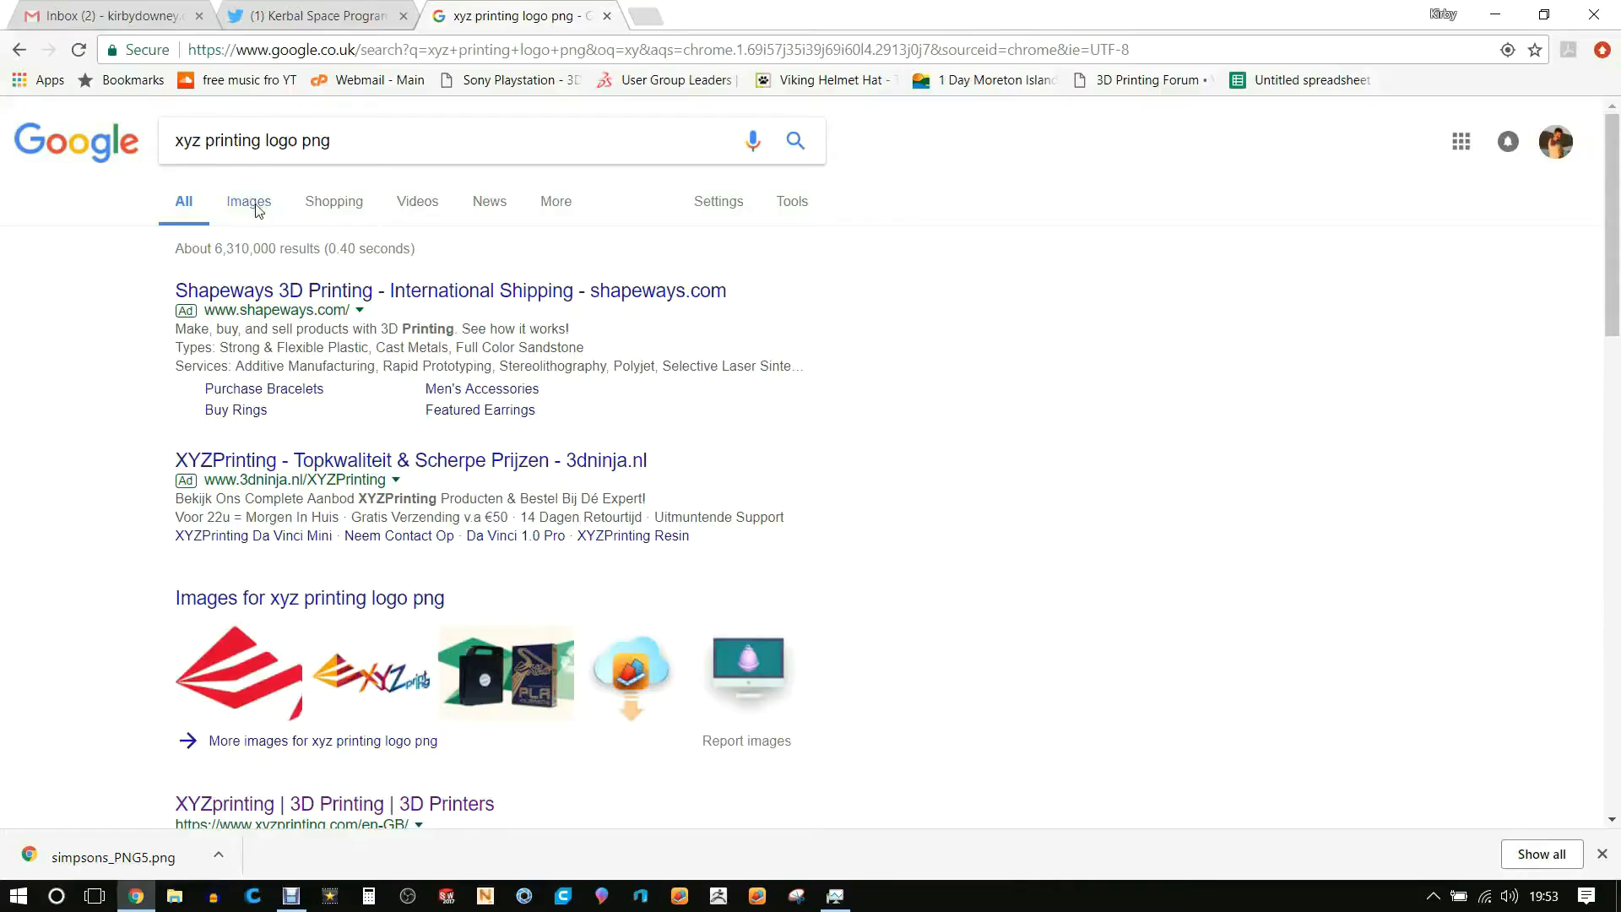
# Find an XYZprinting logo in Google Images and open it on its own page
pyautogui.click(247, 201)
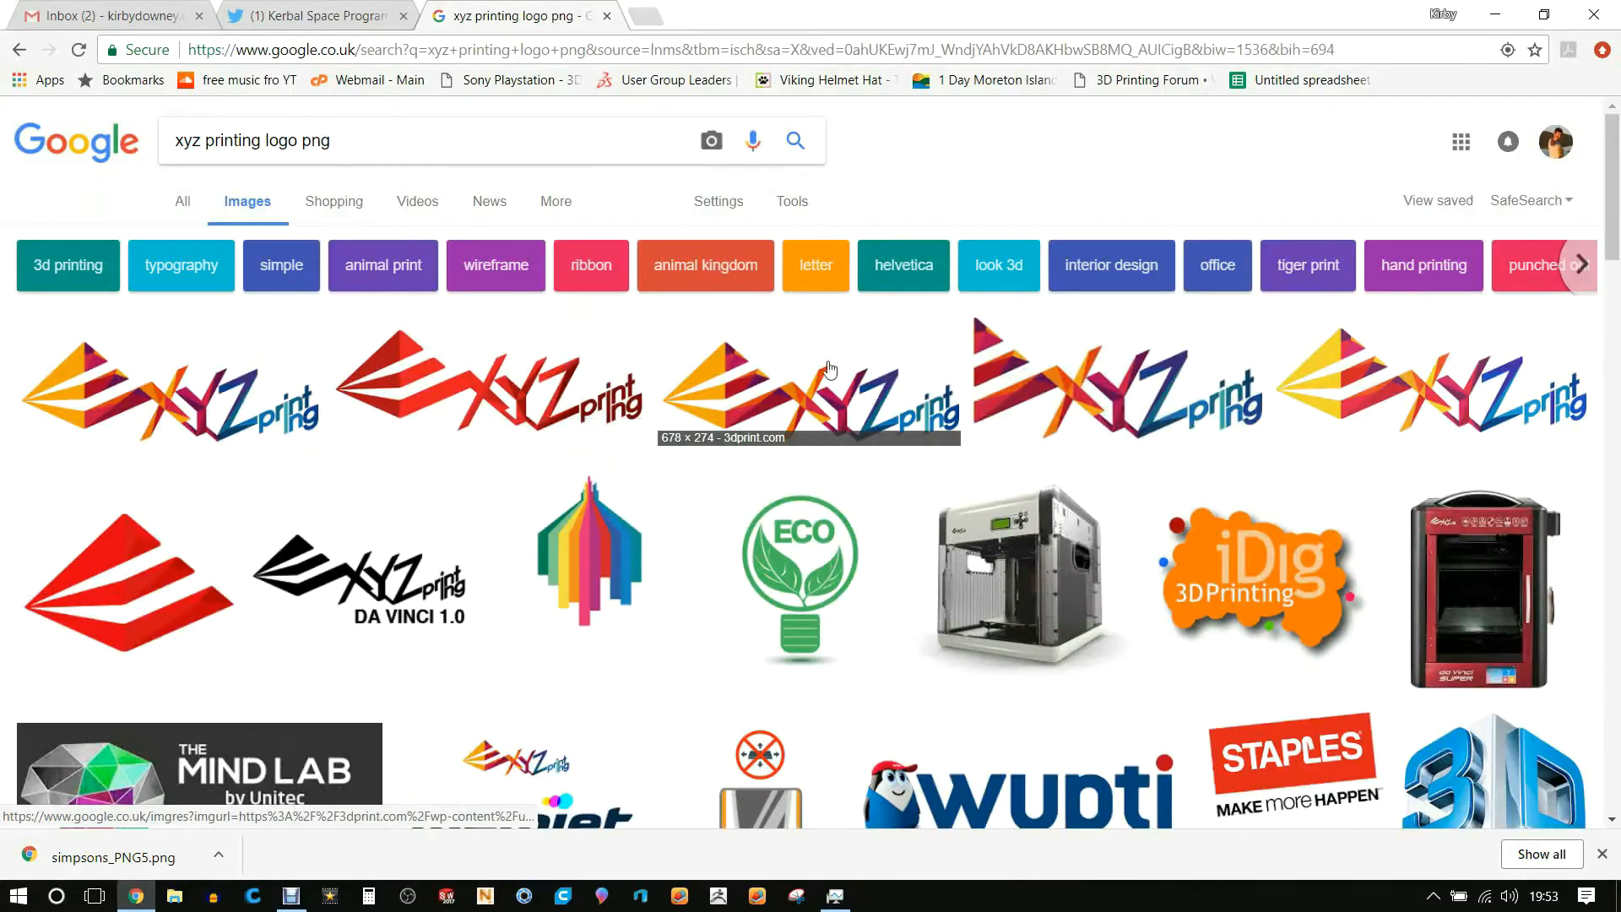
pyautogui.moveTo(1159, 403)
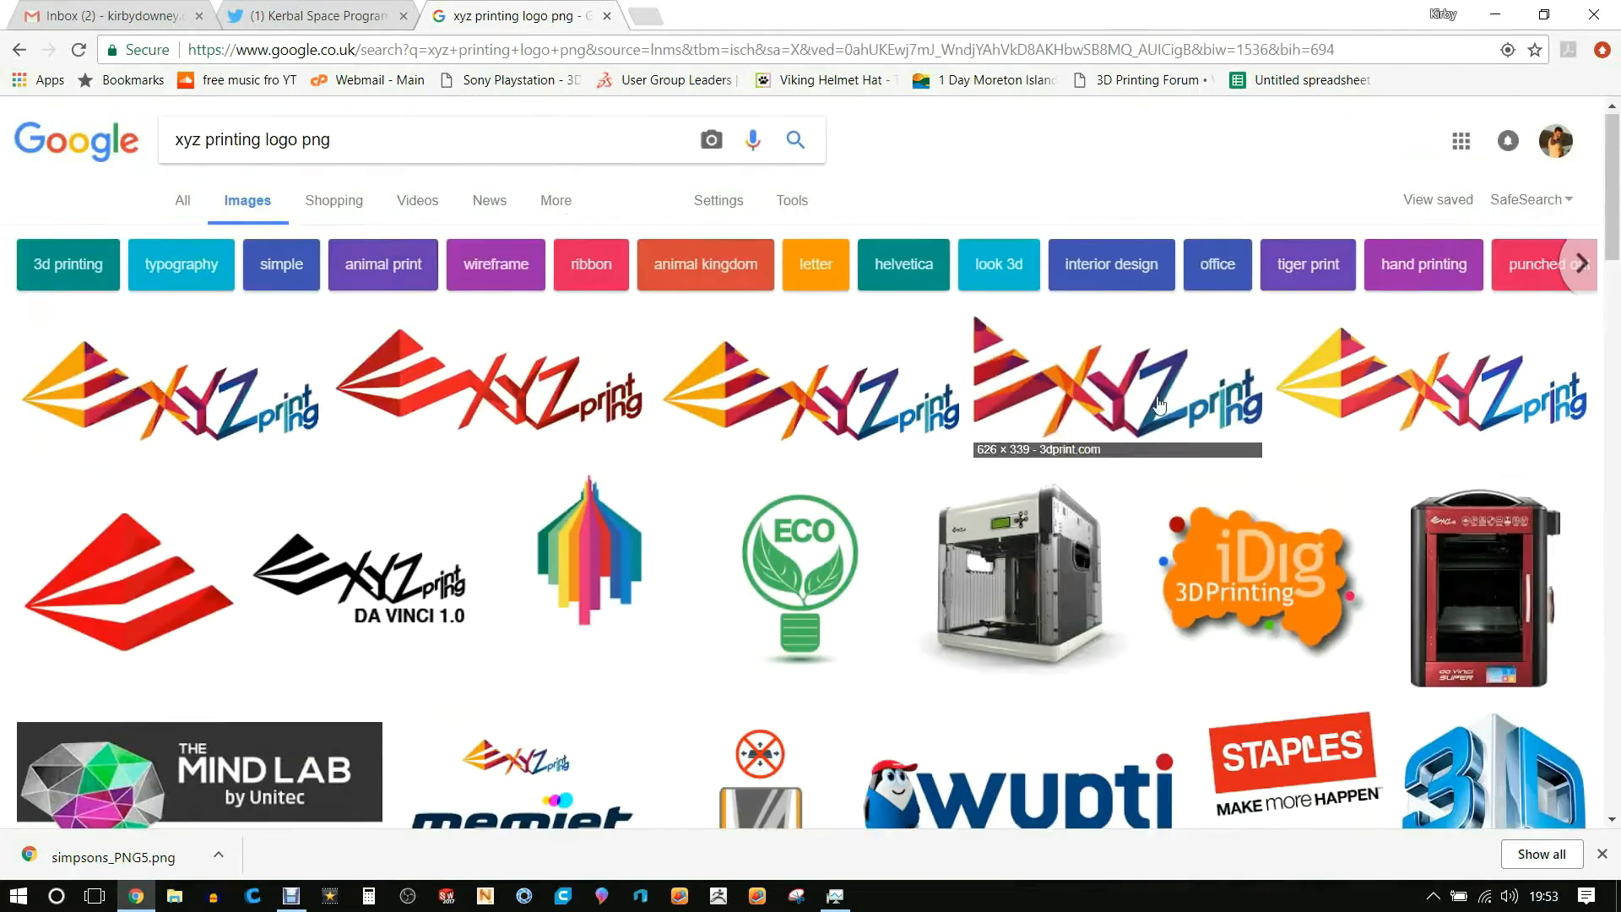
pyautogui.click(1116, 388)
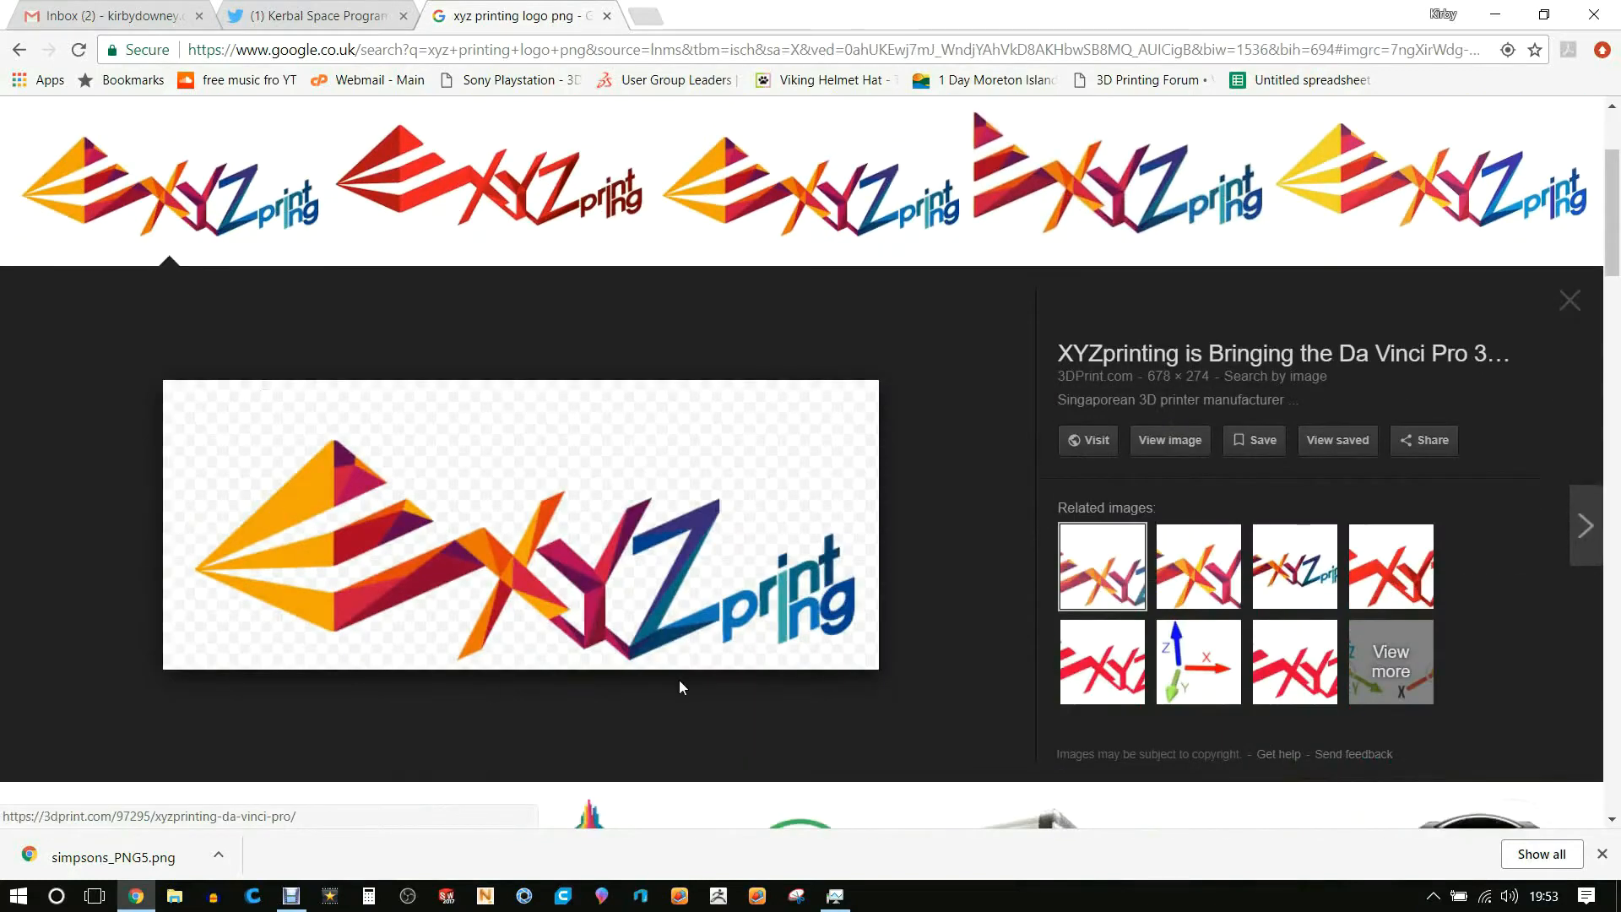
pyautogui.moveTo(435, 445)
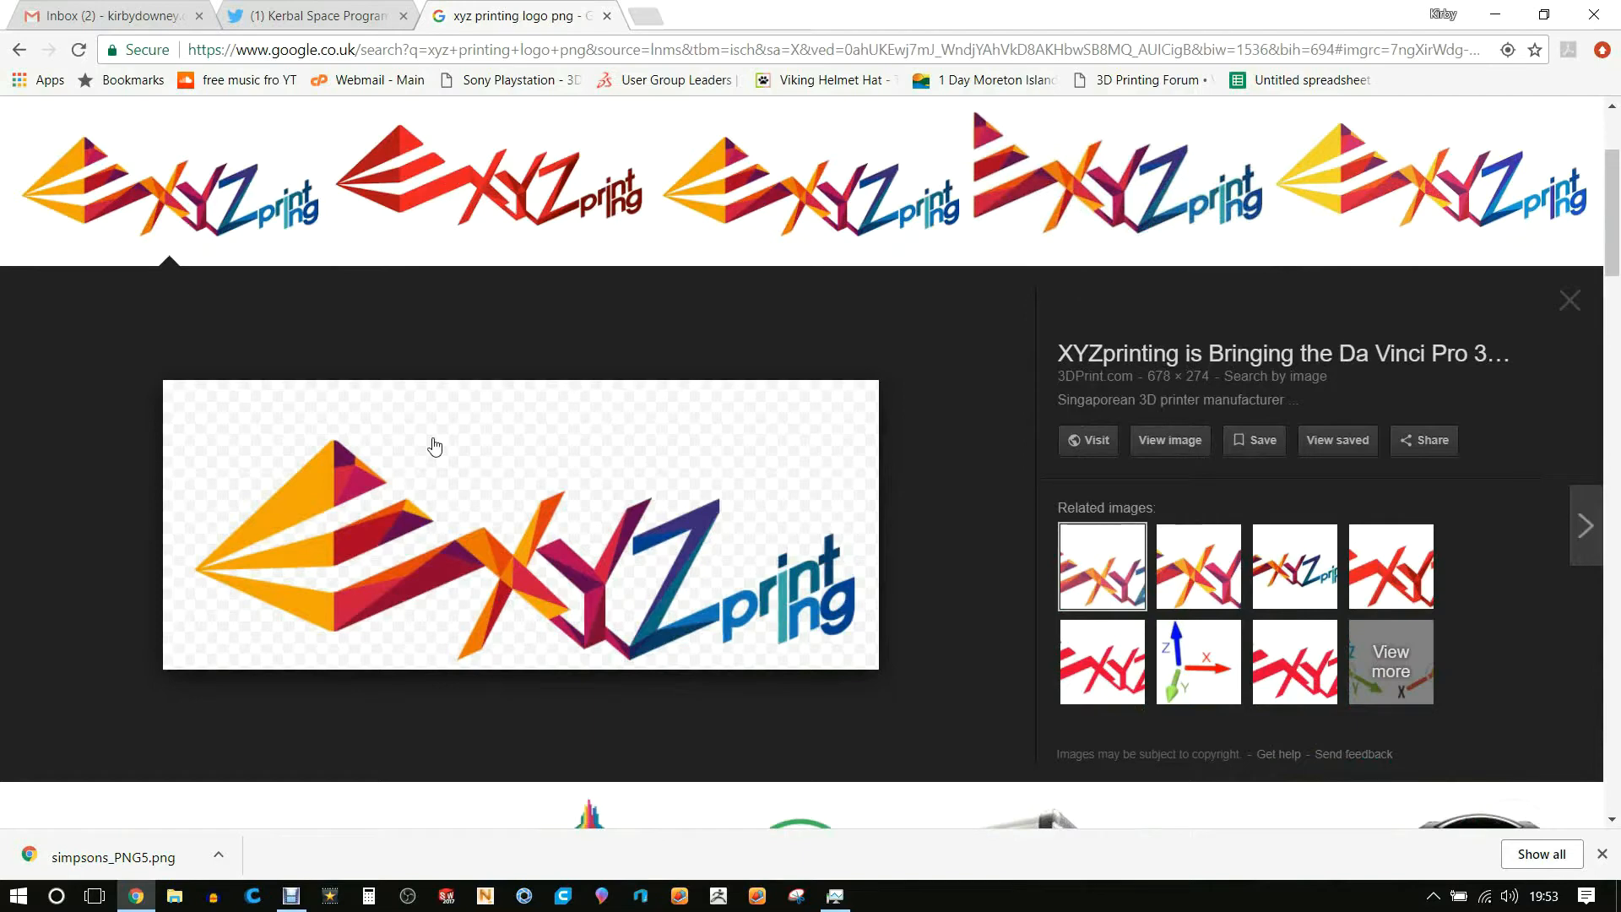
pyautogui.moveTo(1168, 439)
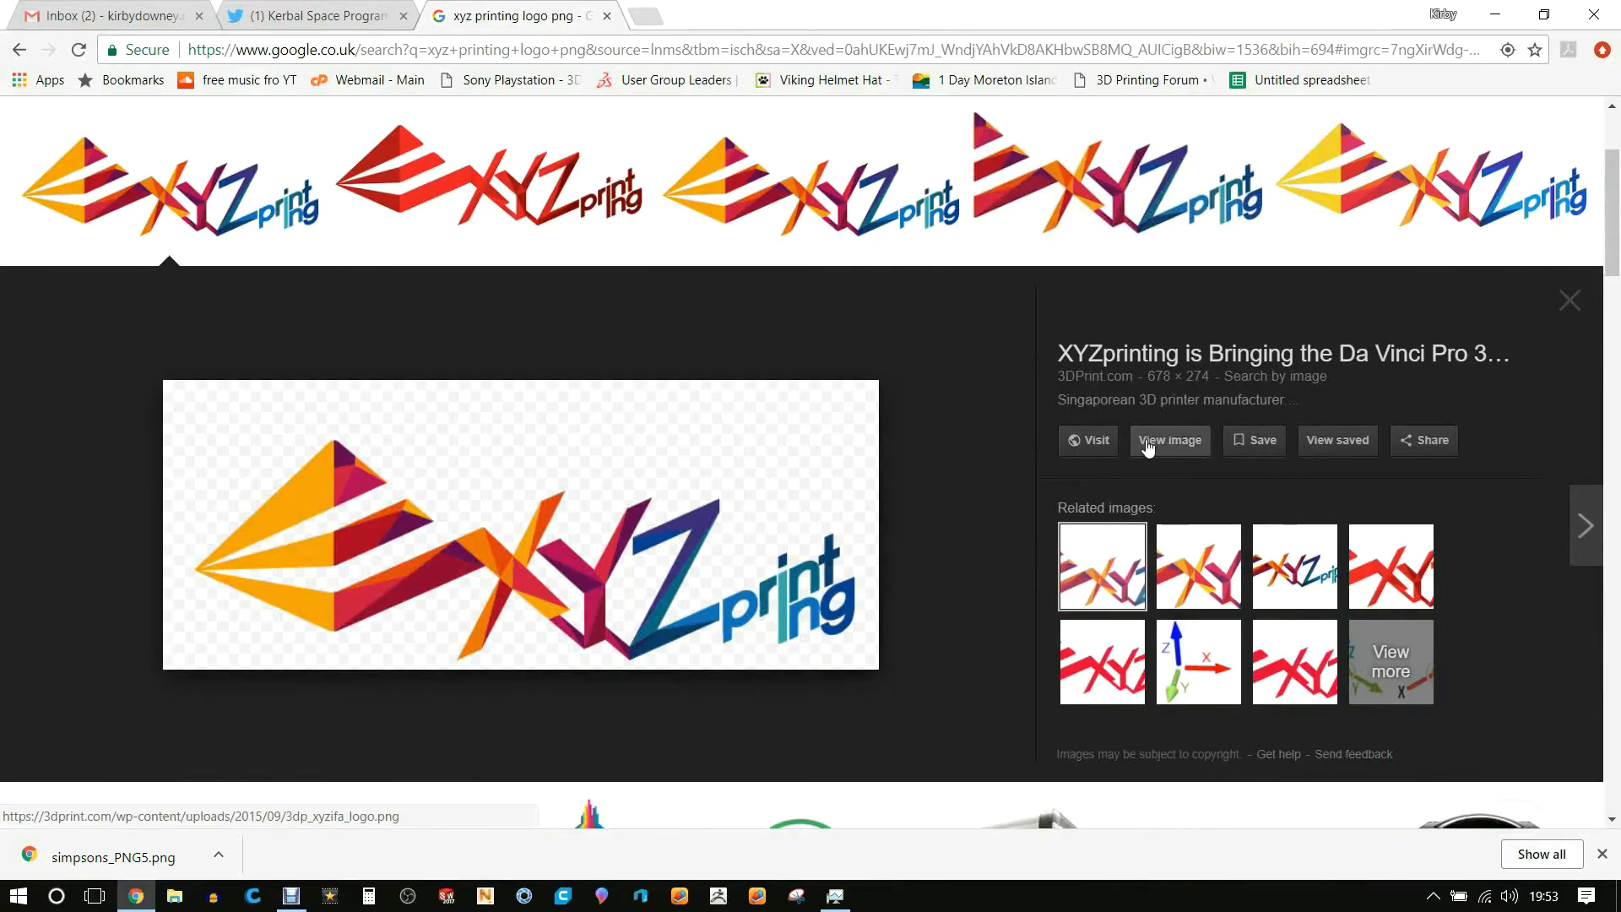
pyautogui.click(1168, 439)
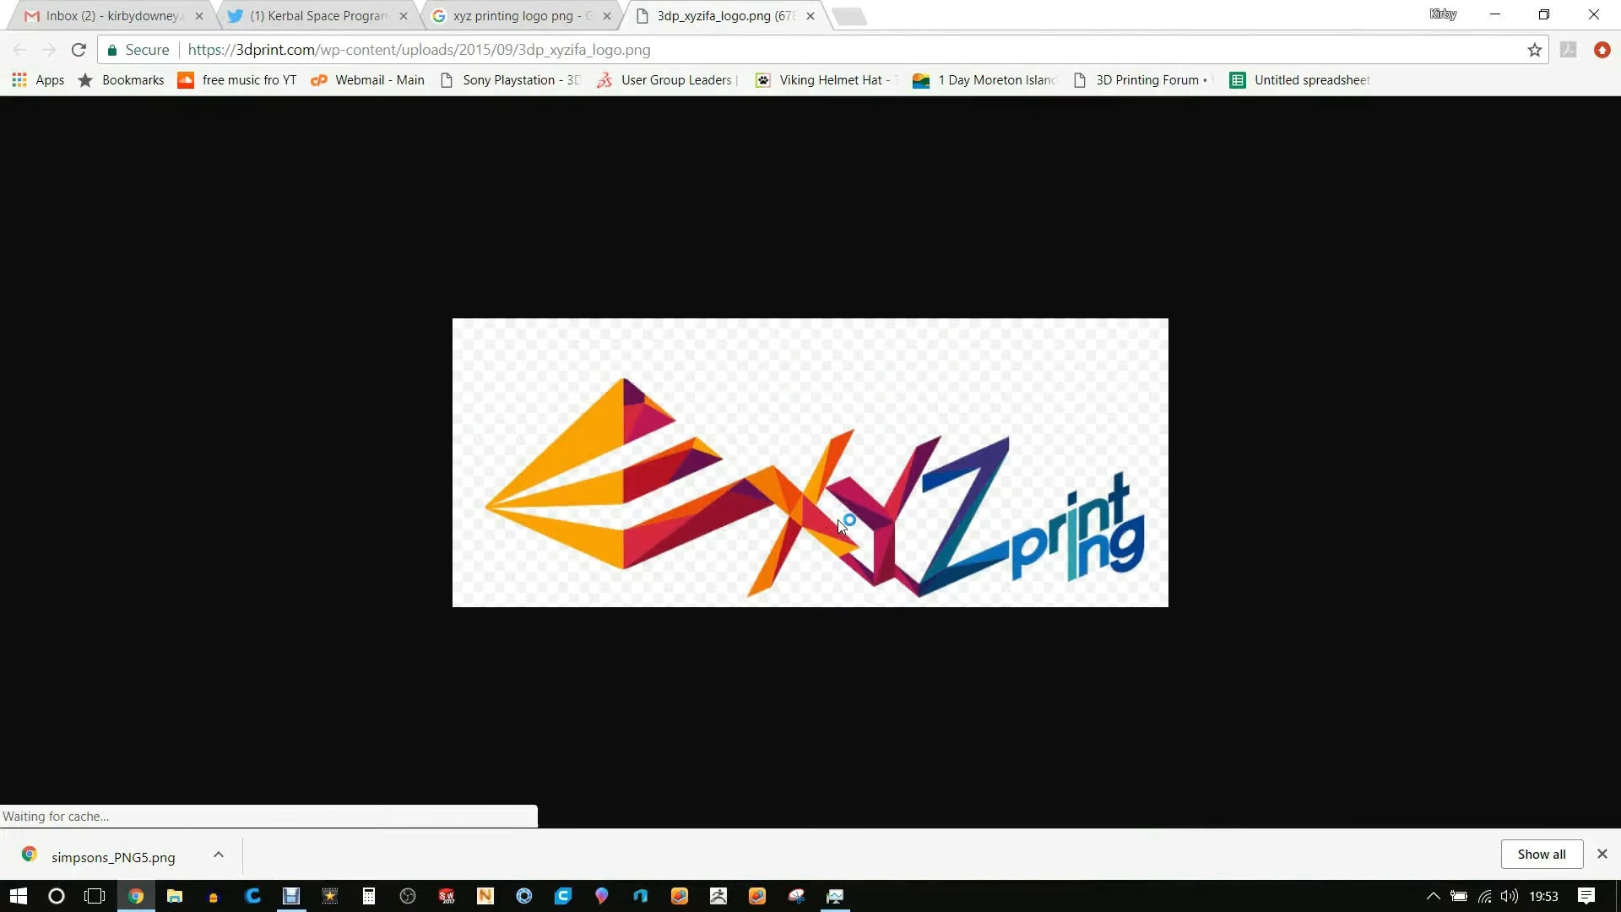
pyautogui.moveTo(743, 452)
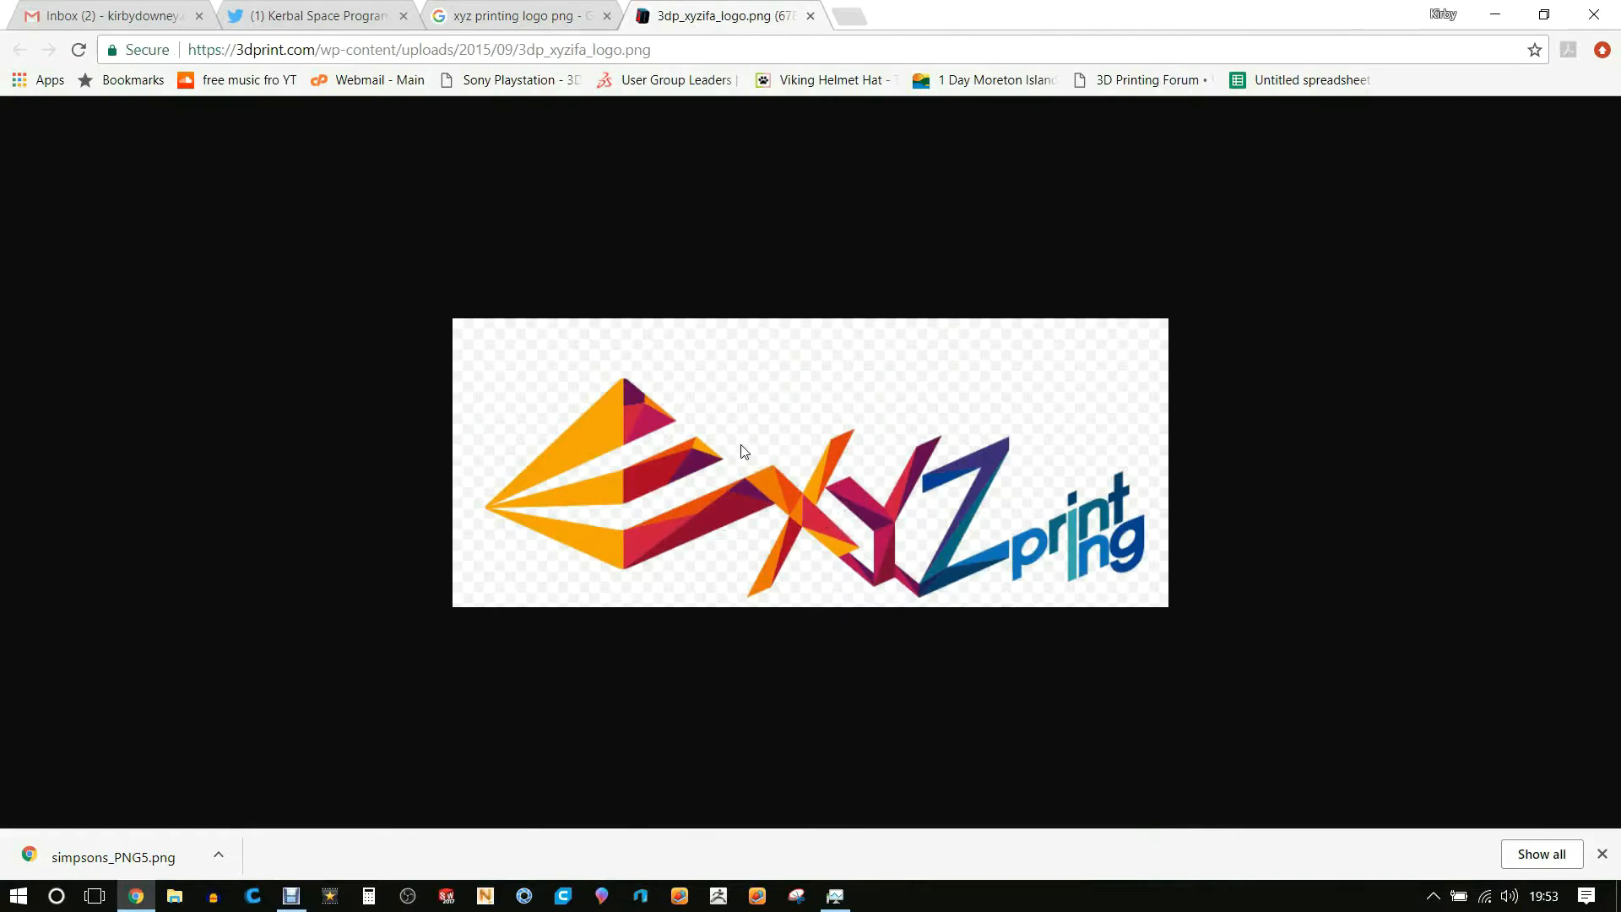
# Save the logo image into the Koosie folder via Save image as
pyautogui.rightClick(739, 451)
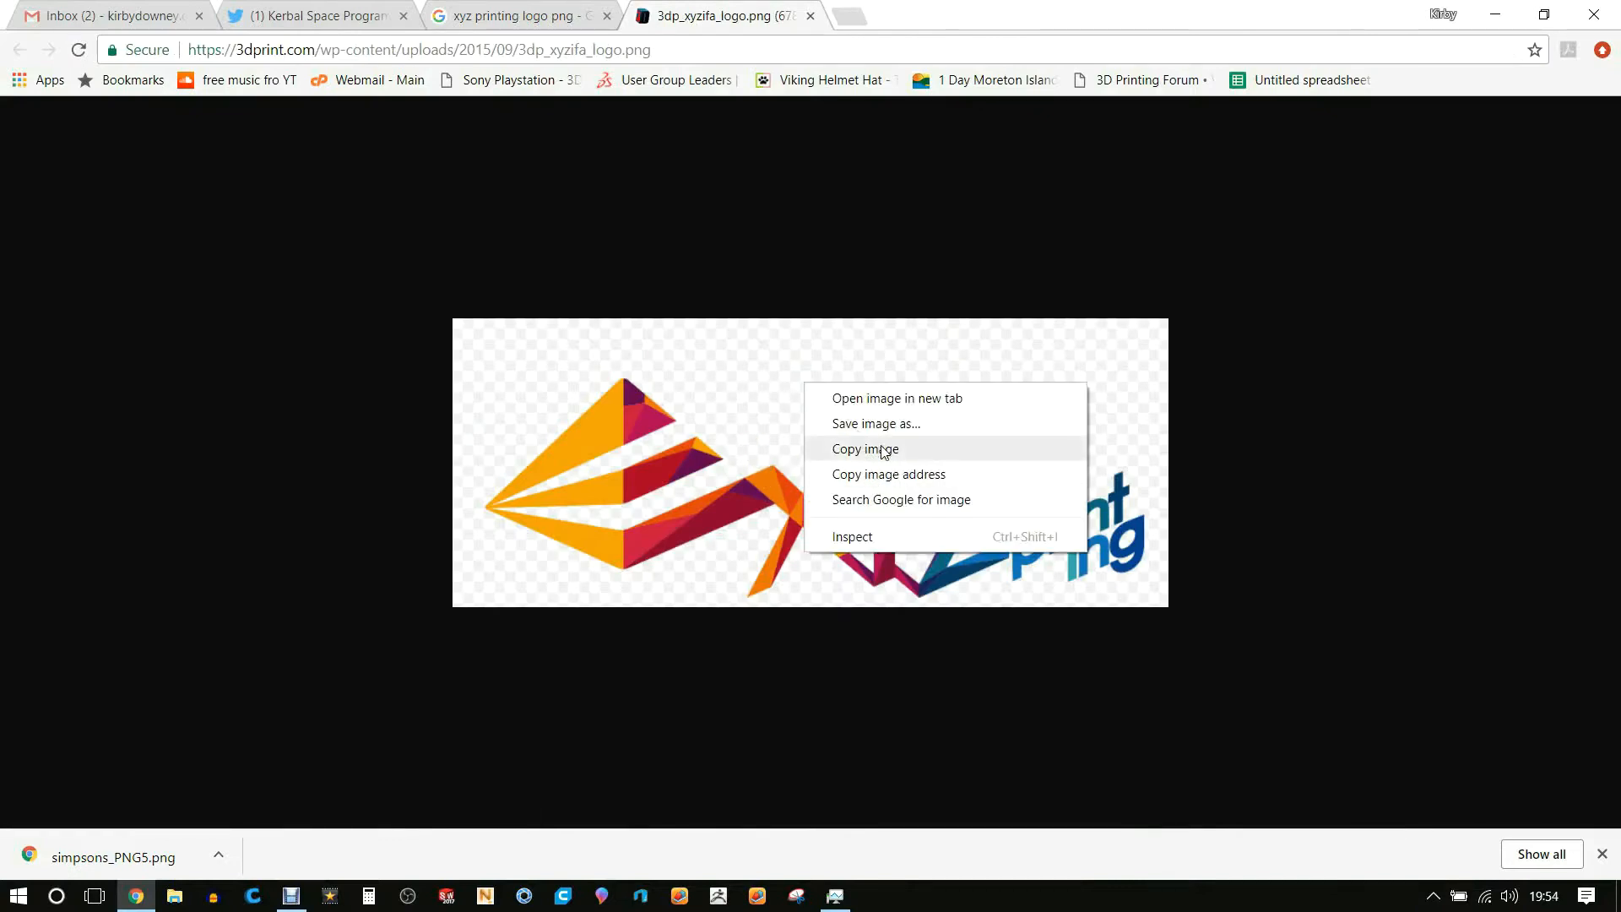
pyautogui.click(875, 423)
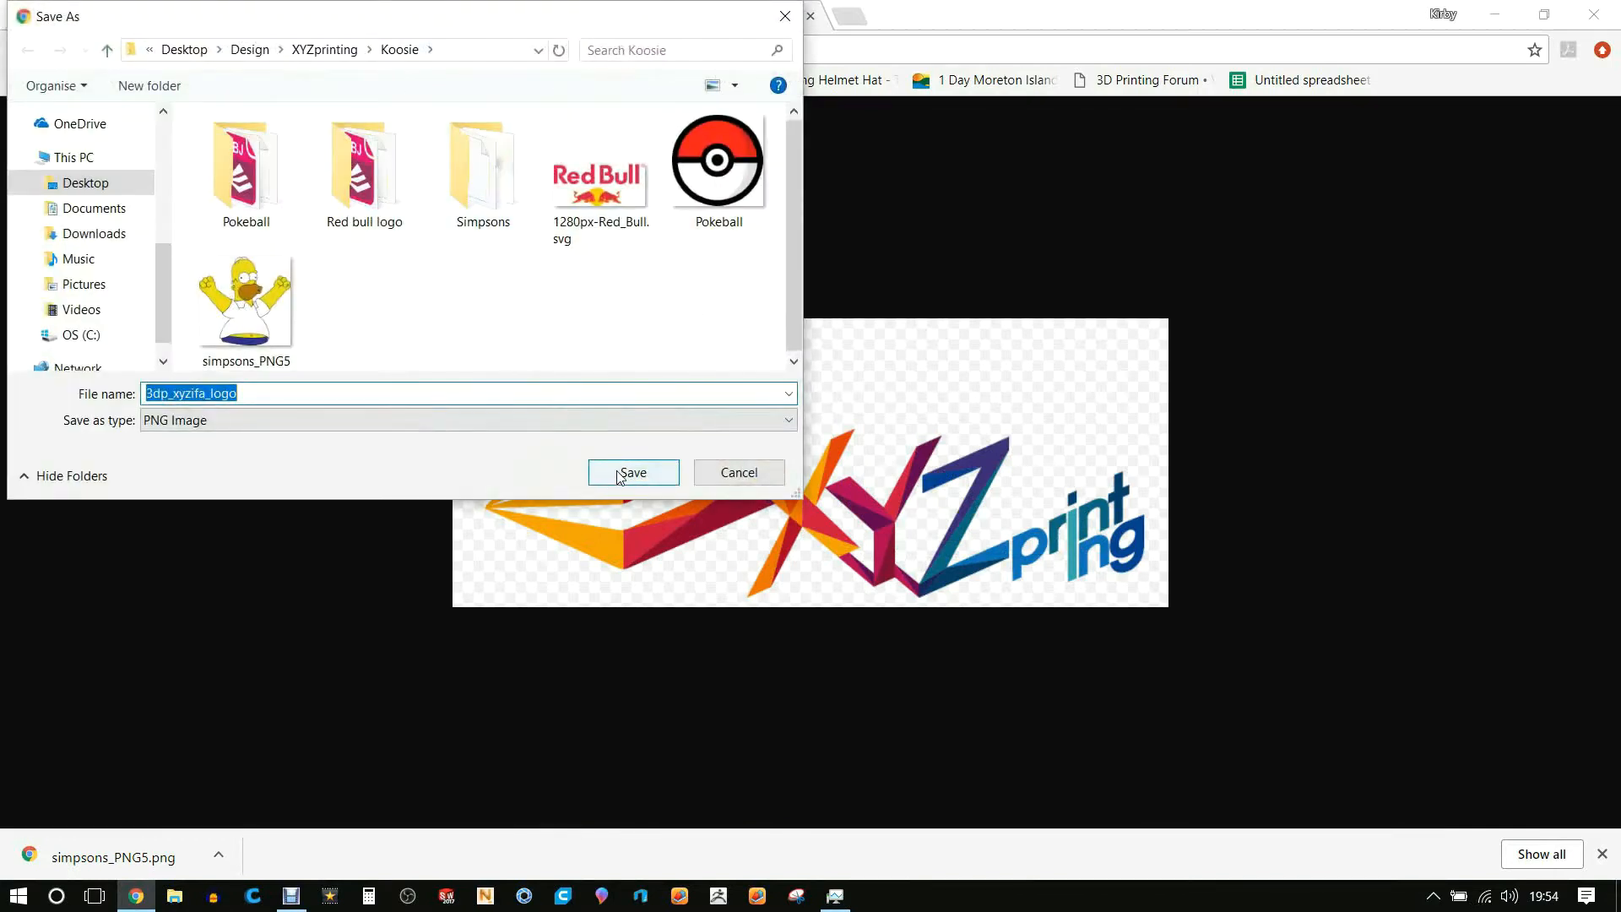
pyautogui.click(631, 473)
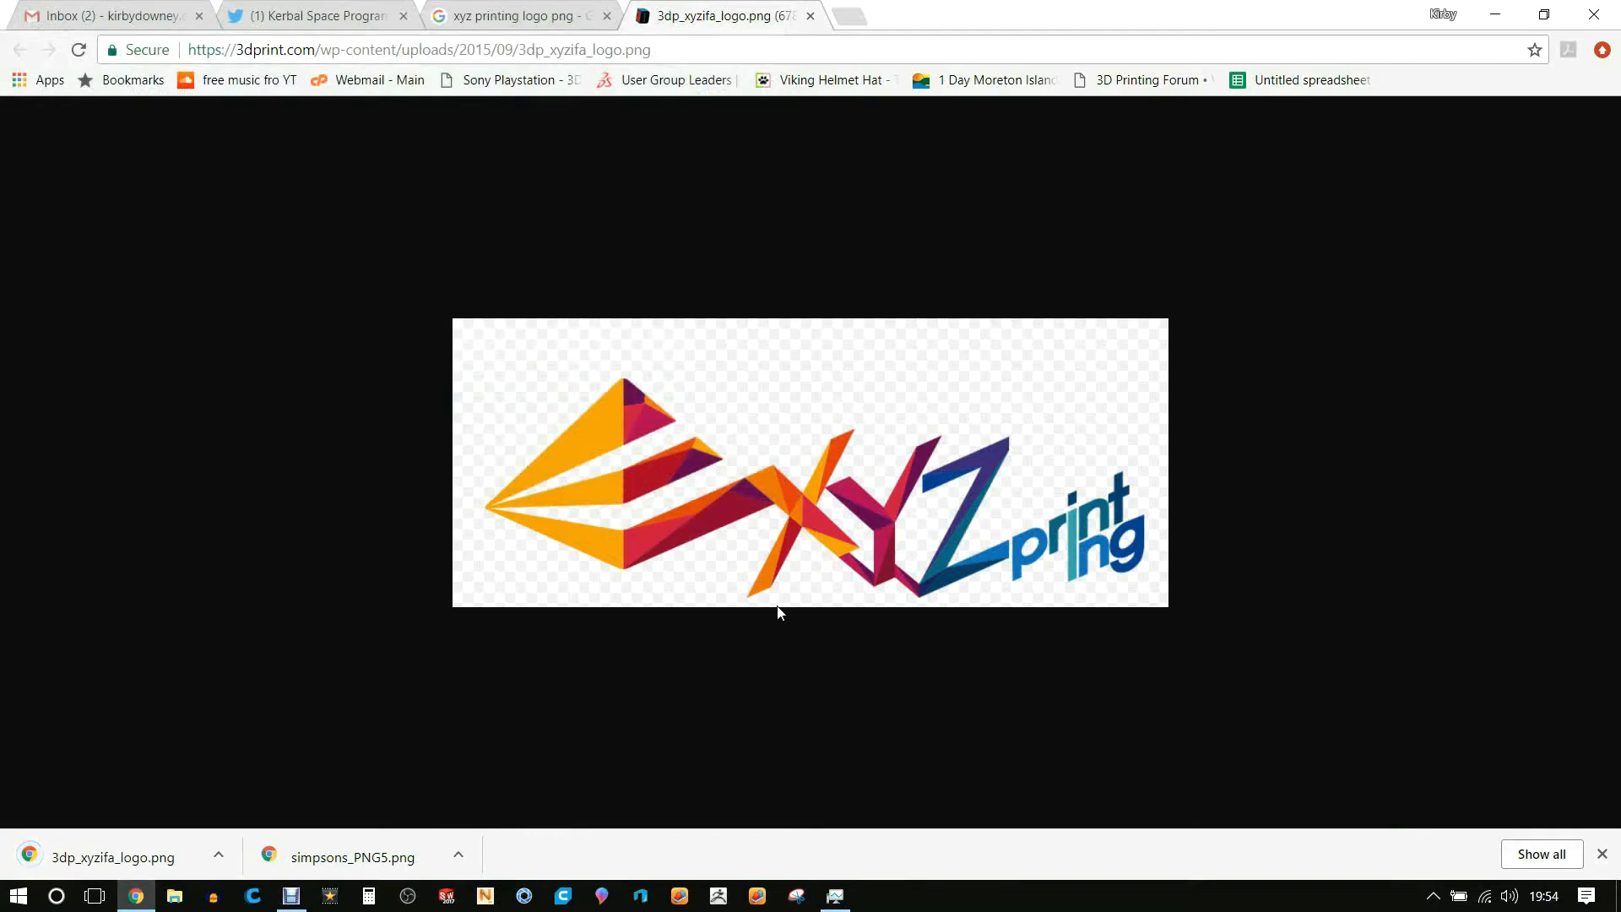
# Launch Paint 3D and start a new blank project
pyautogui.click(599, 895)
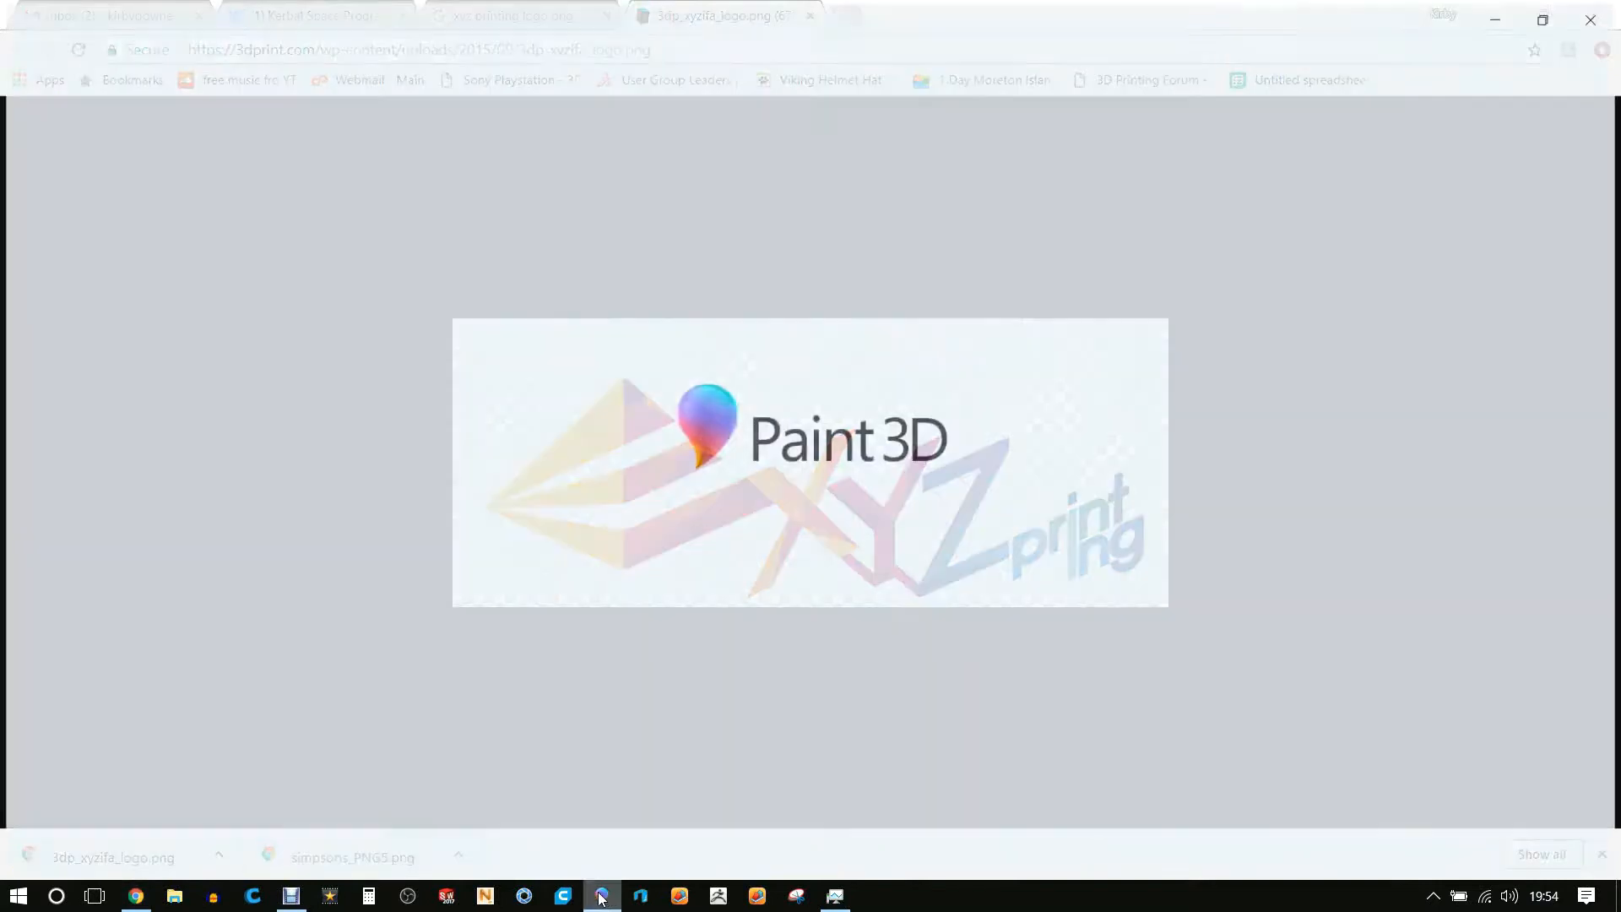
pyautogui.click(601, 895)
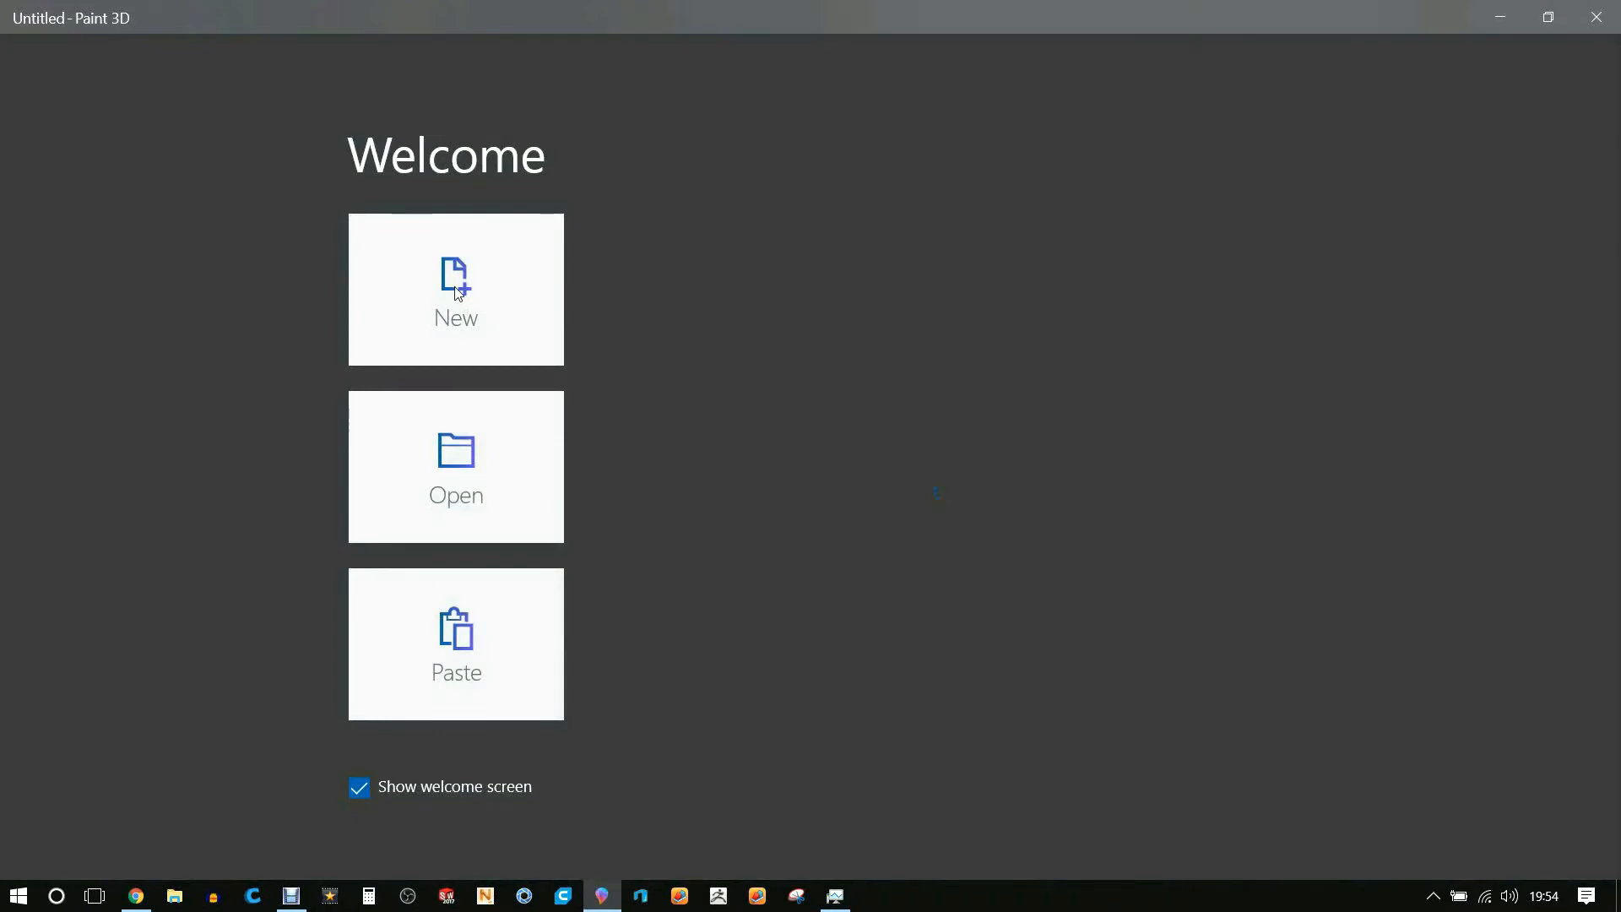
pyautogui.moveTo(448, 314)
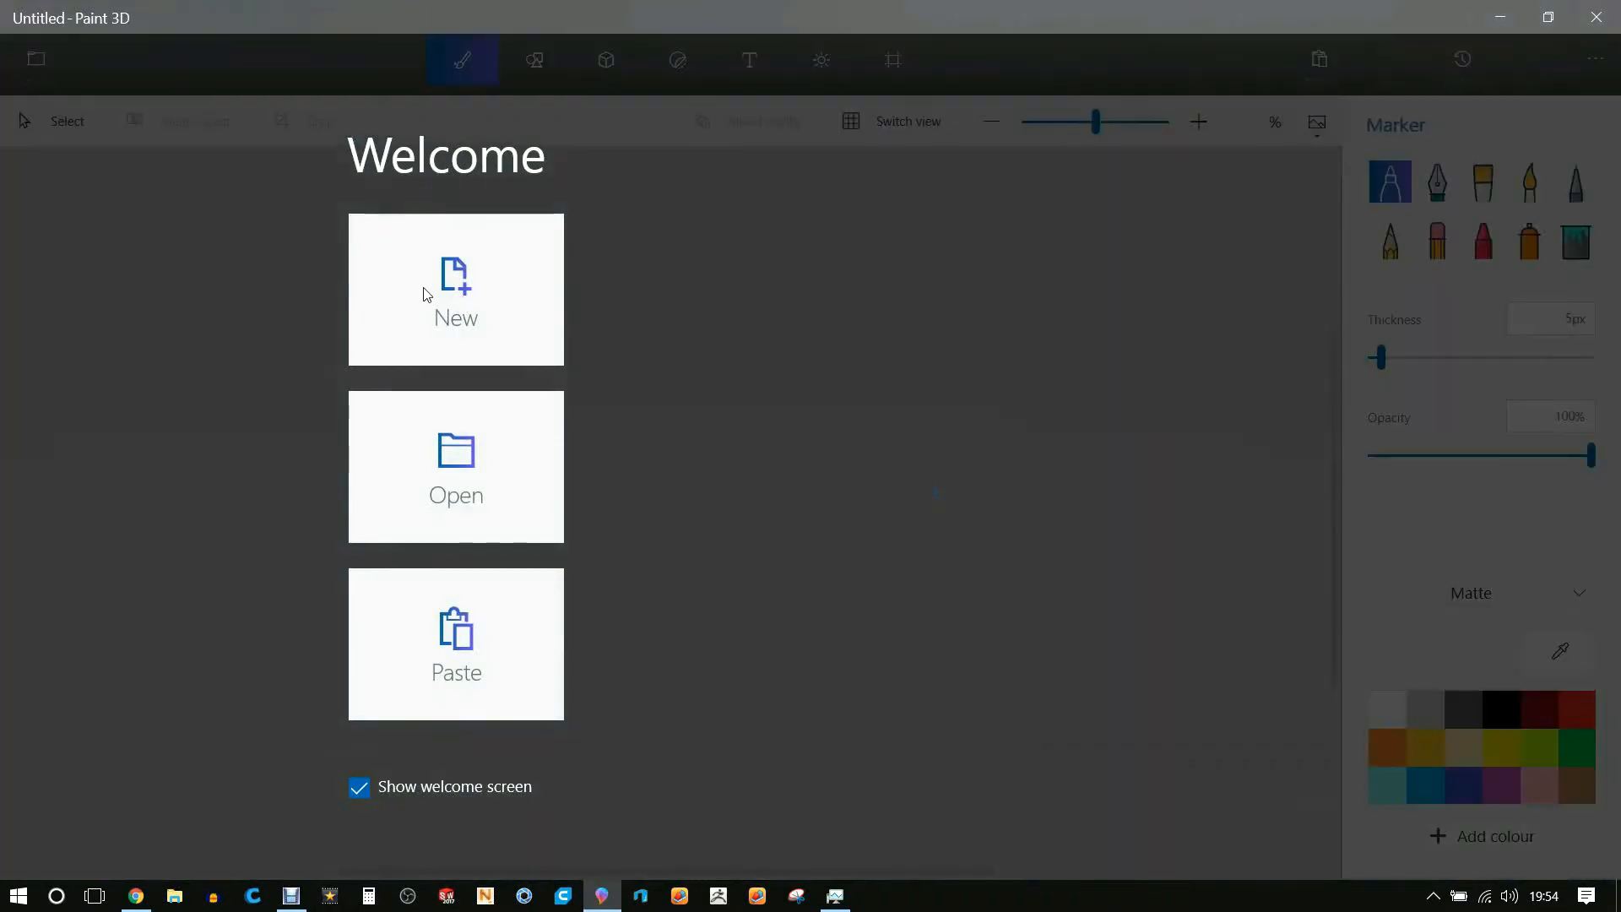
pyautogui.click(454, 288)
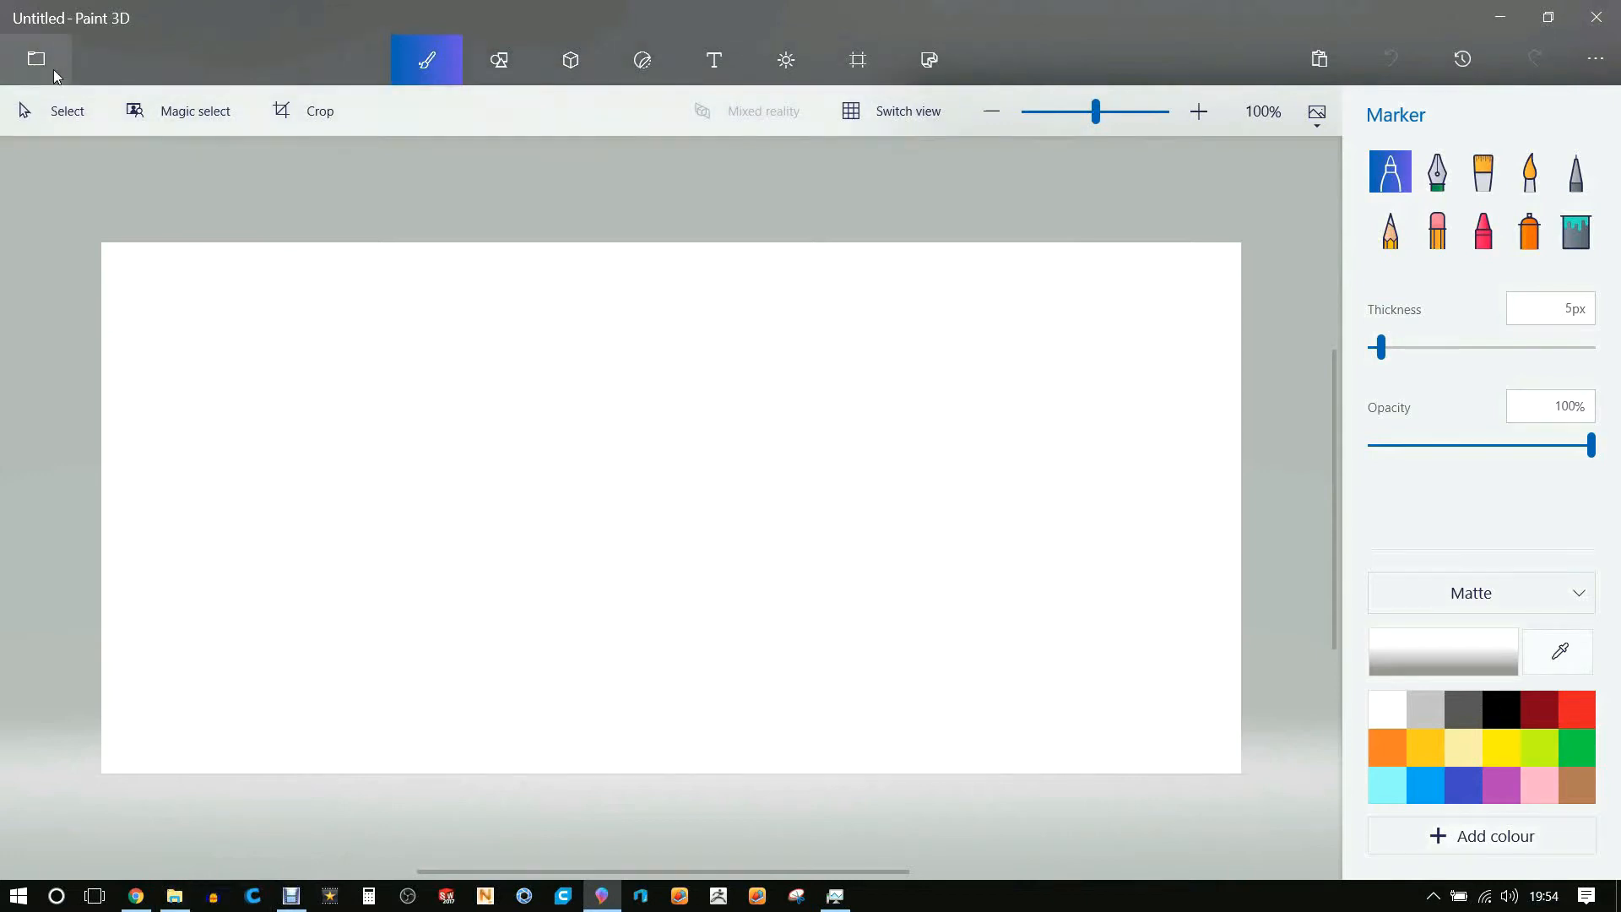
# Insert the grey koozie model file and stand it upright on the canvas
pyautogui.click(36, 59)
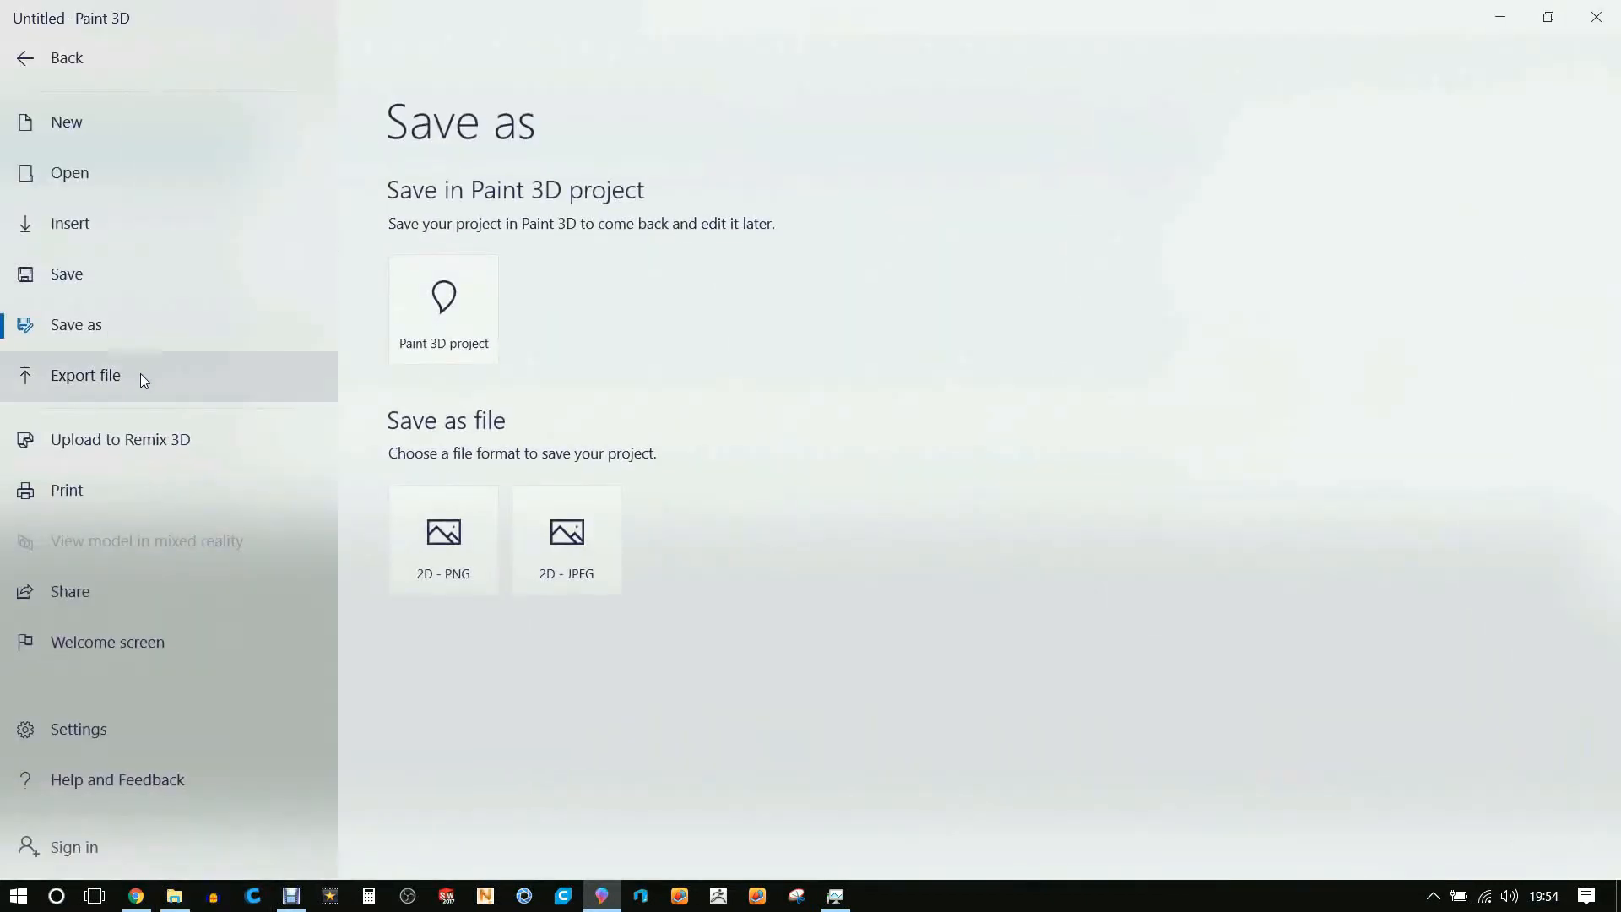
pyautogui.click(51, 58)
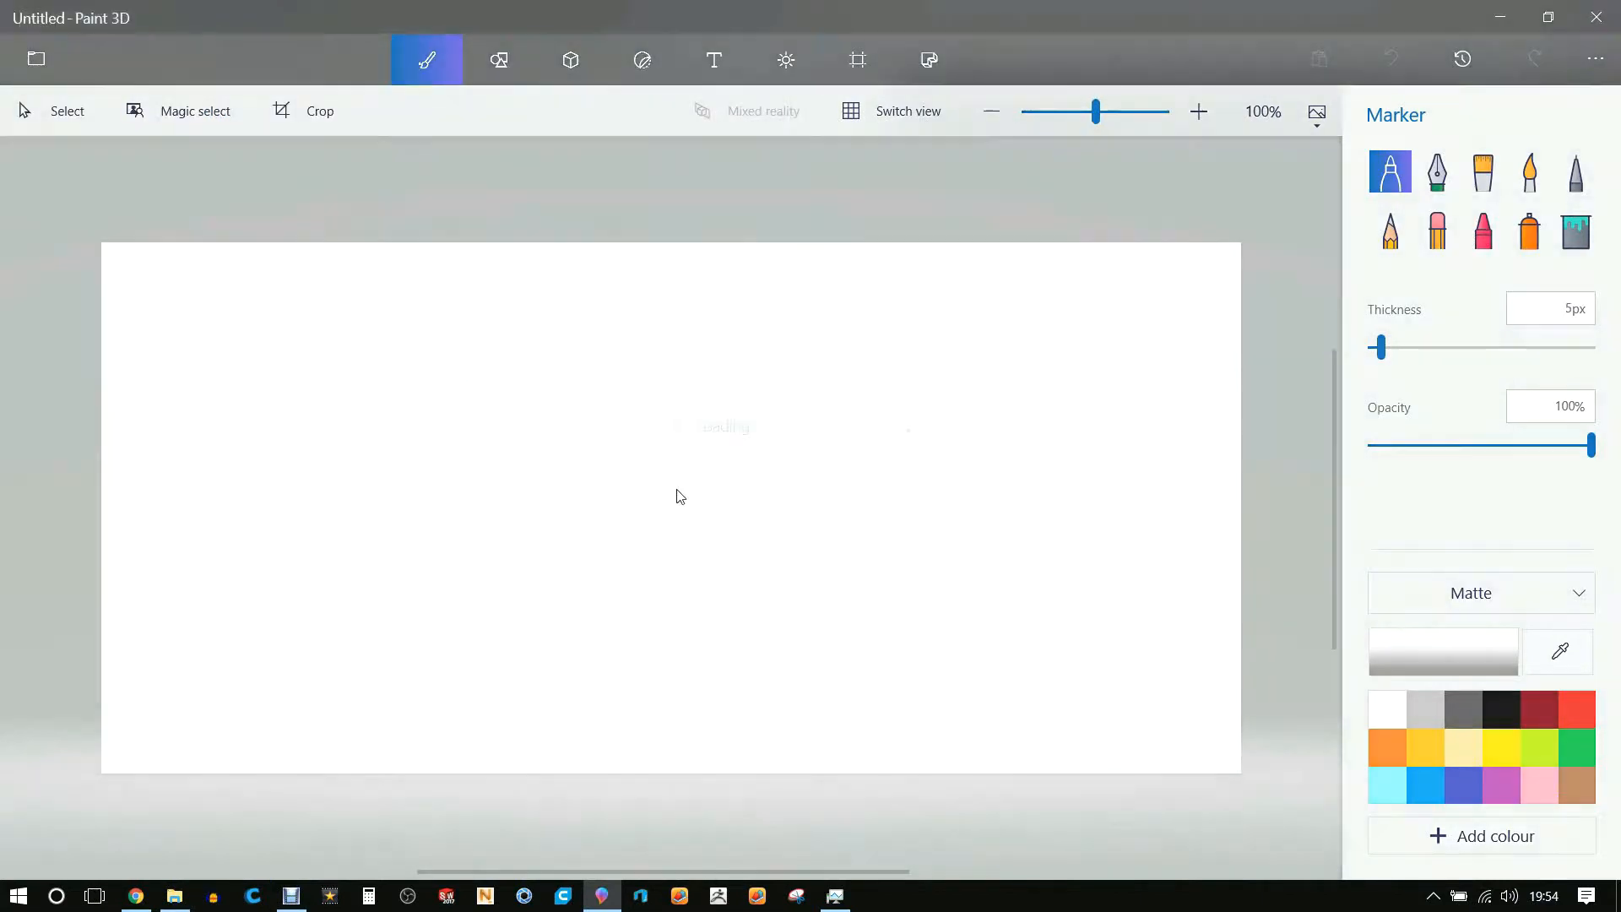
pyautogui.click(569, 59)
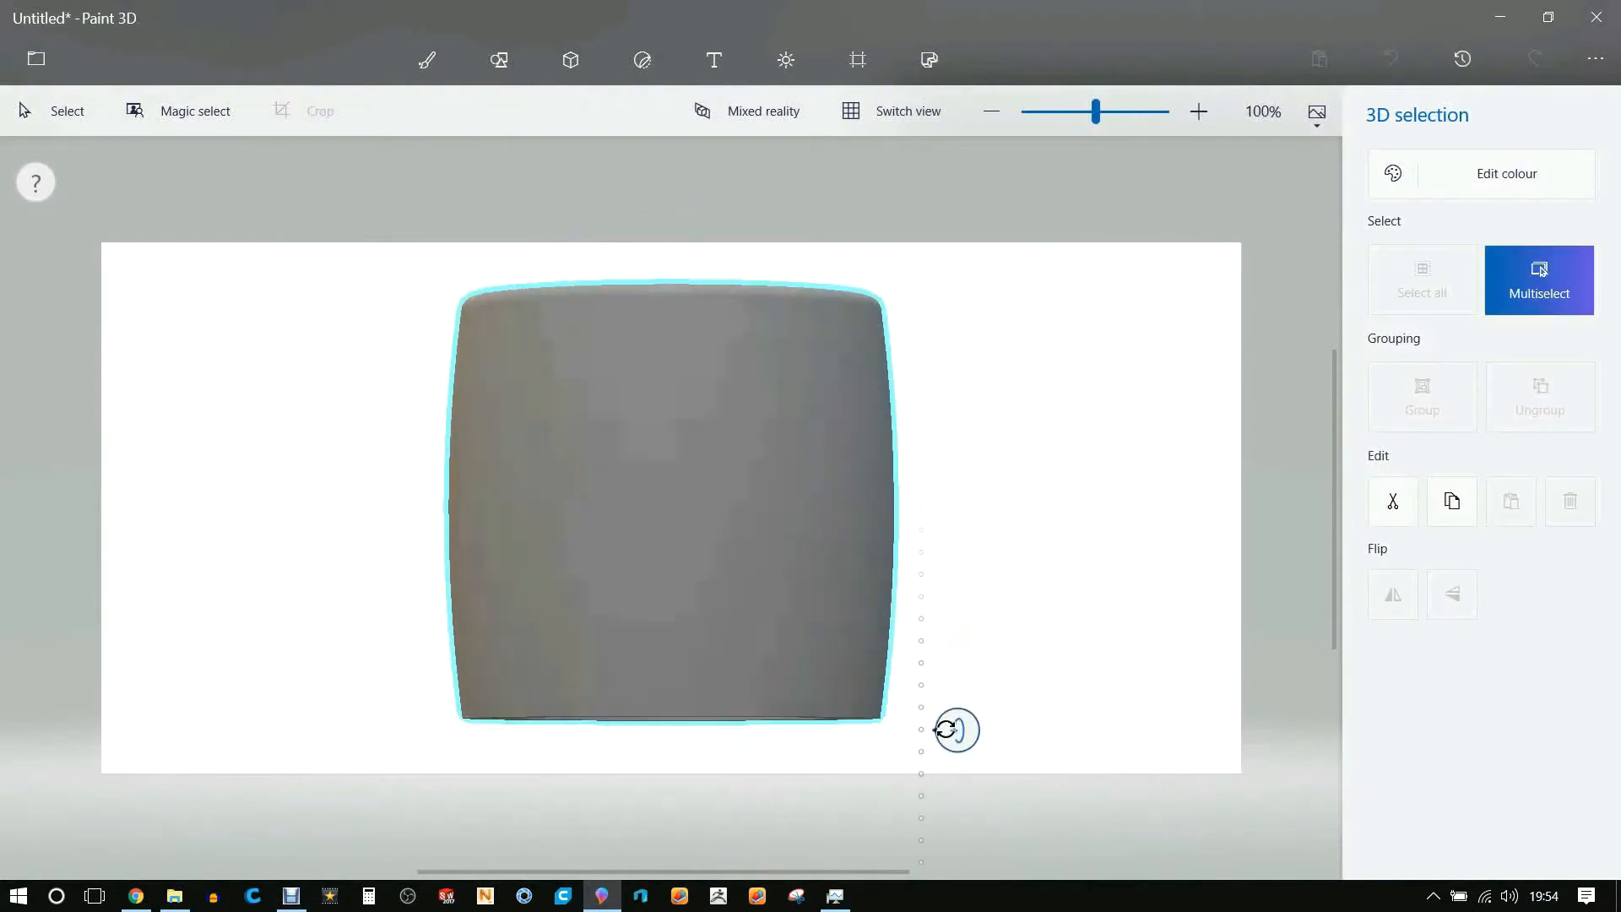
pyautogui.click(1539, 281)
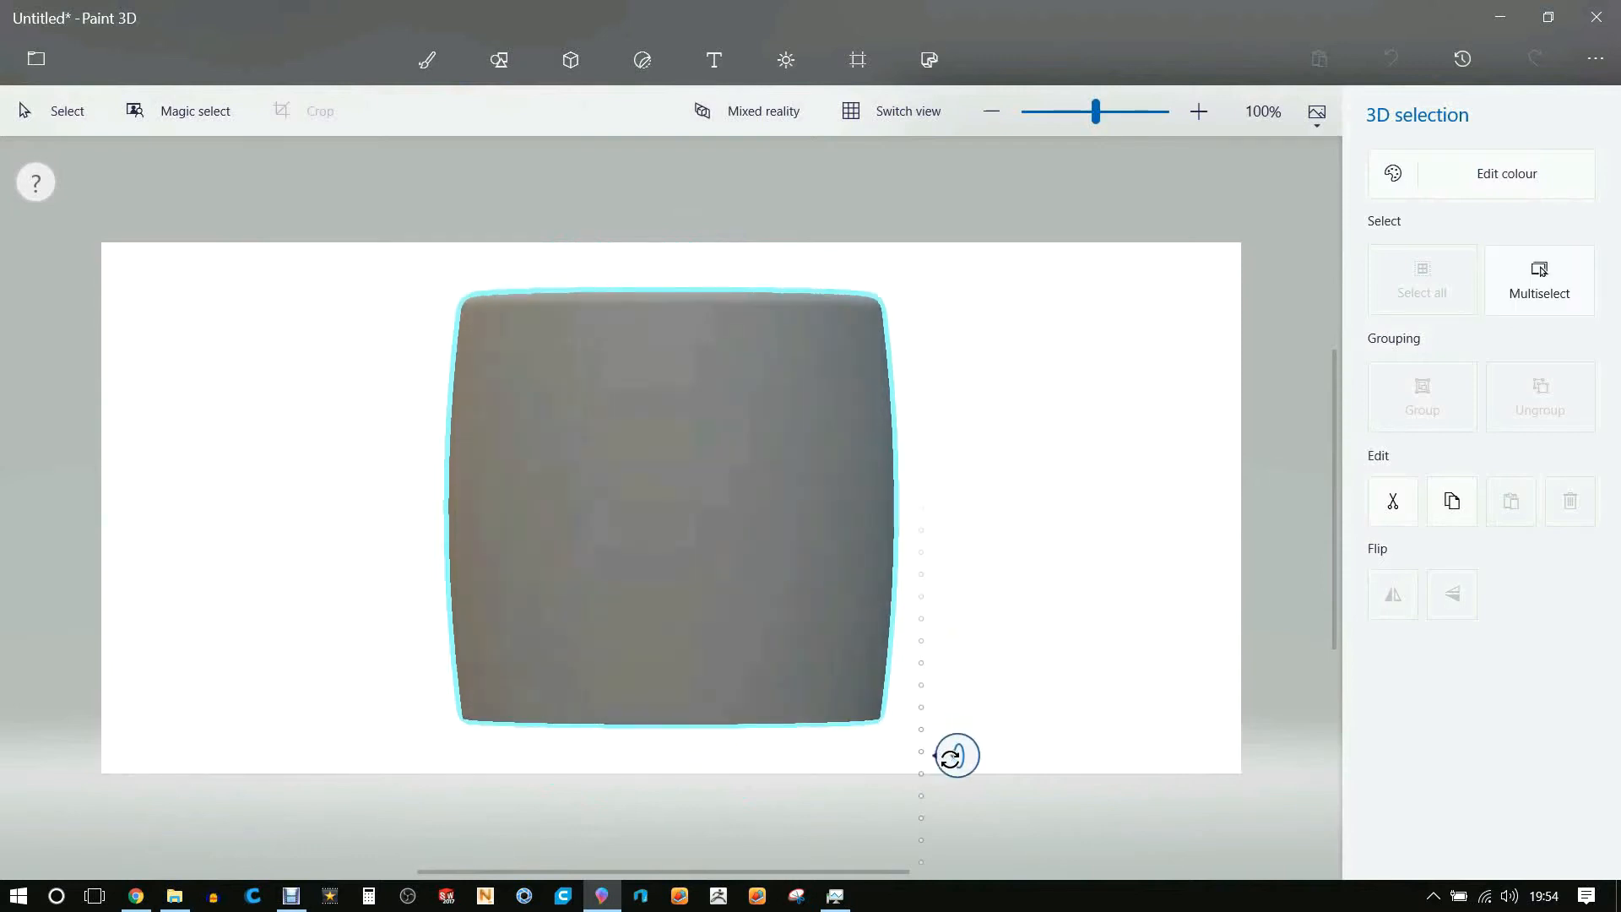
pyautogui.click(670, 507)
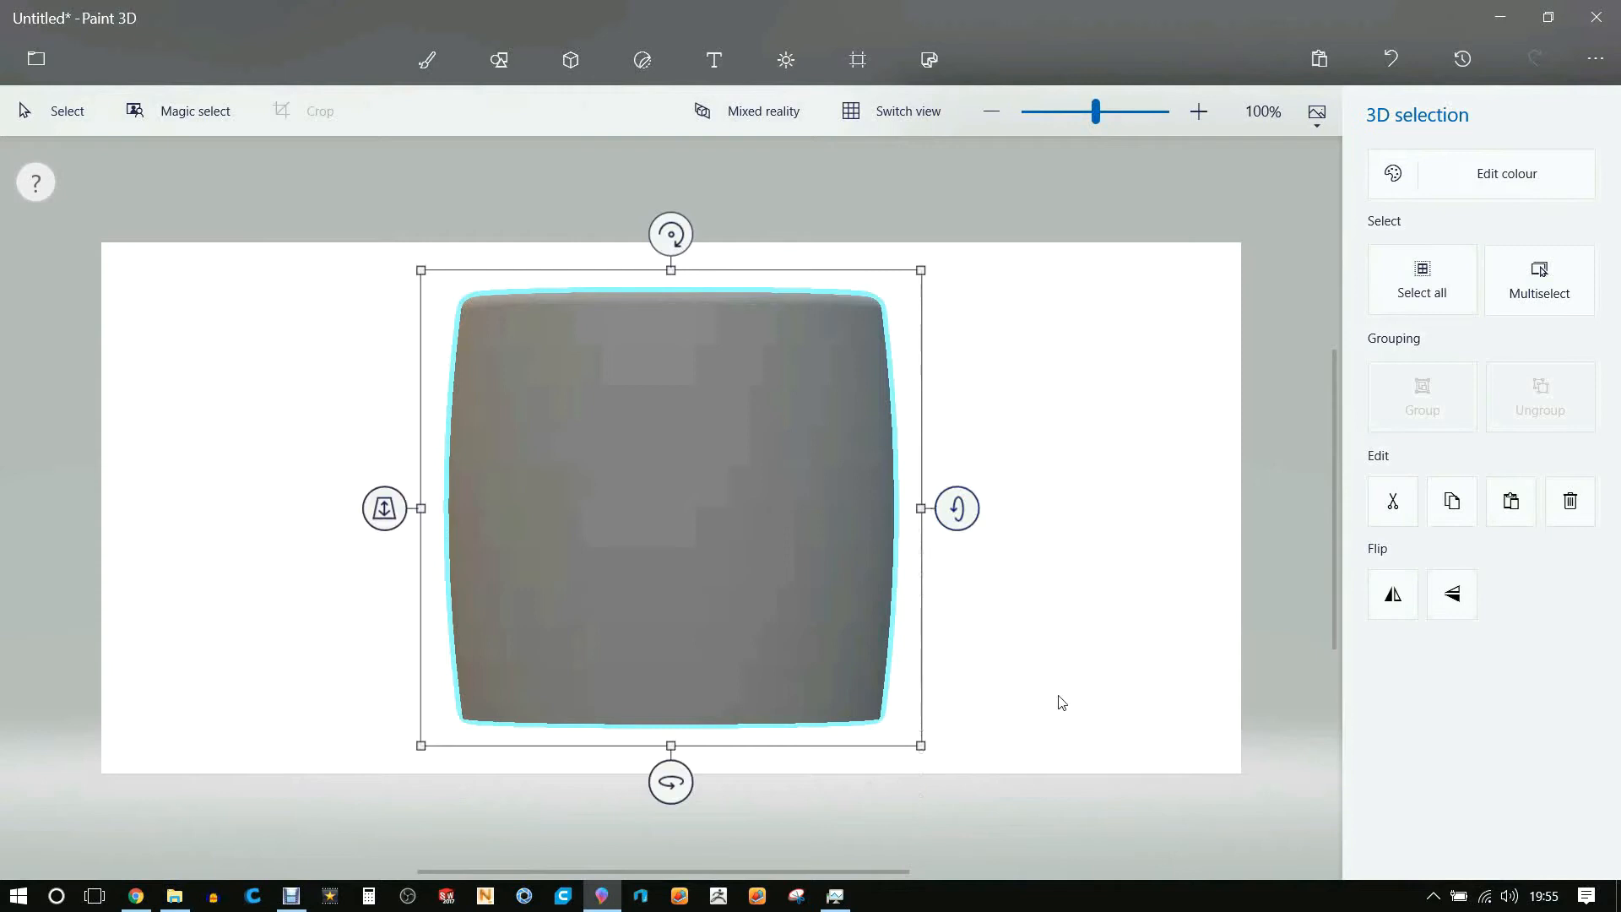
pyautogui.moveTo(1012, 219)
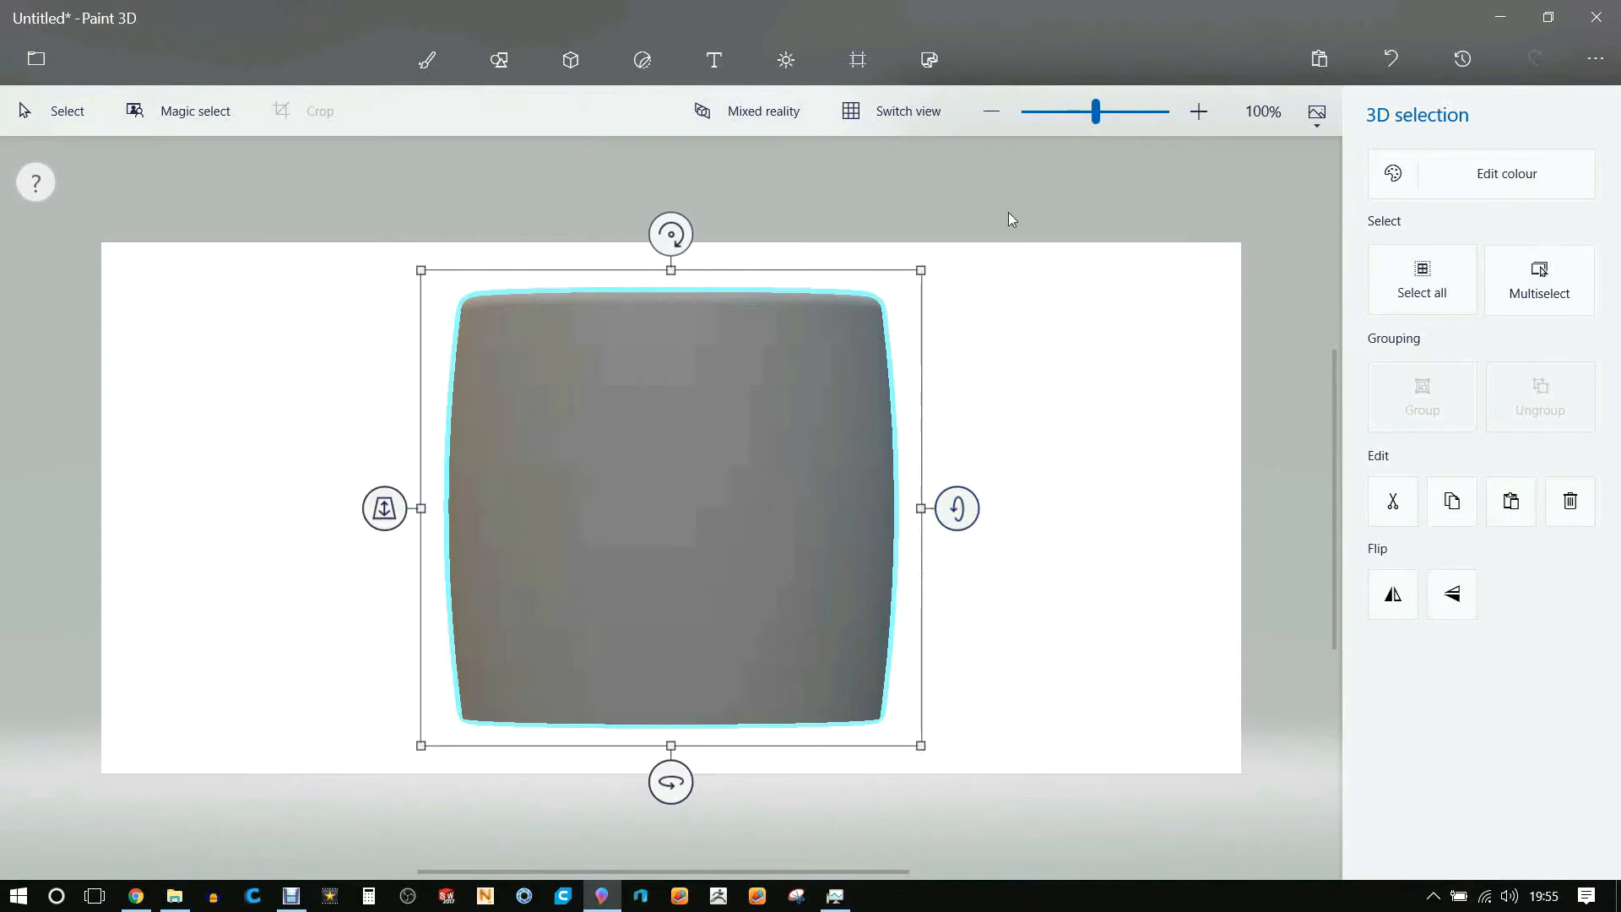
# Switch to Brushes and choose the Fill tool to recolour the koozie white
pyautogui.click(425, 59)
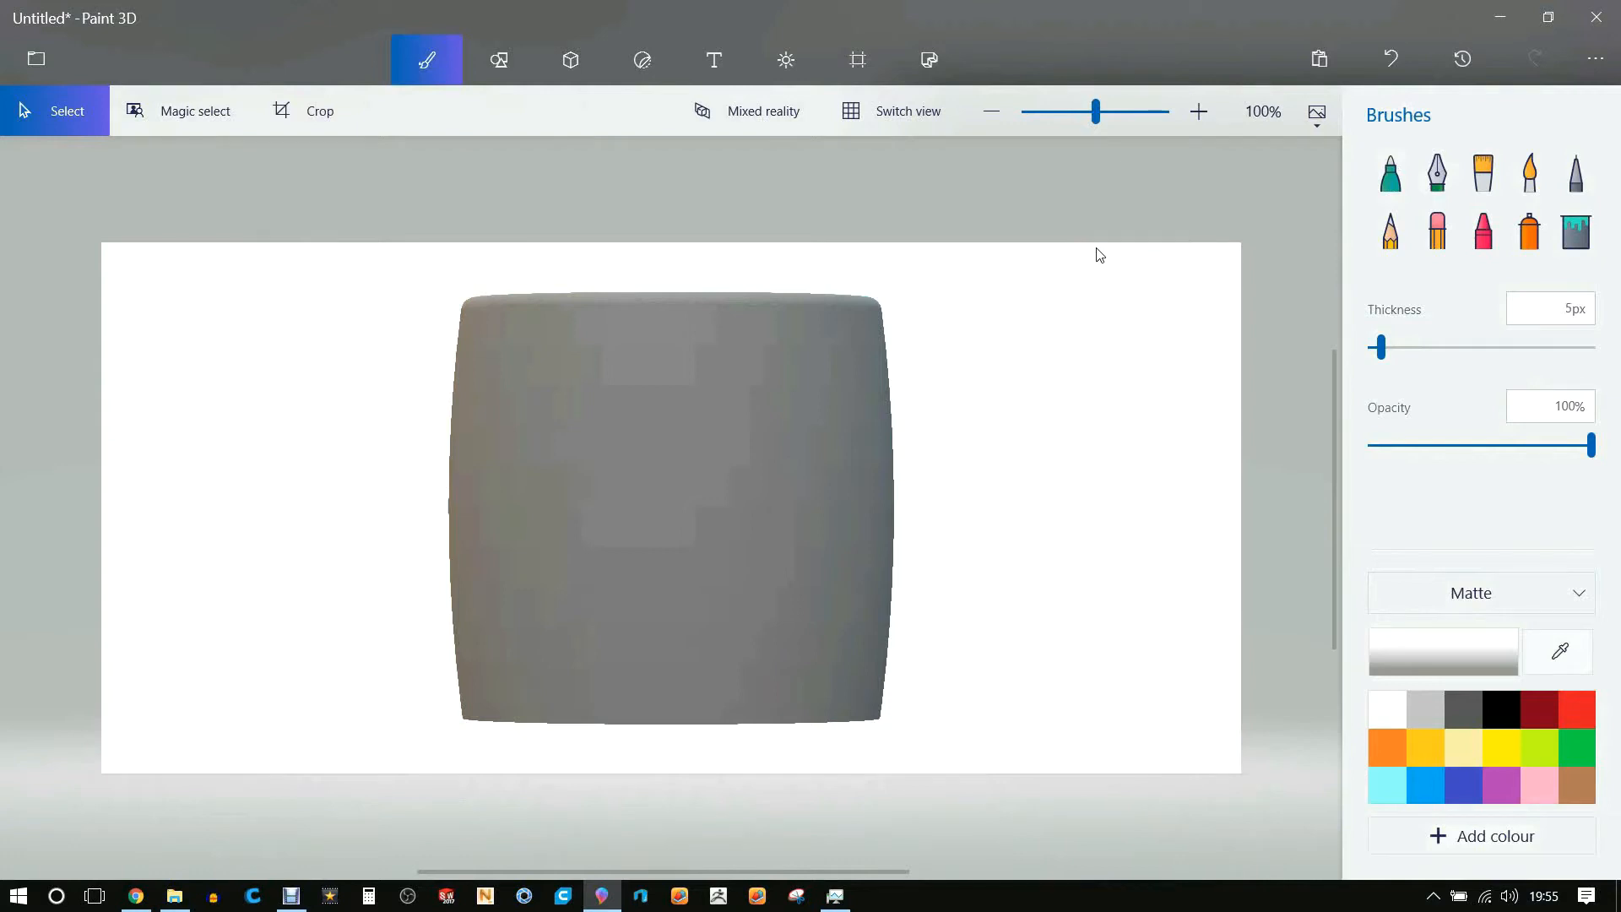
pyautogui.moveTo(596, 101)
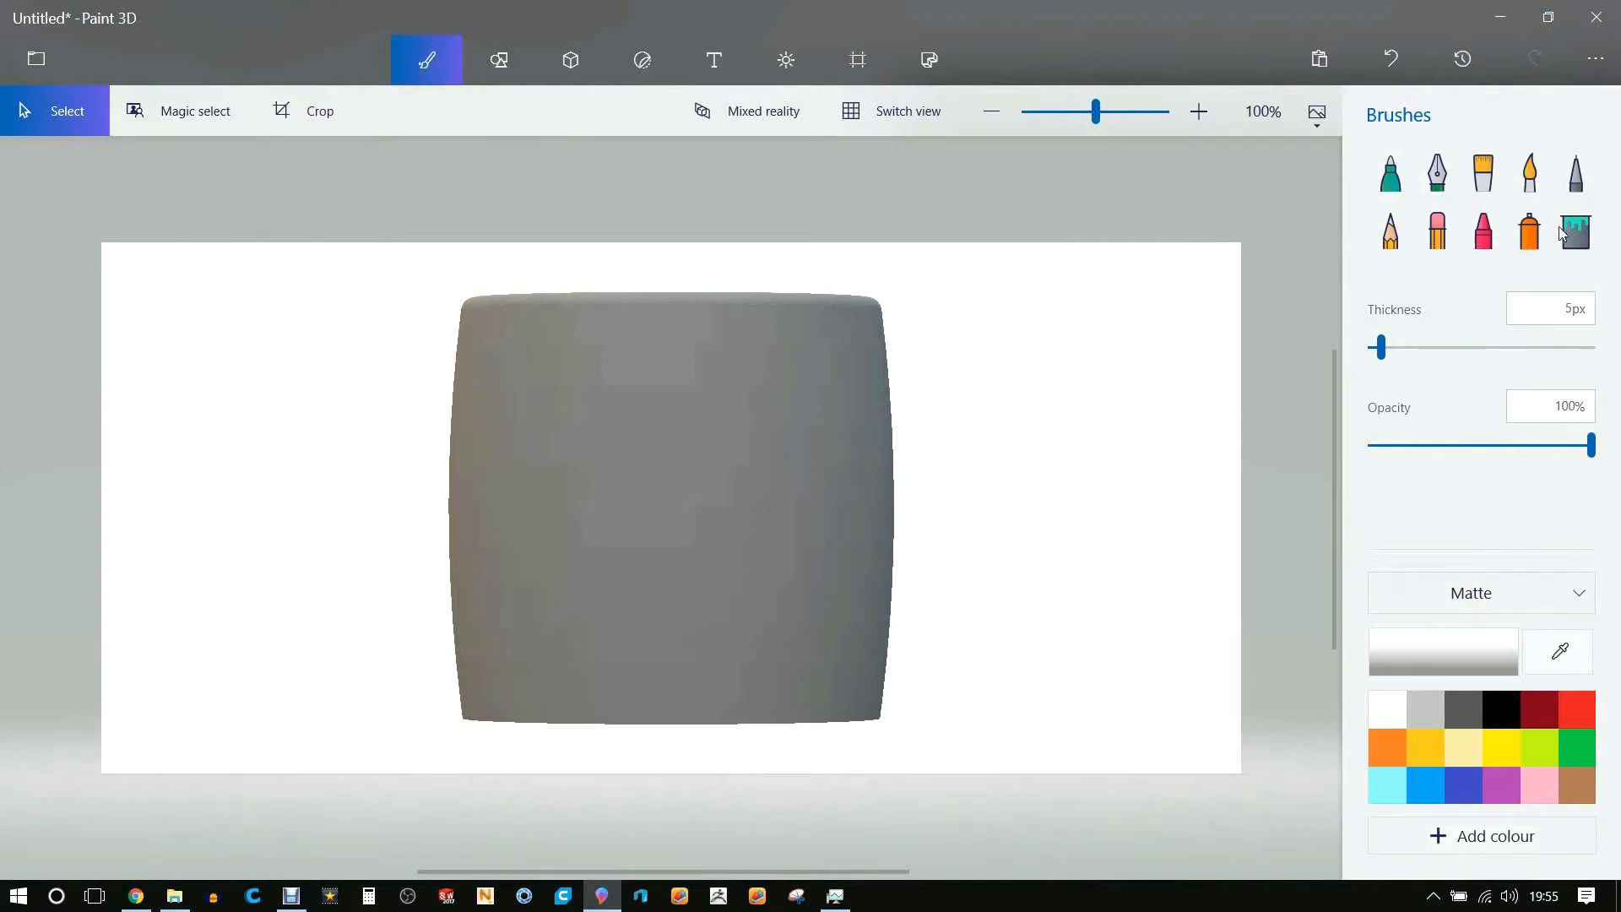
pyautogui.click(1576, 227)
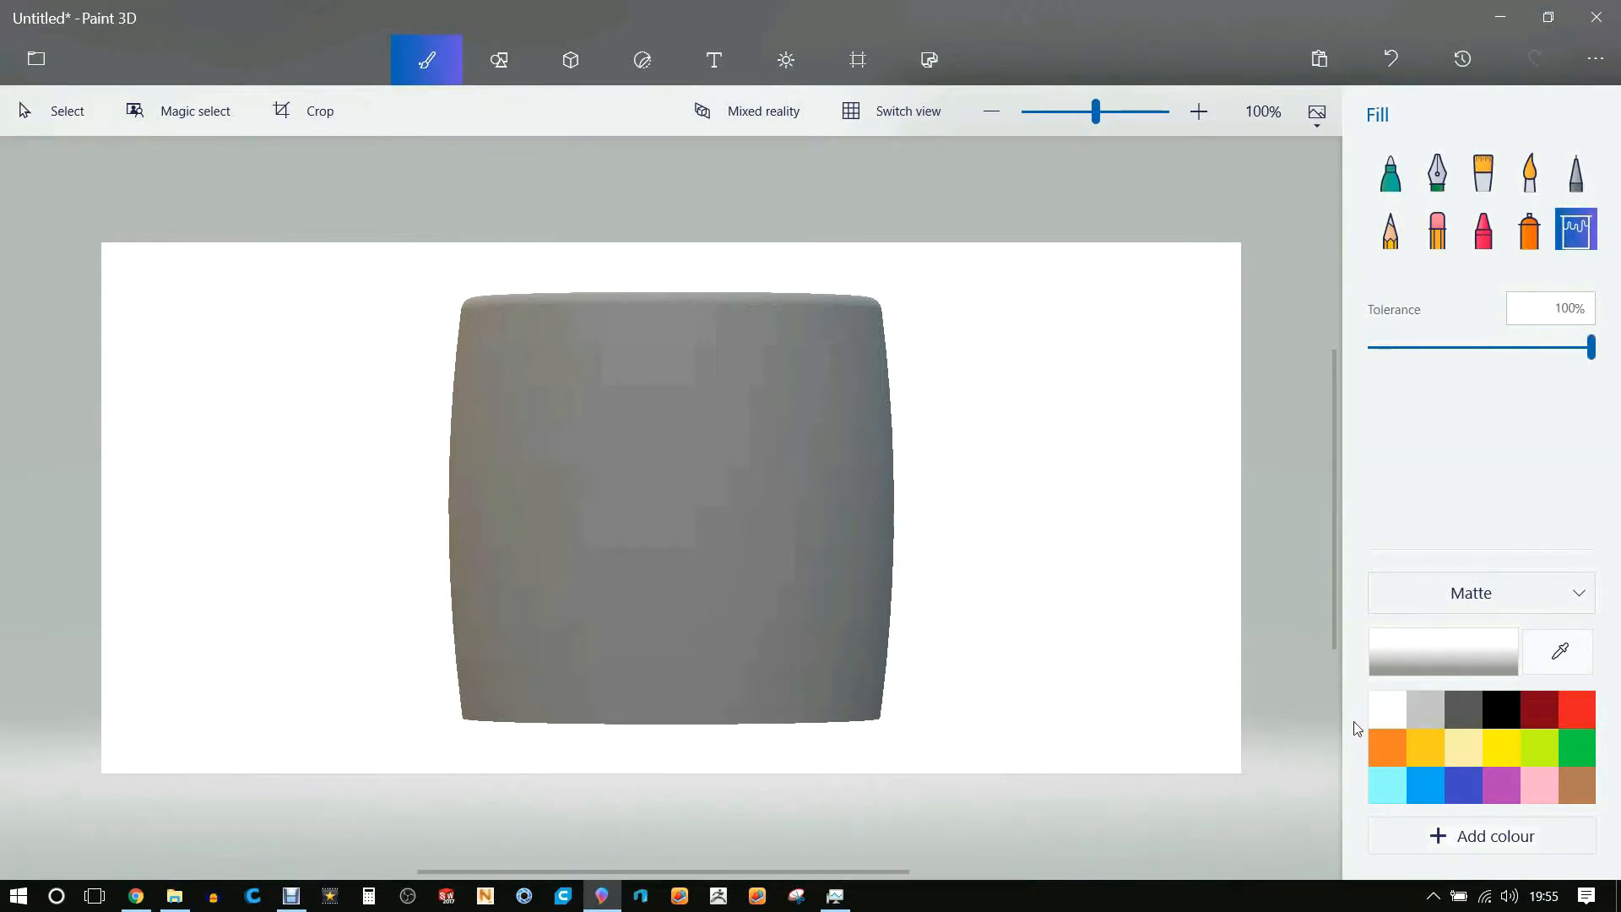
pyautogui.moveTo(762, 385)
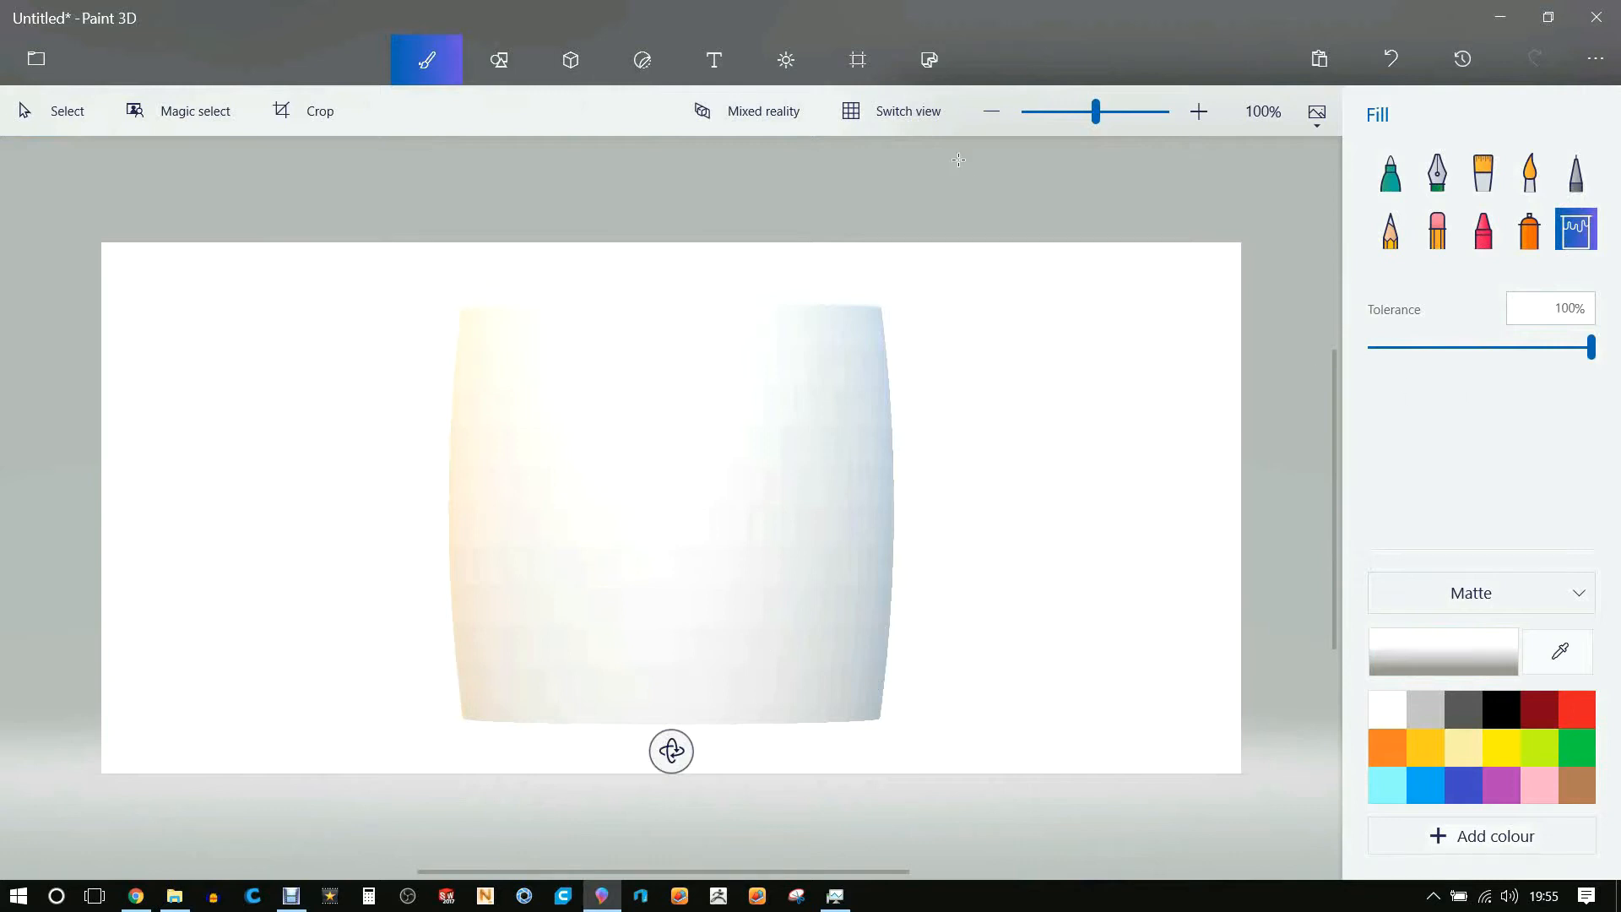
pyautogui.moveTo(642, 59)
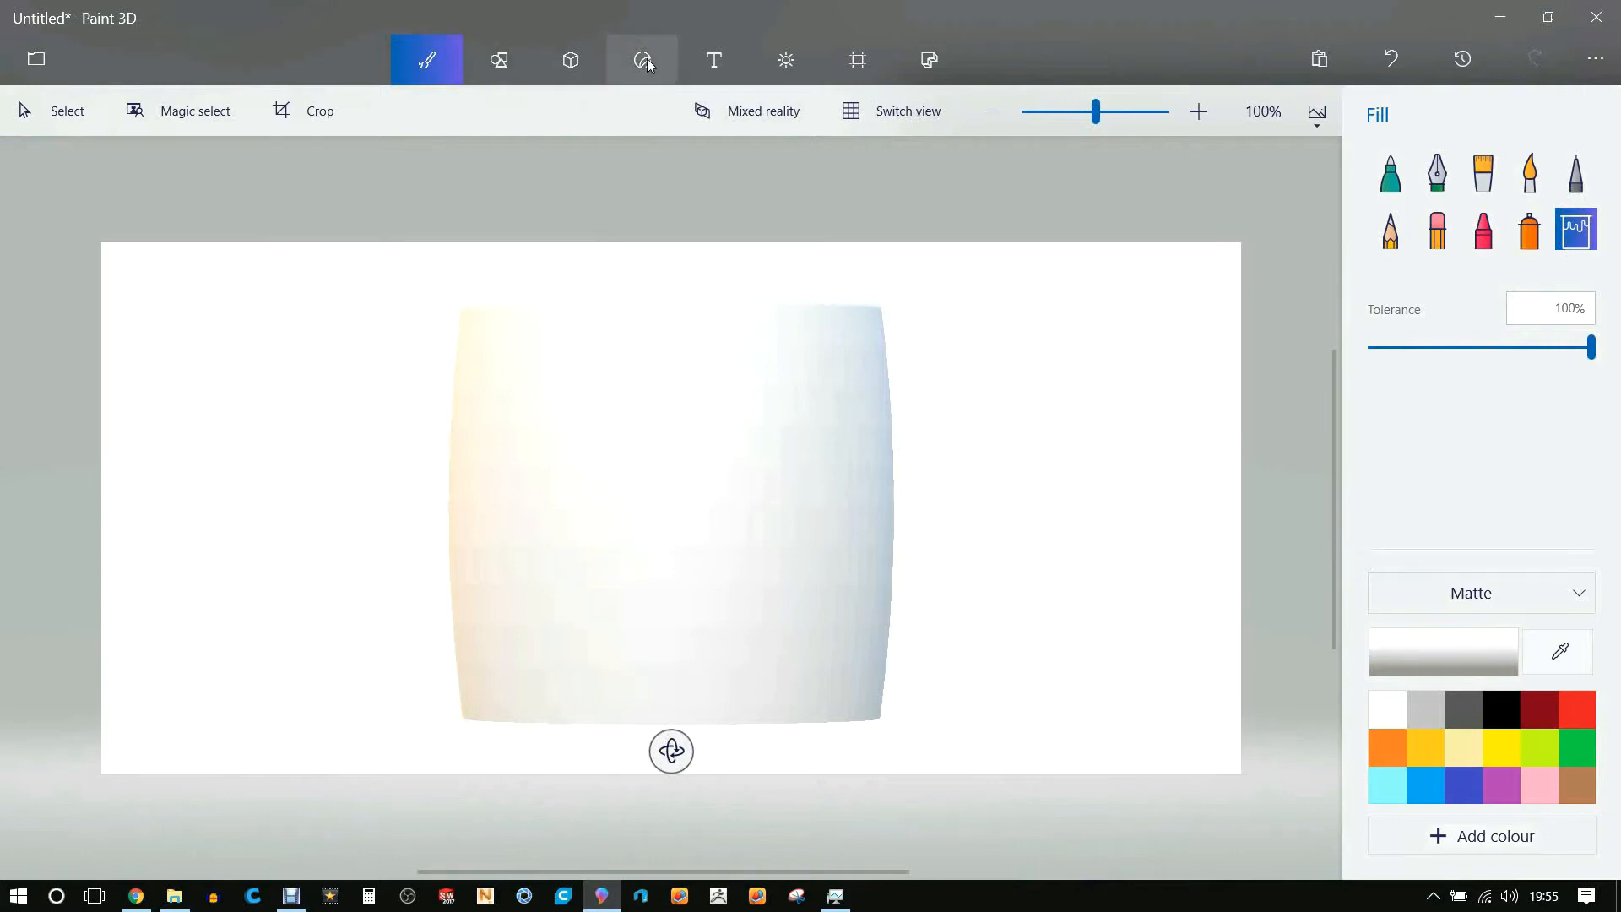
pyautogui.moveTo(642, 59)
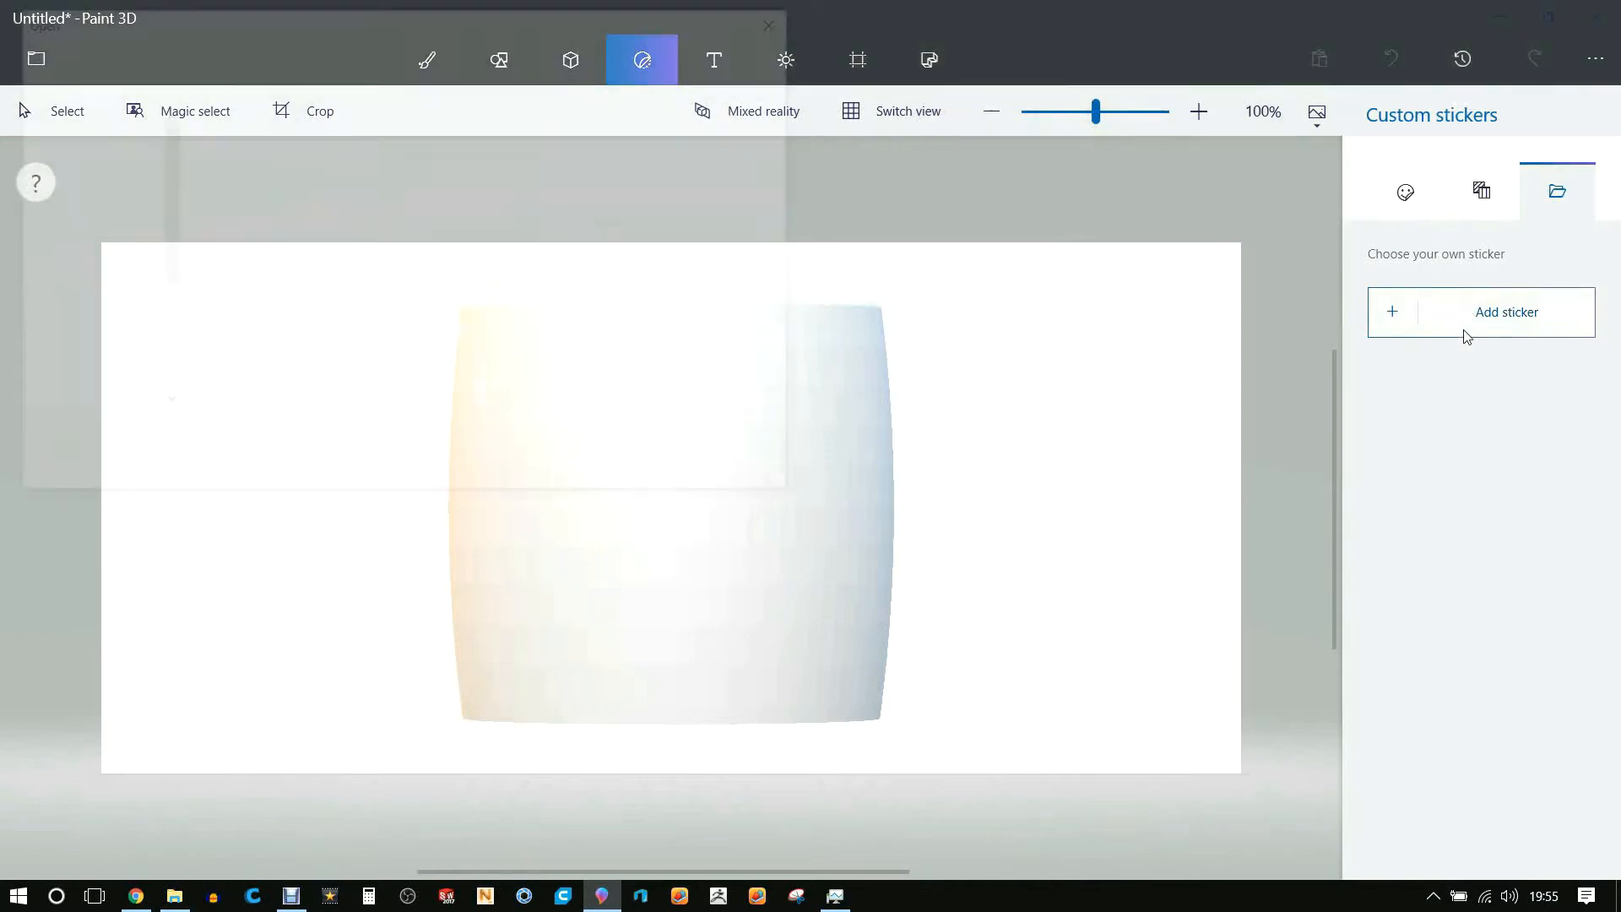
# Add the saved XYZprinting logo as a custom sticker and stamp it onto the koozie
pyautogui.click(1505, 311)
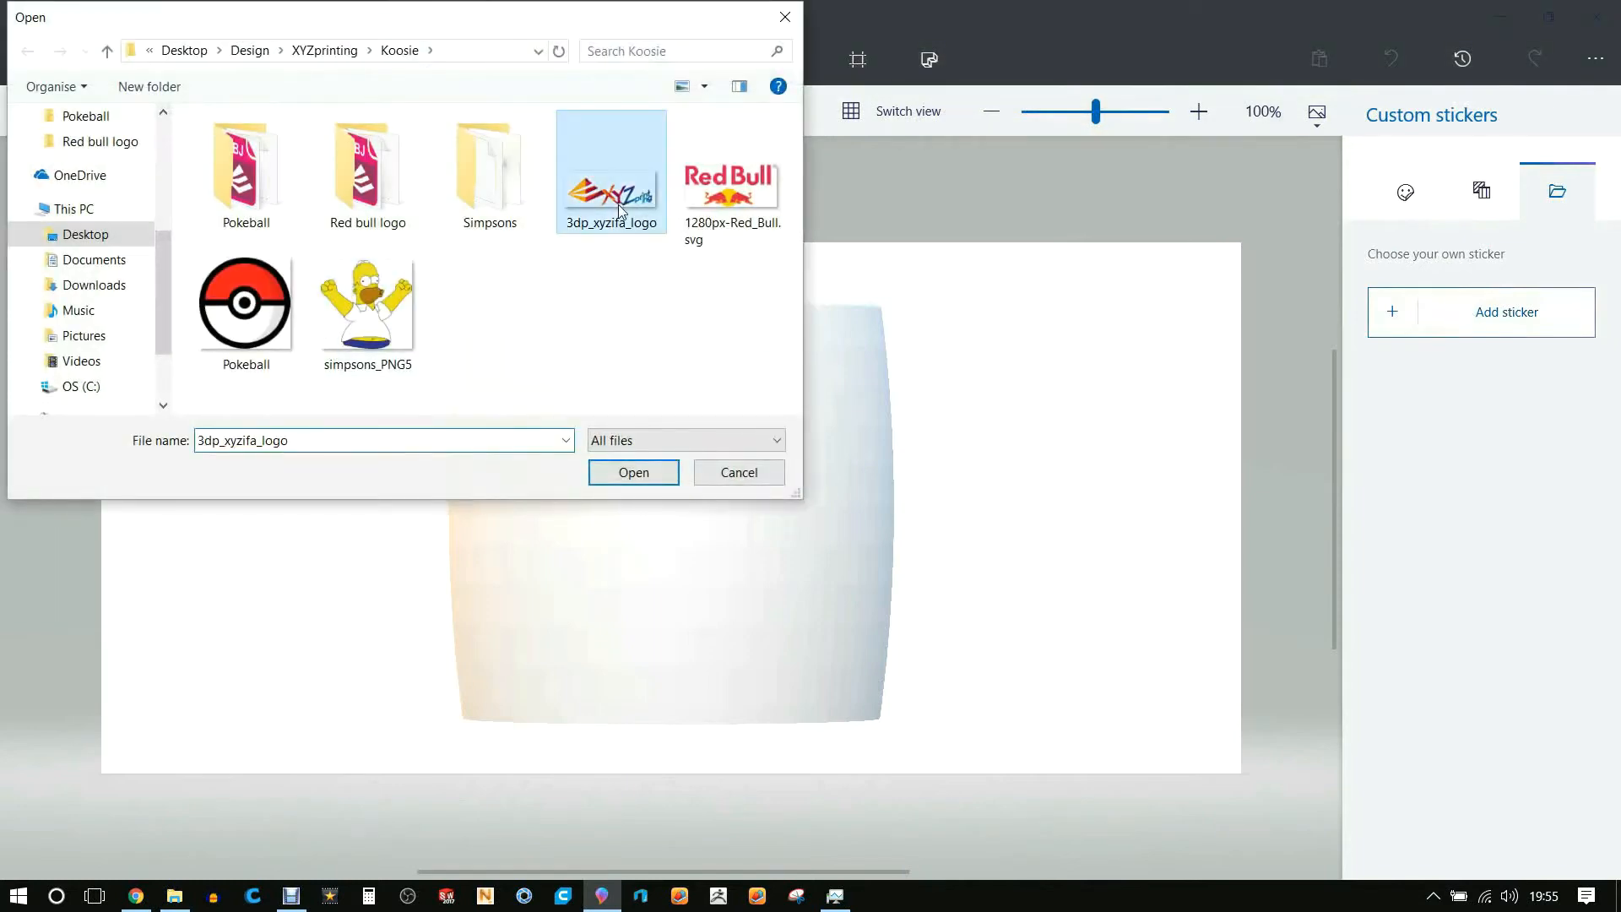
pyautogui.click(631, 471)
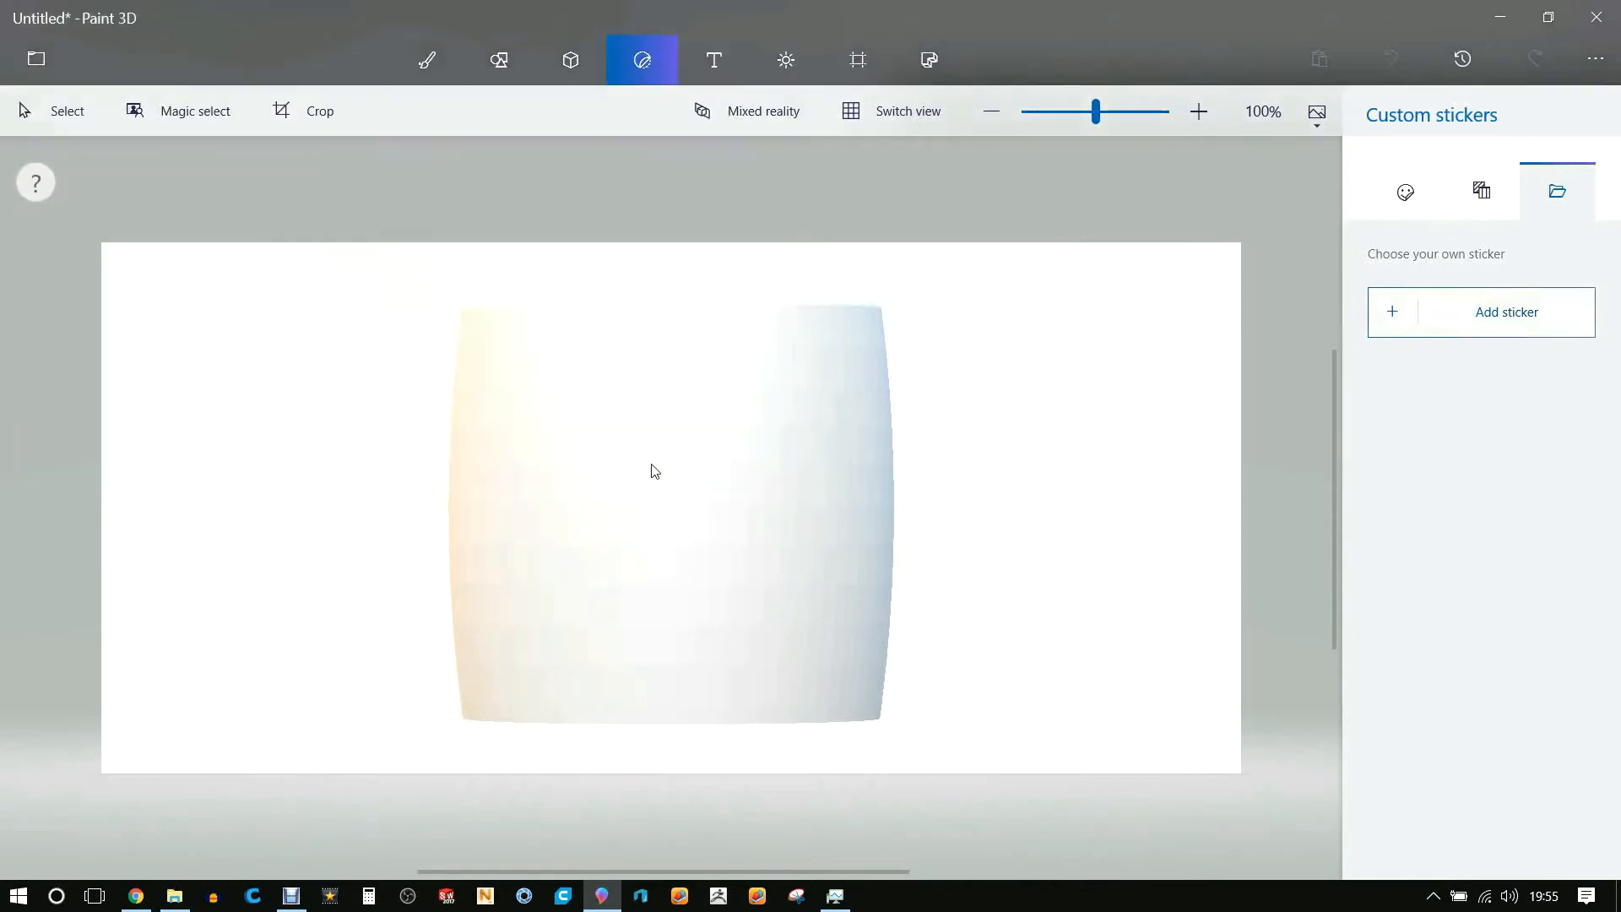
pyautogui.click(1505, 310)
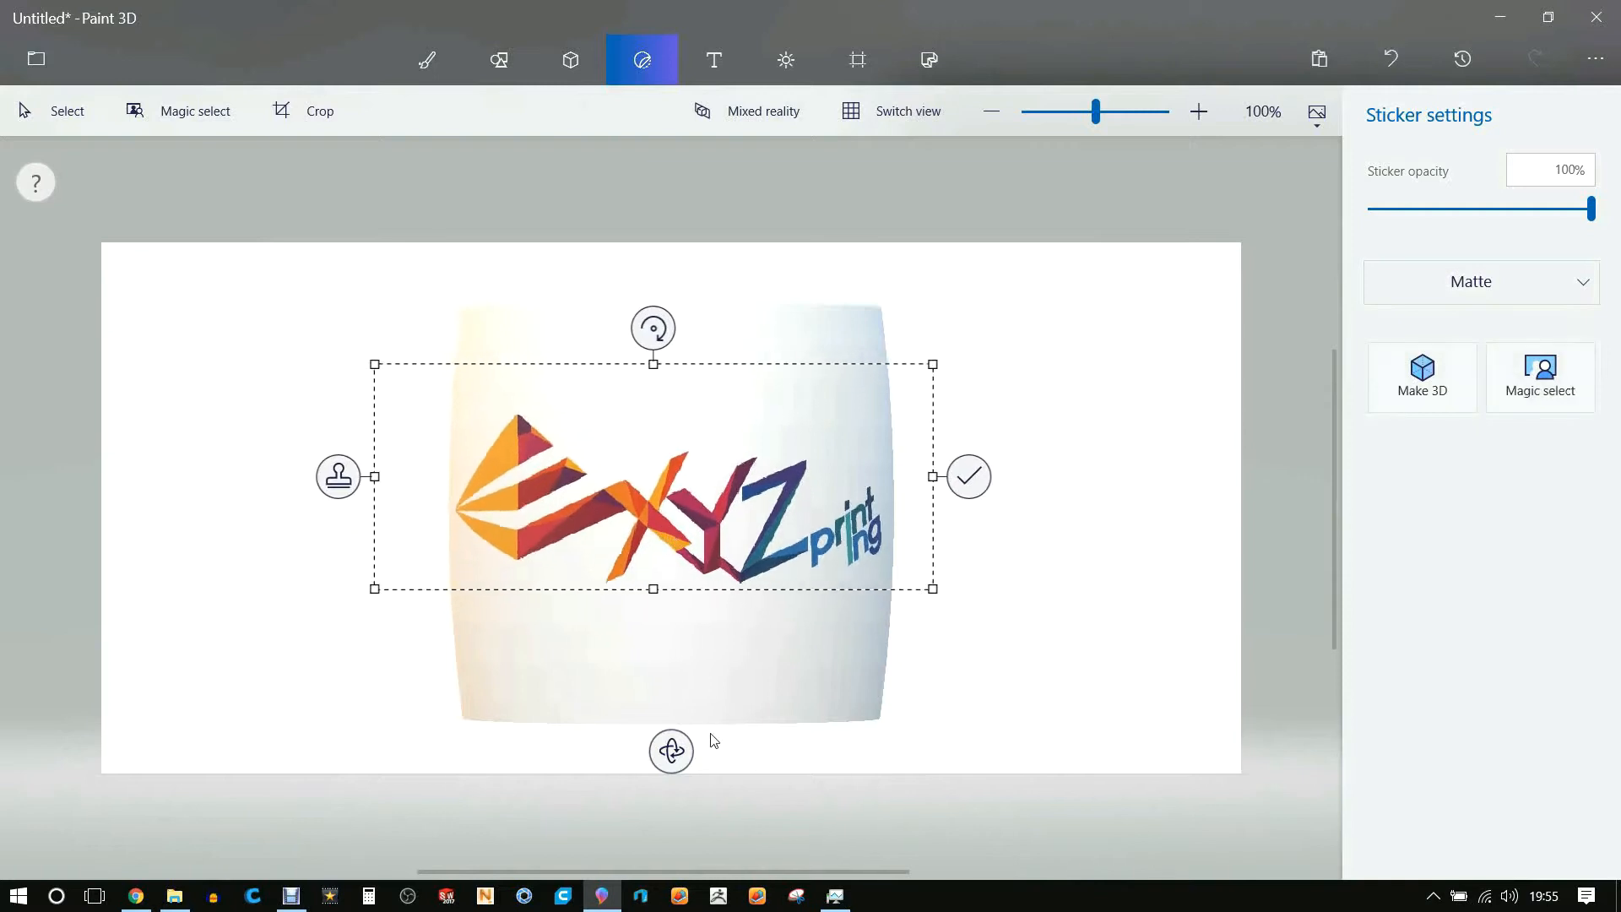
pyautogui.click(968, 476)
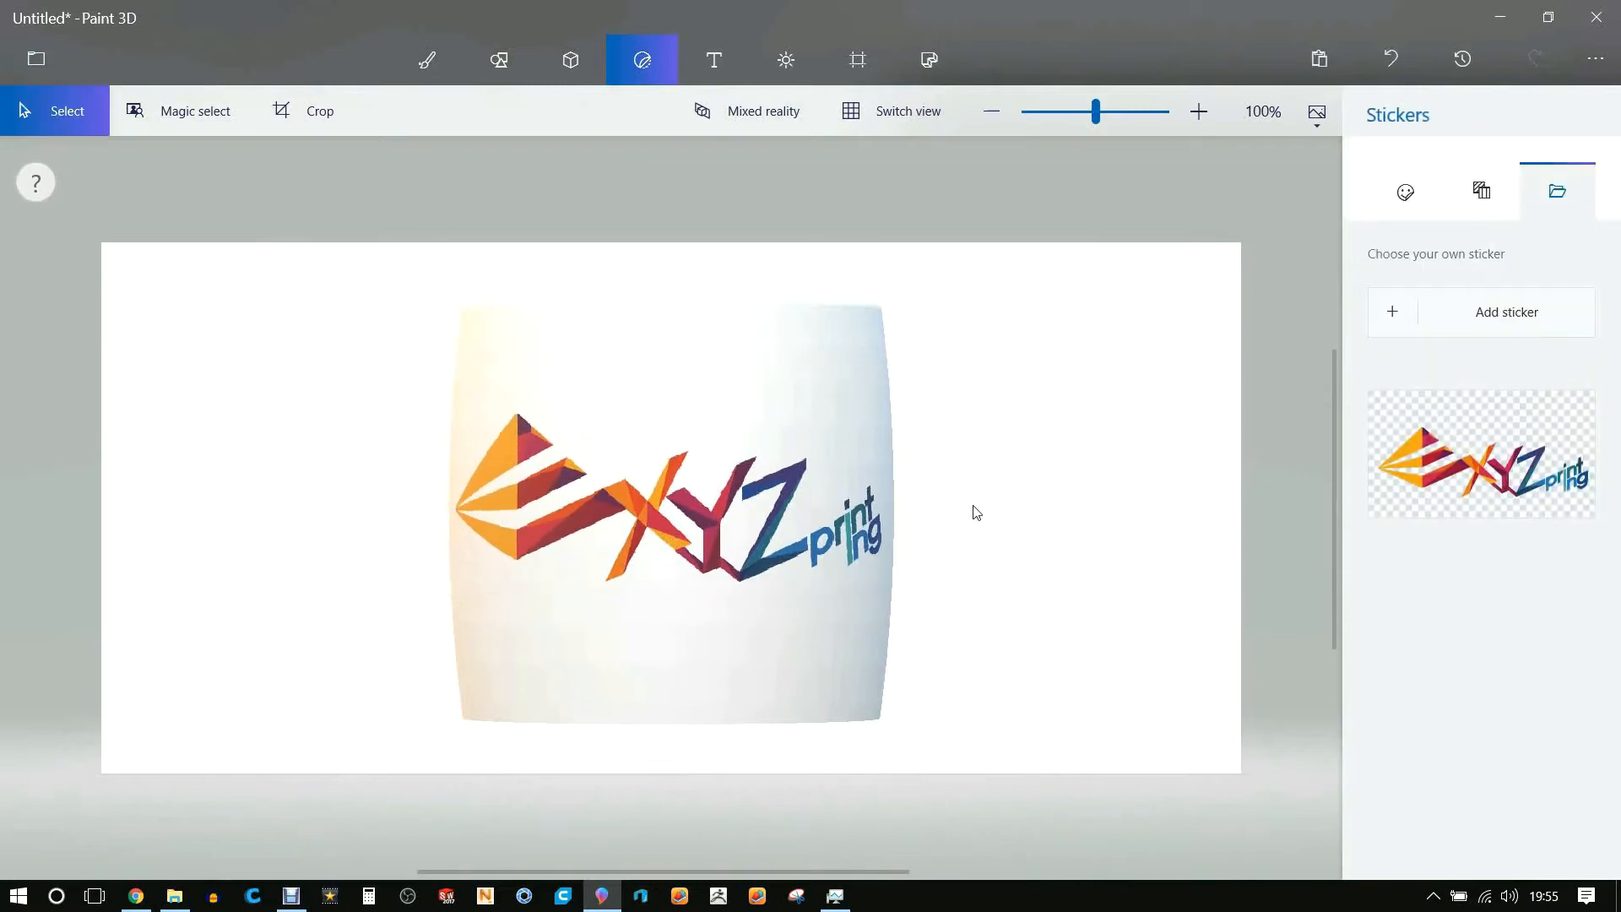
pyautogui.moveTo(425, 59)
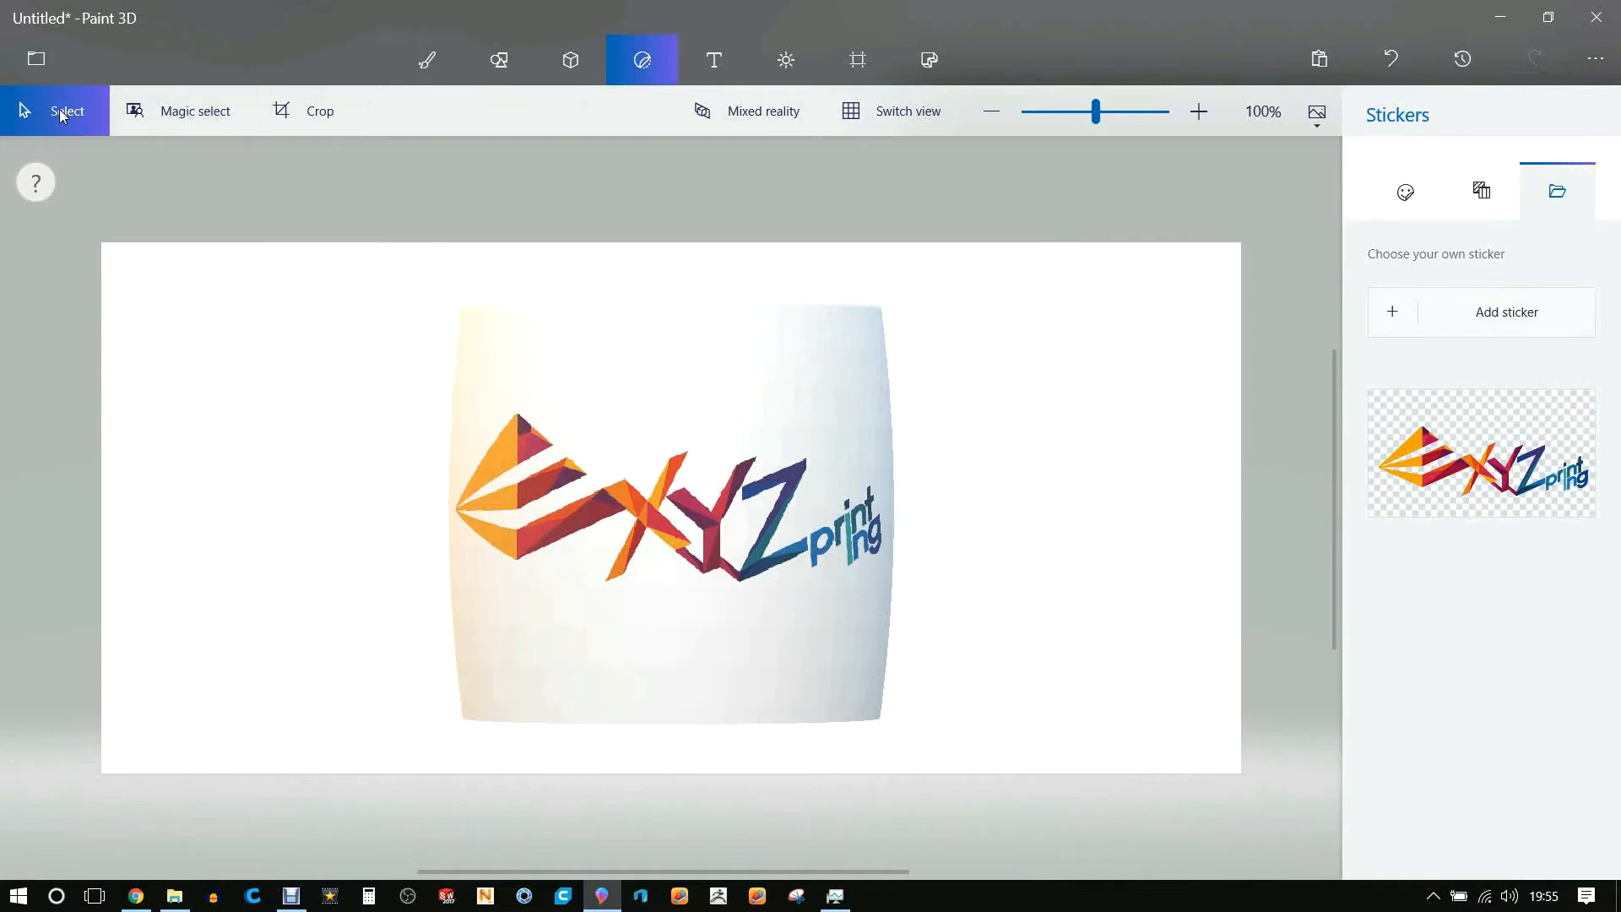
# Select the koozie and spin it to check how the logo wraps
pyautogui.click(637, 349)
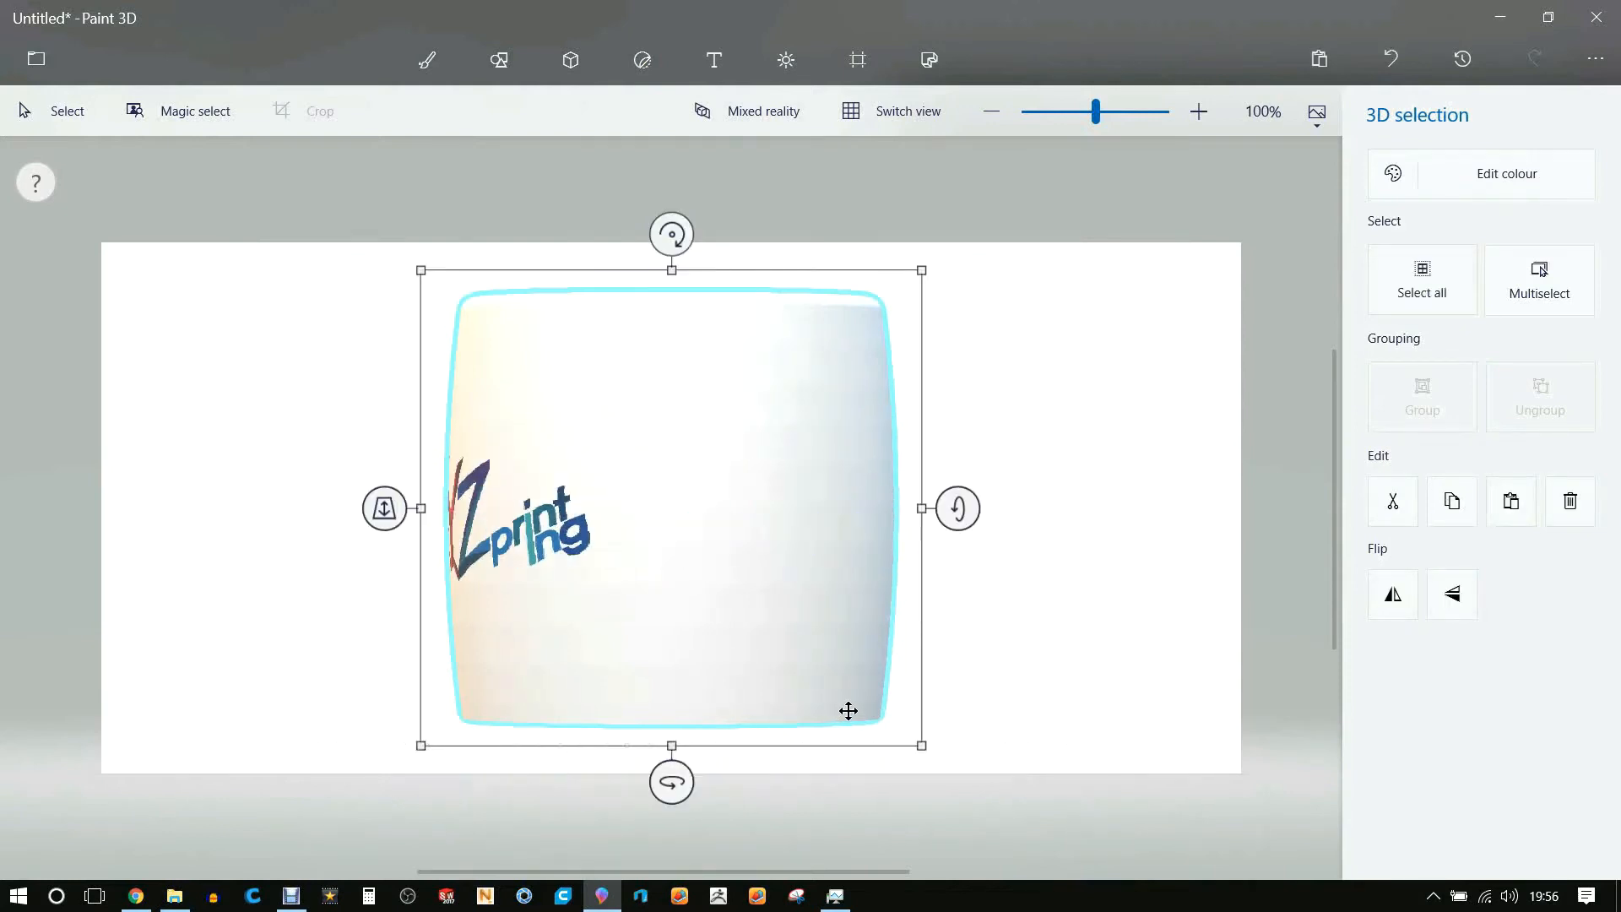
pyautogui.click(642, 59)
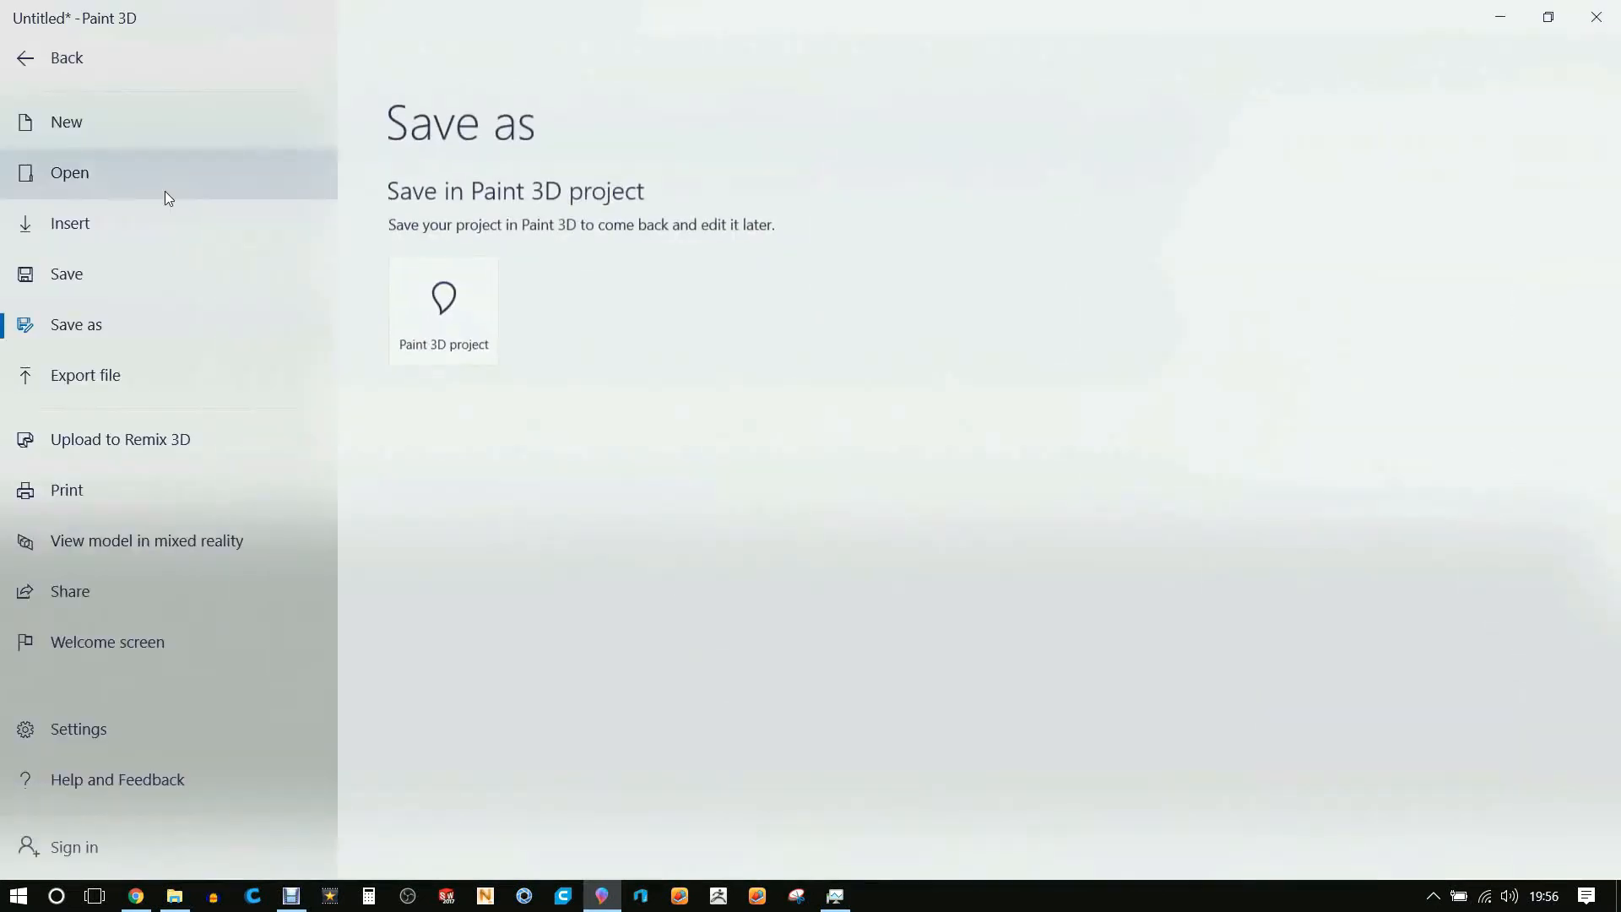
pyautogui.moveTo(98, 468)
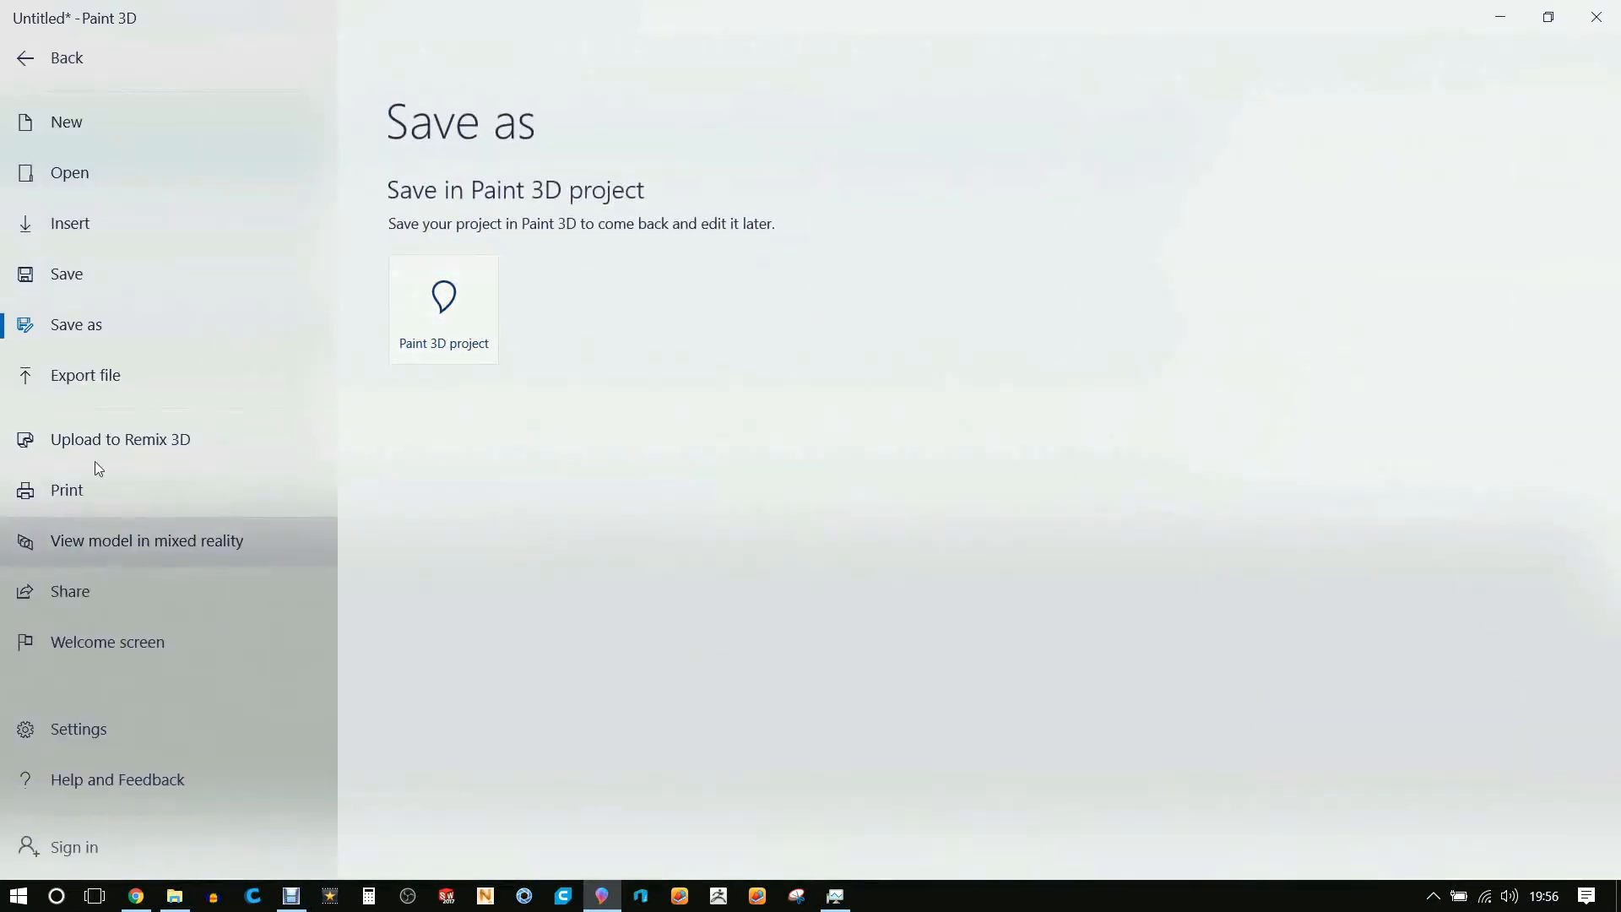
# Start a 3MF export and create a new XYZprinting folder under Koosie
pyautogui.click(85, 375)
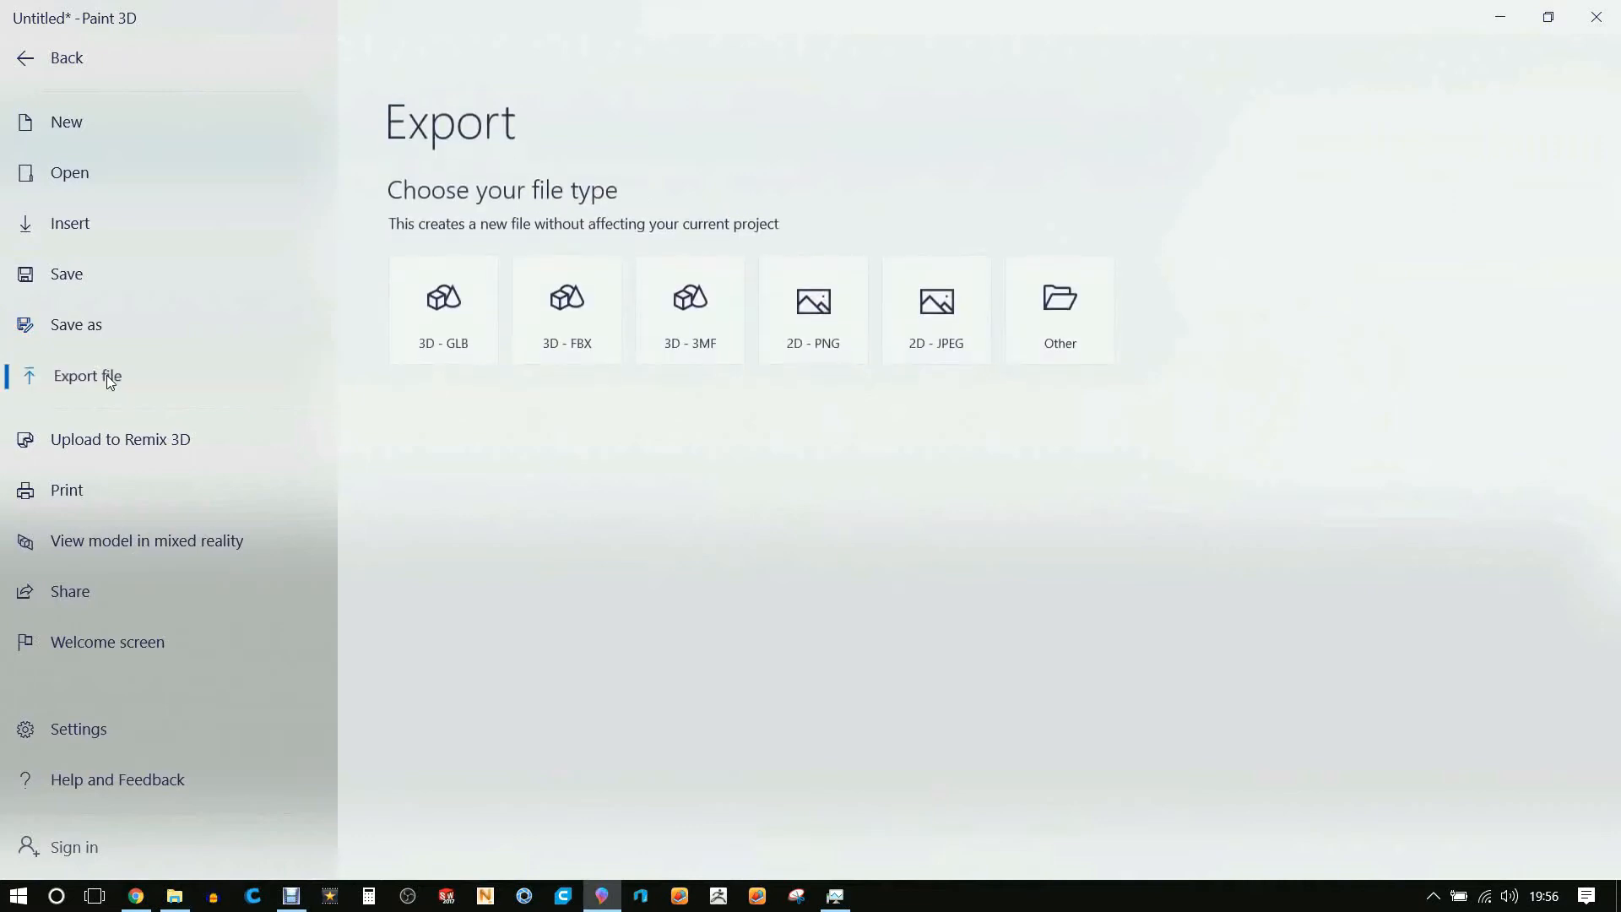
pyautogui.moveTo(724, 383)
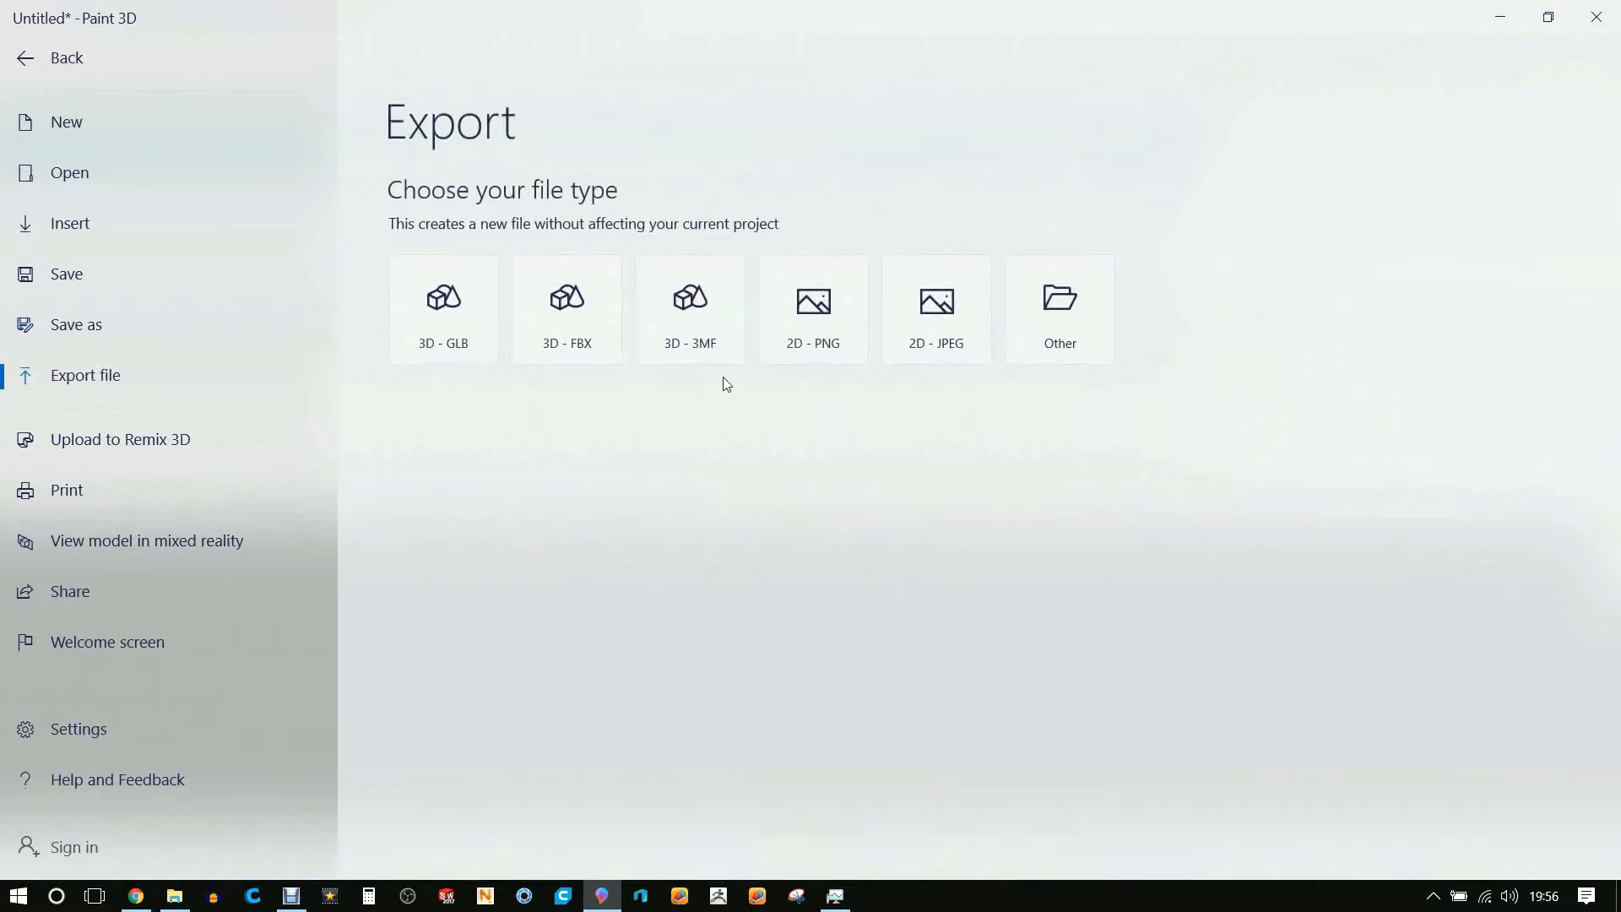
pyautogui.moveTo(689, 321)
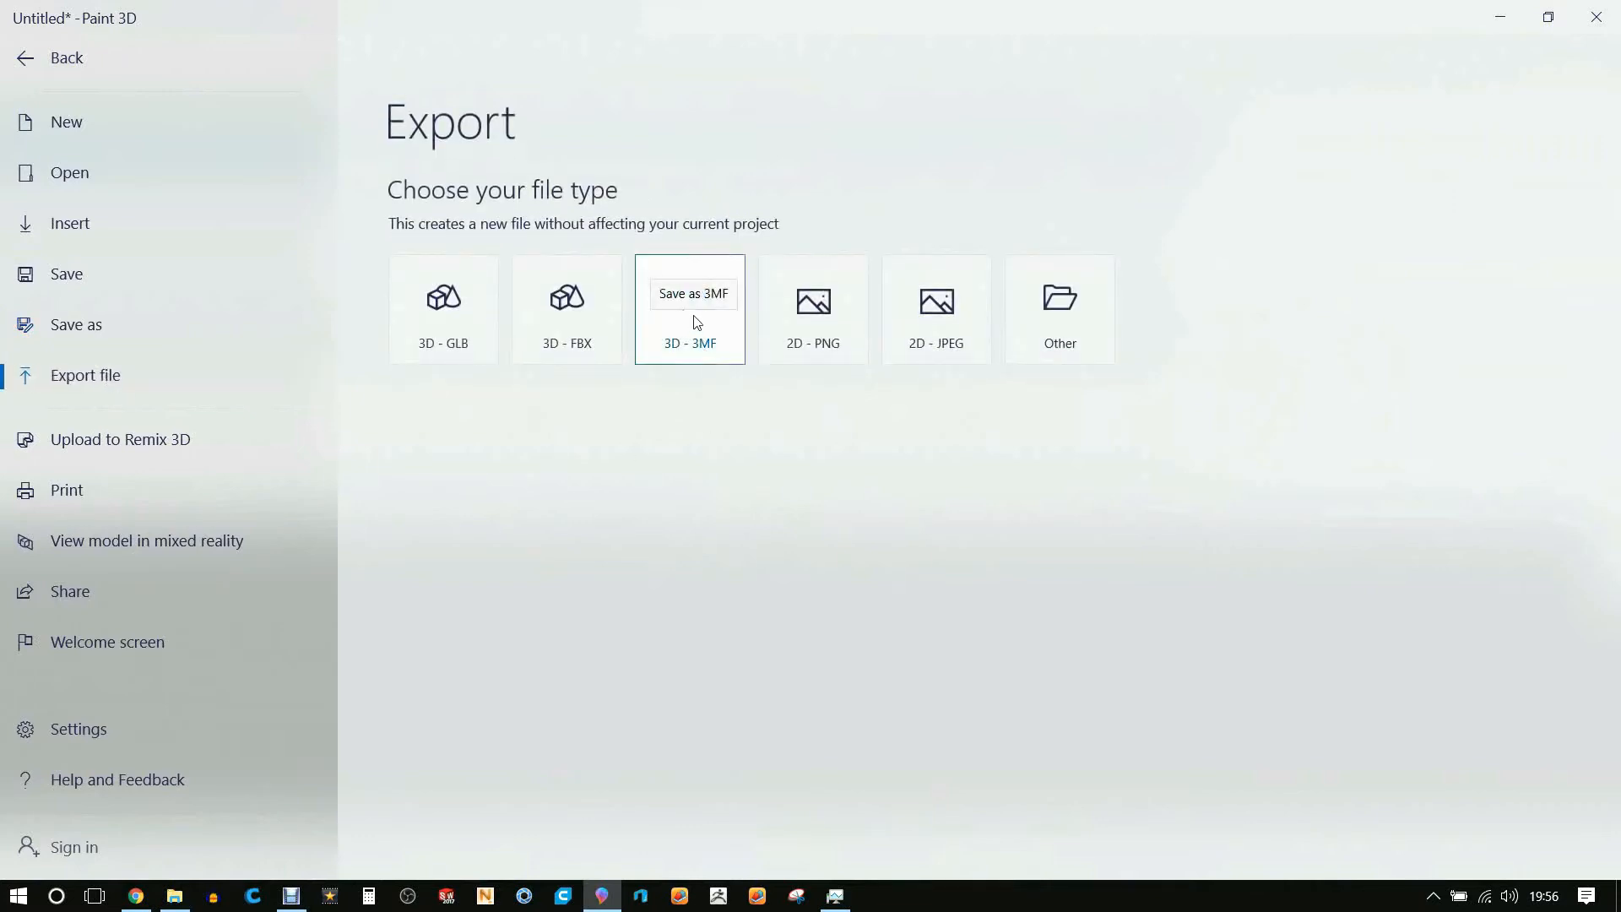
pyautogui.click(689, 307)
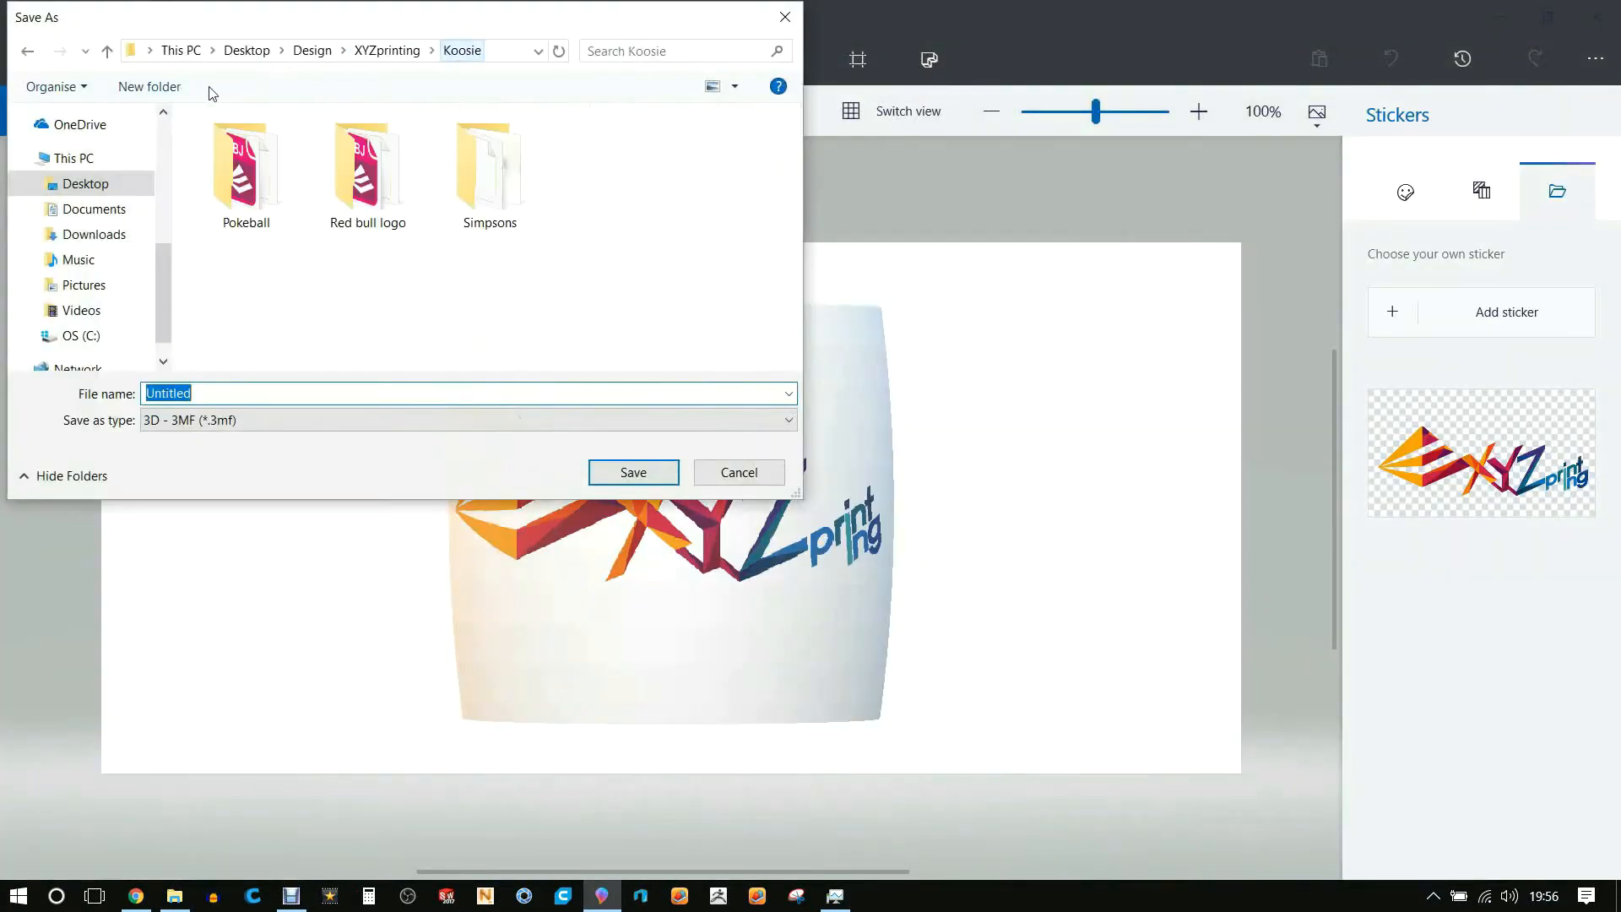
pyautogui.click(149, 86)
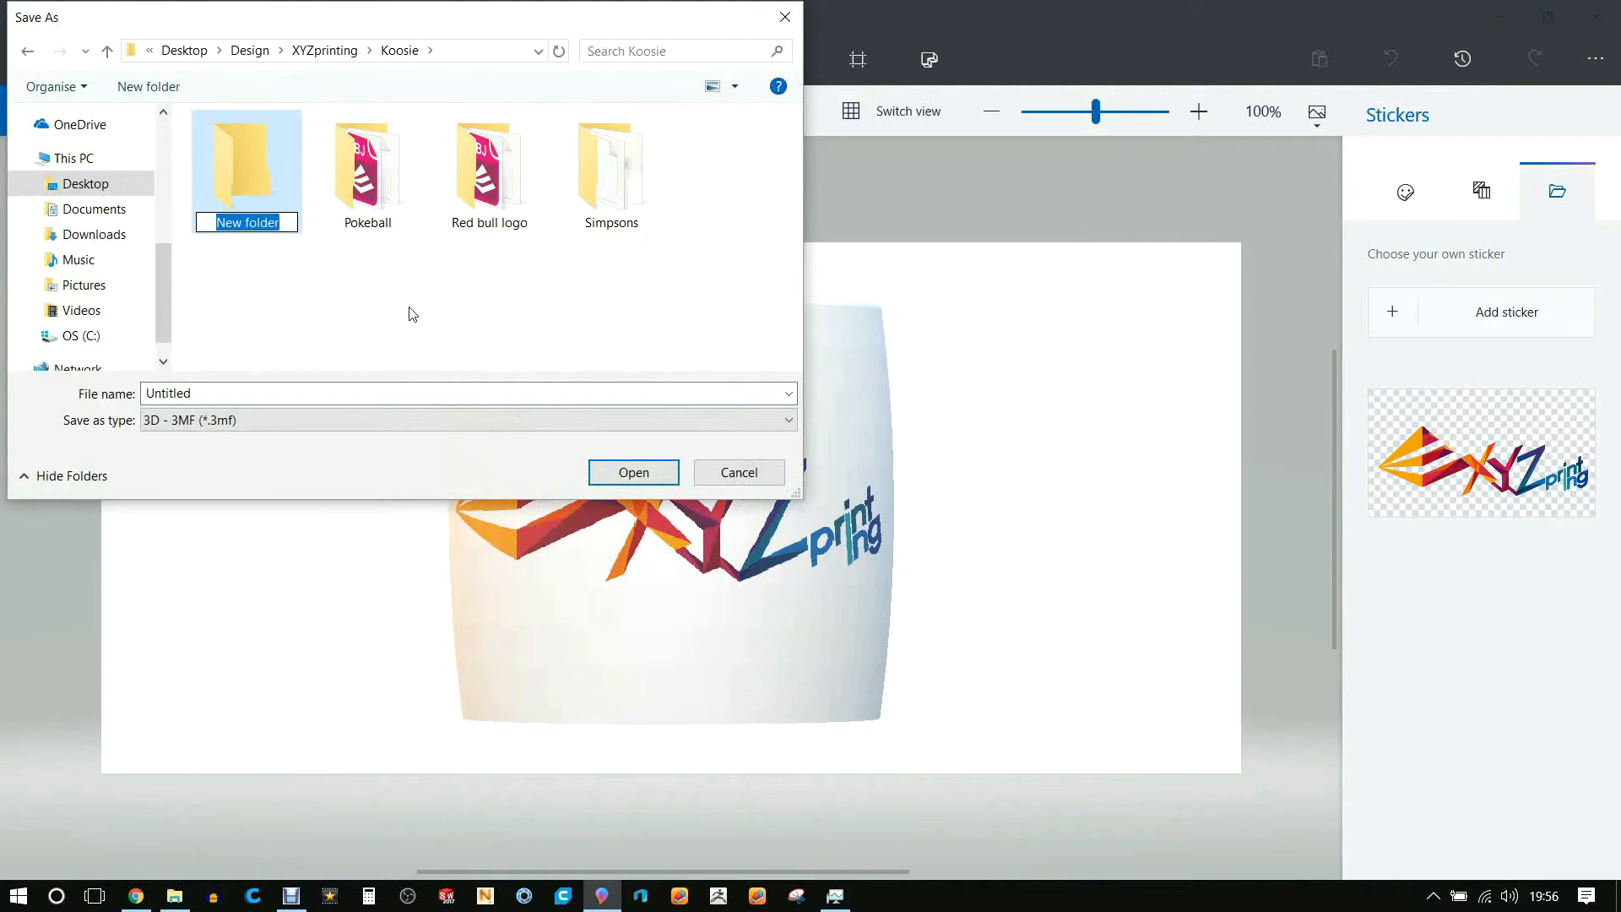
pyautogui.write('XYZprinting')
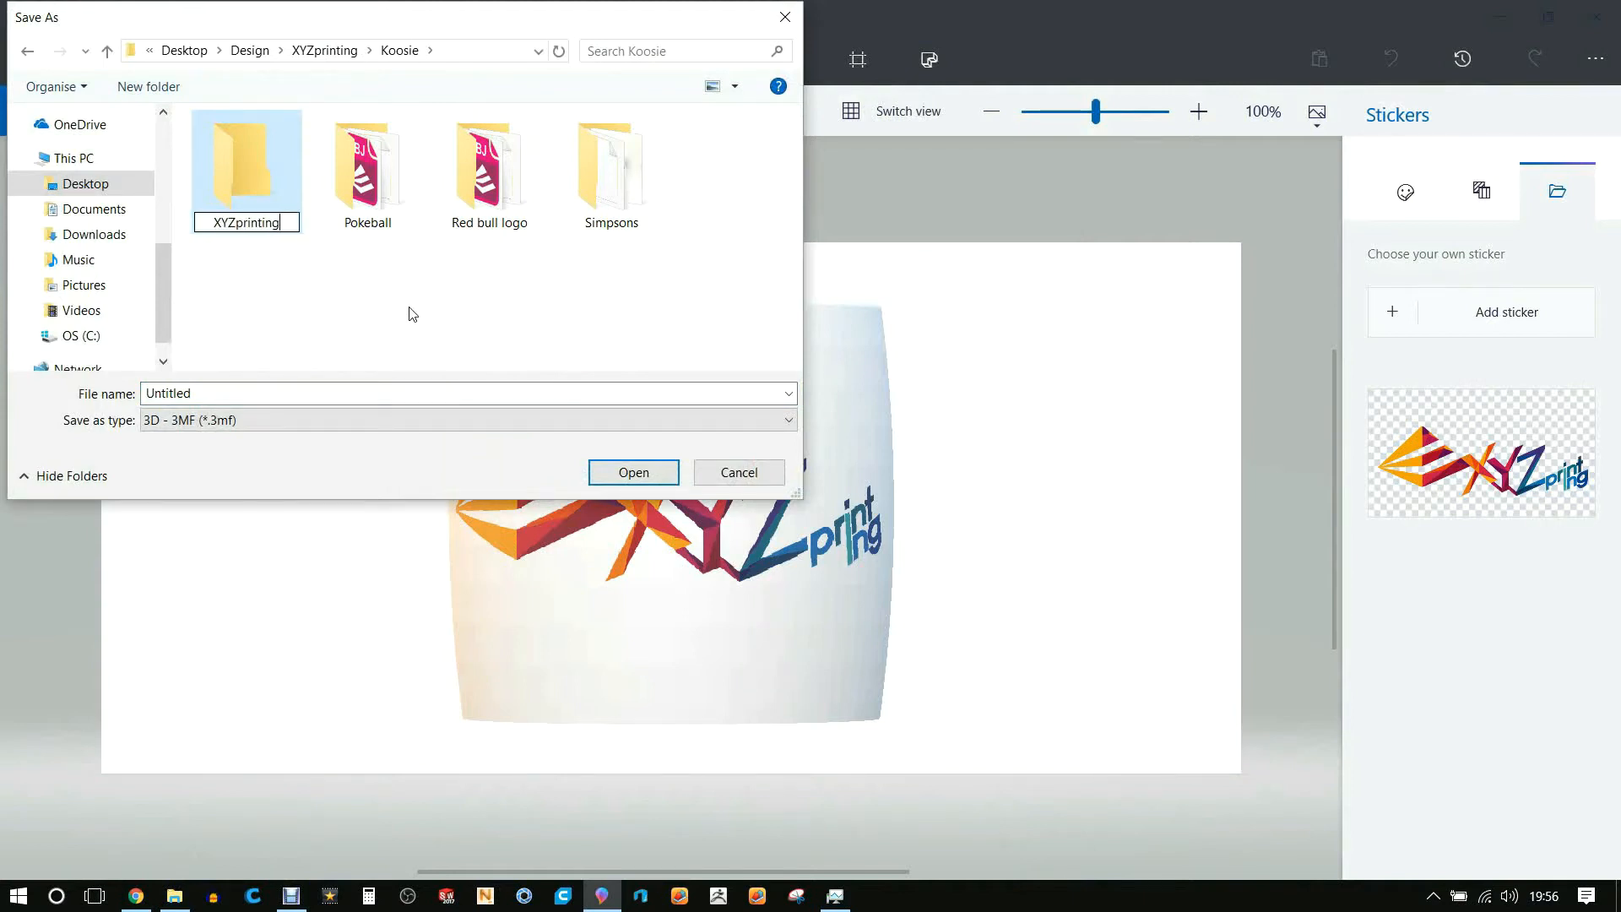
pyautogui.moveTo(256, 159)
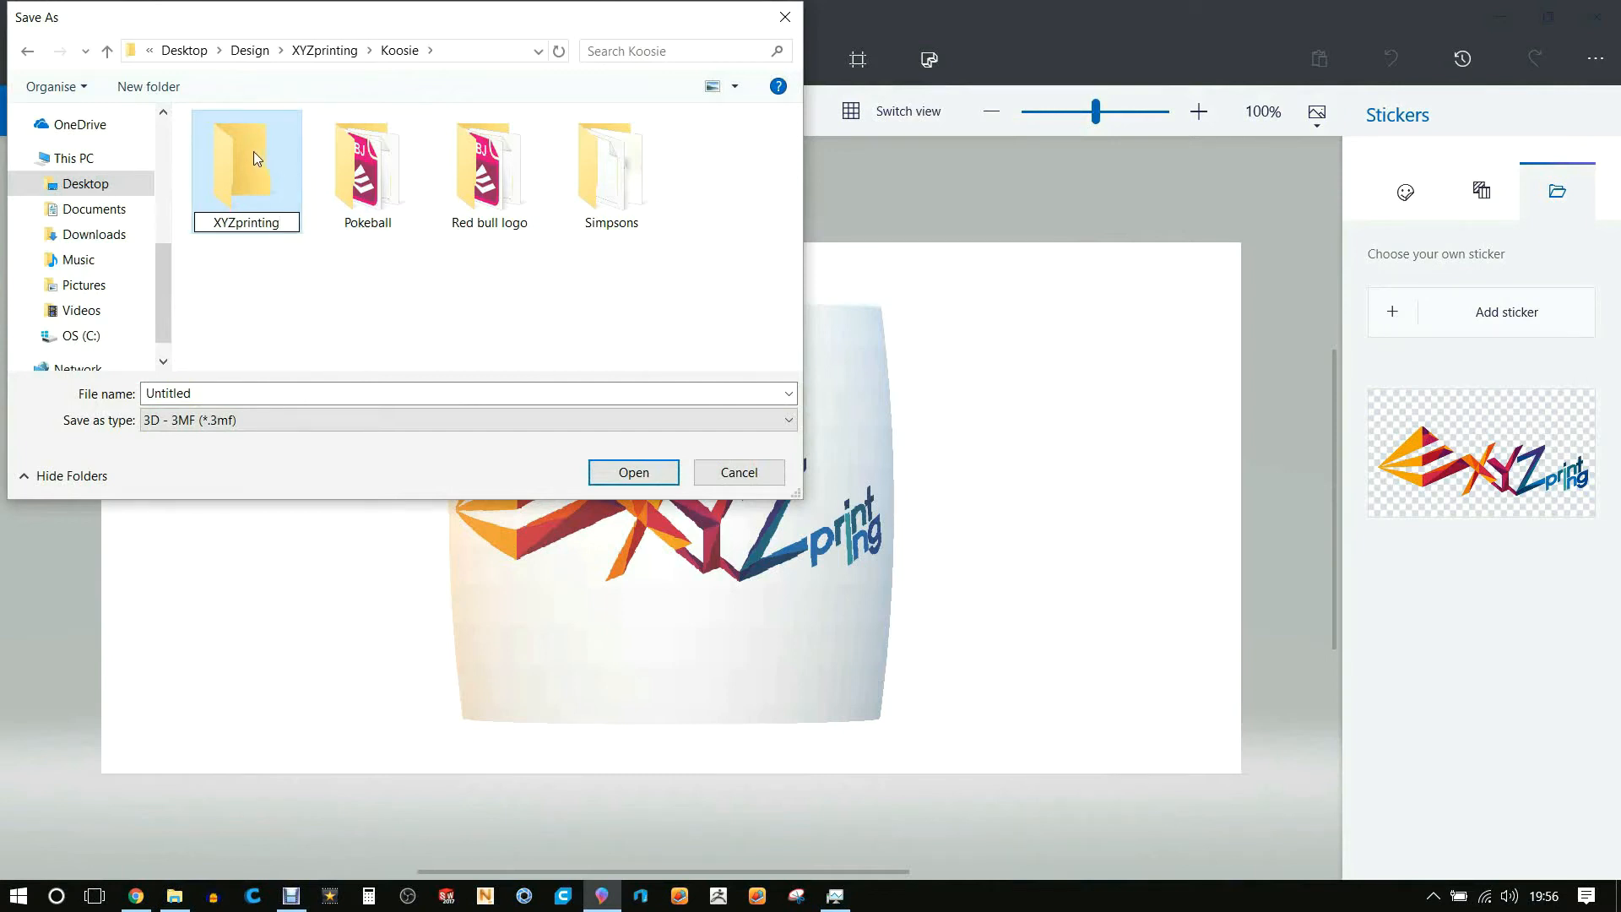
pyautogui.doubleClick(247, 160)
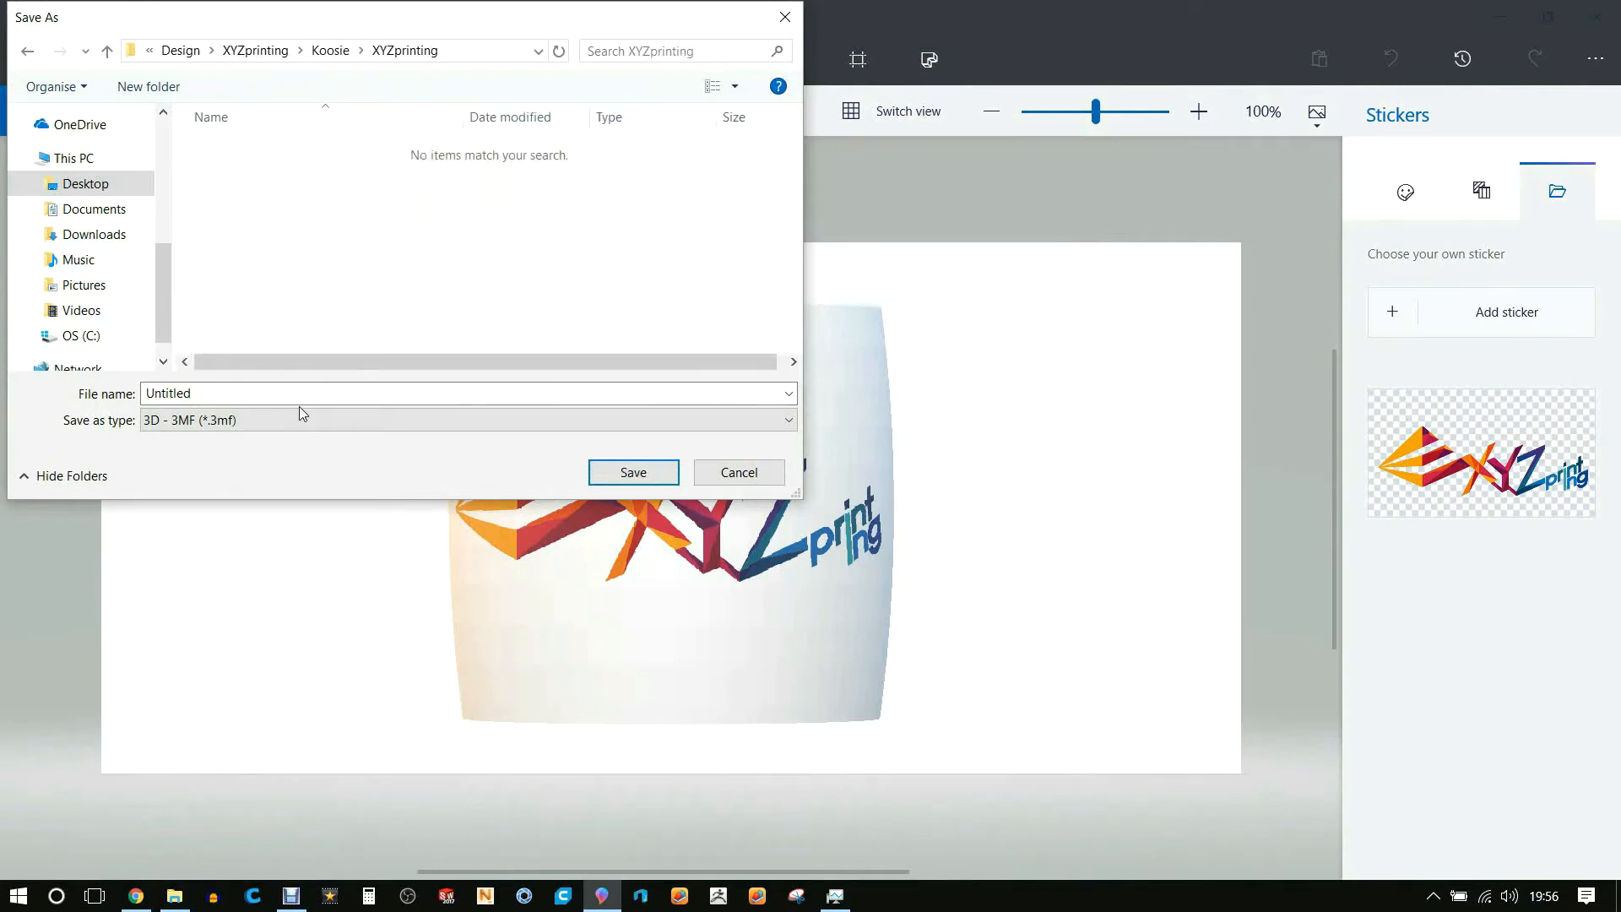
# Save the 3MF file as XYZprinting inside the new folder
pyautogui.write('X')
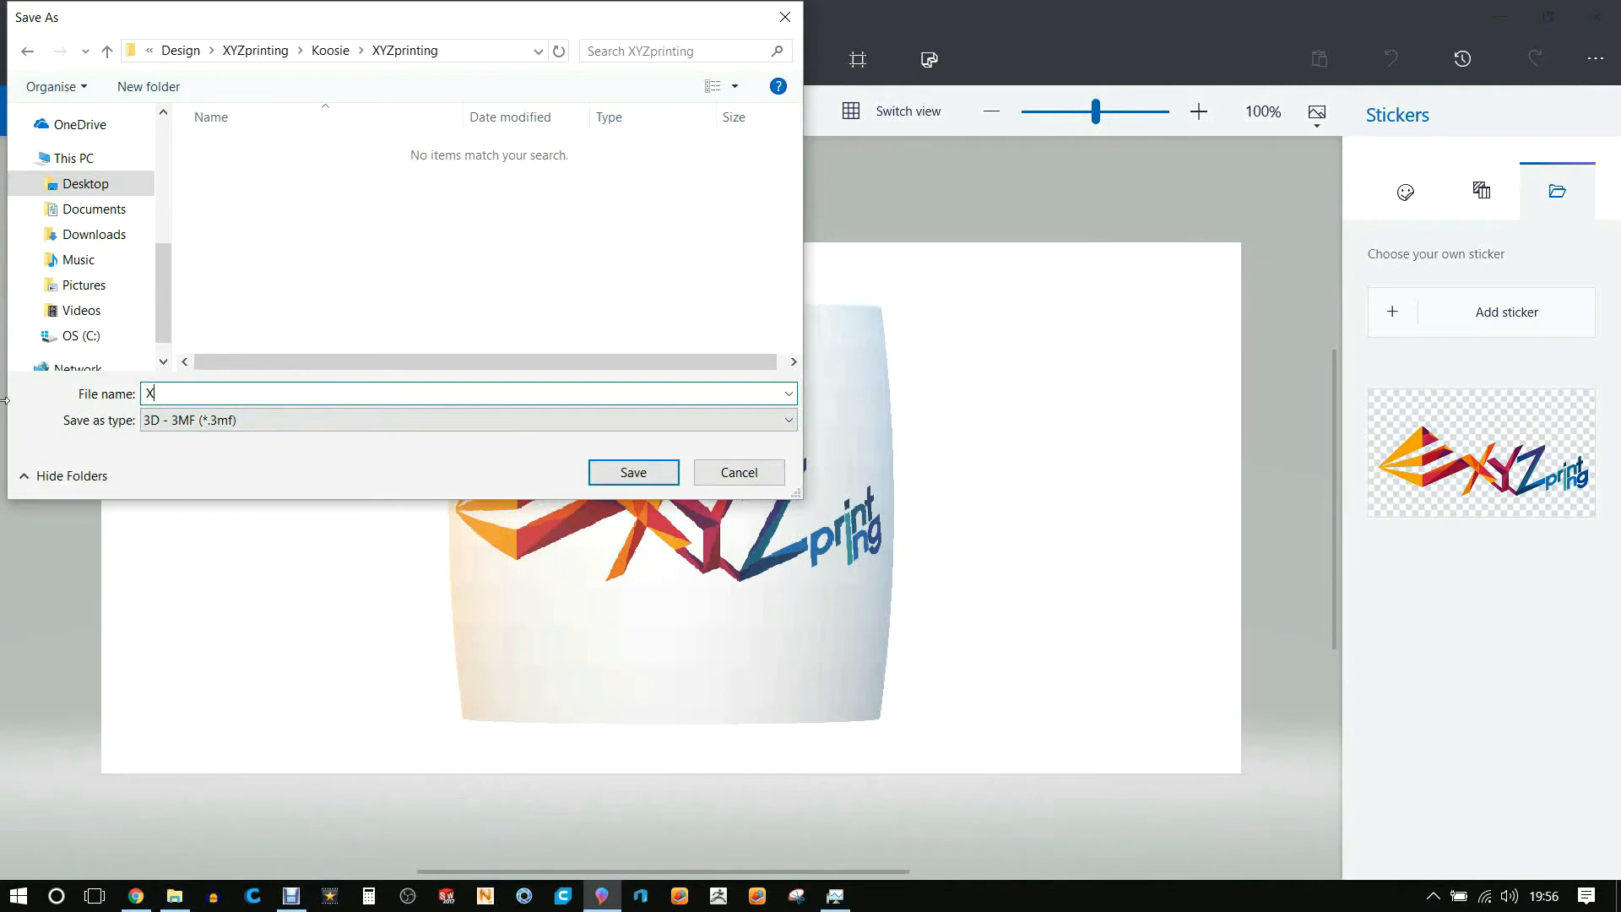
pyautogui.write('YZprinting')
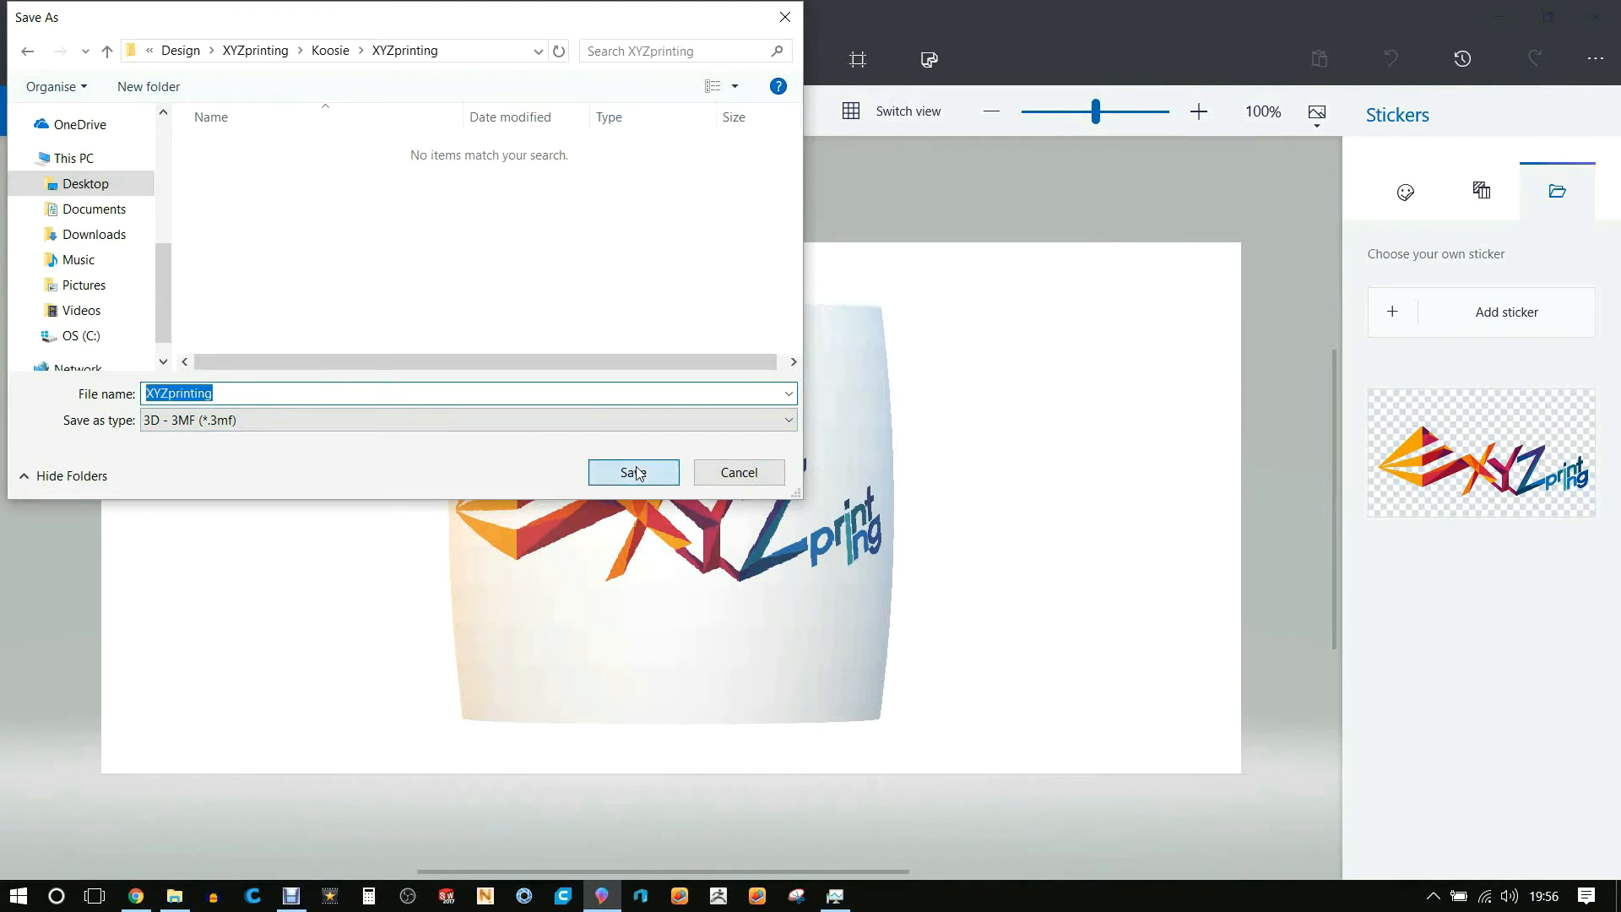
pyautogui.click(631, 473)
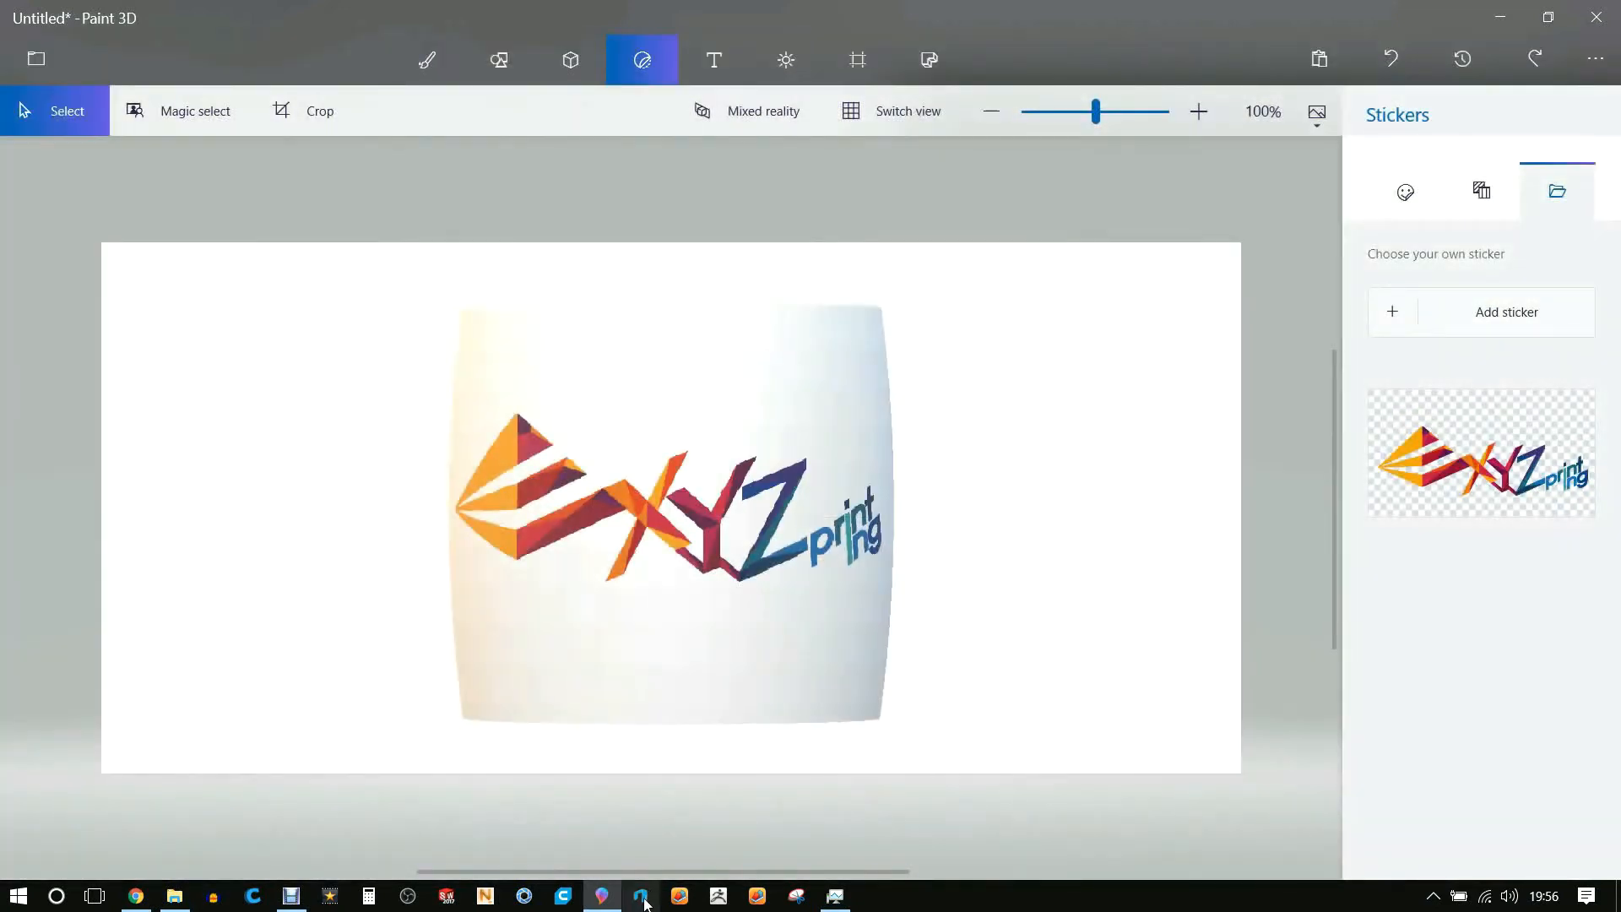
# Start a new 3D Builder scene and pick the XYZprinting file via Add > Load object
pyautogui.click(640, 894)
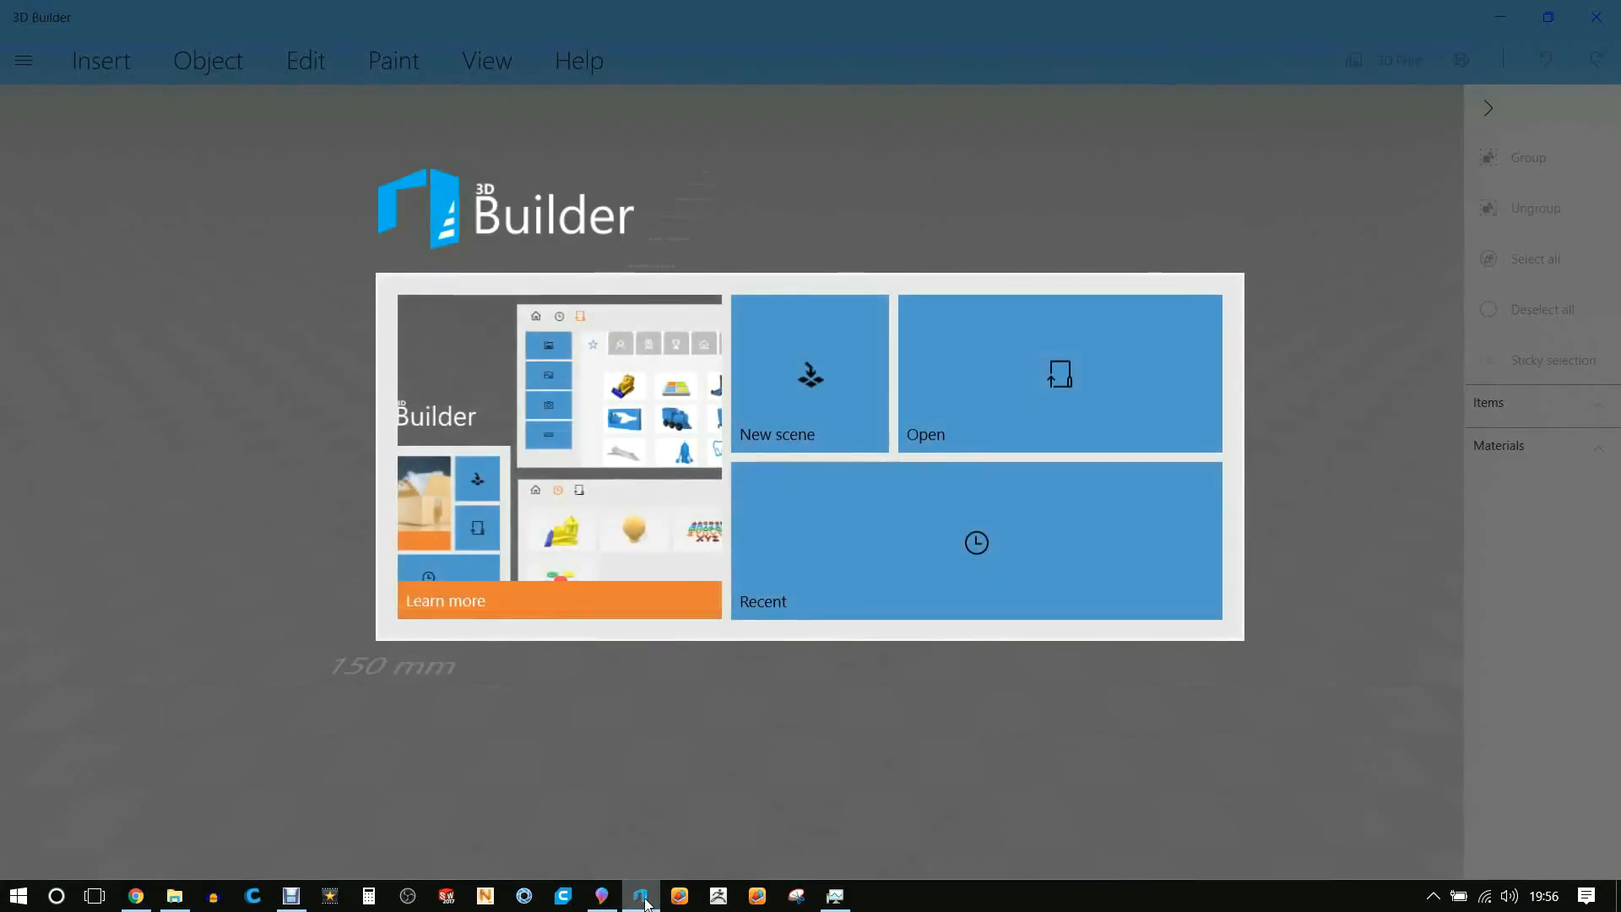
pyautogui.moveTo(996, 713)
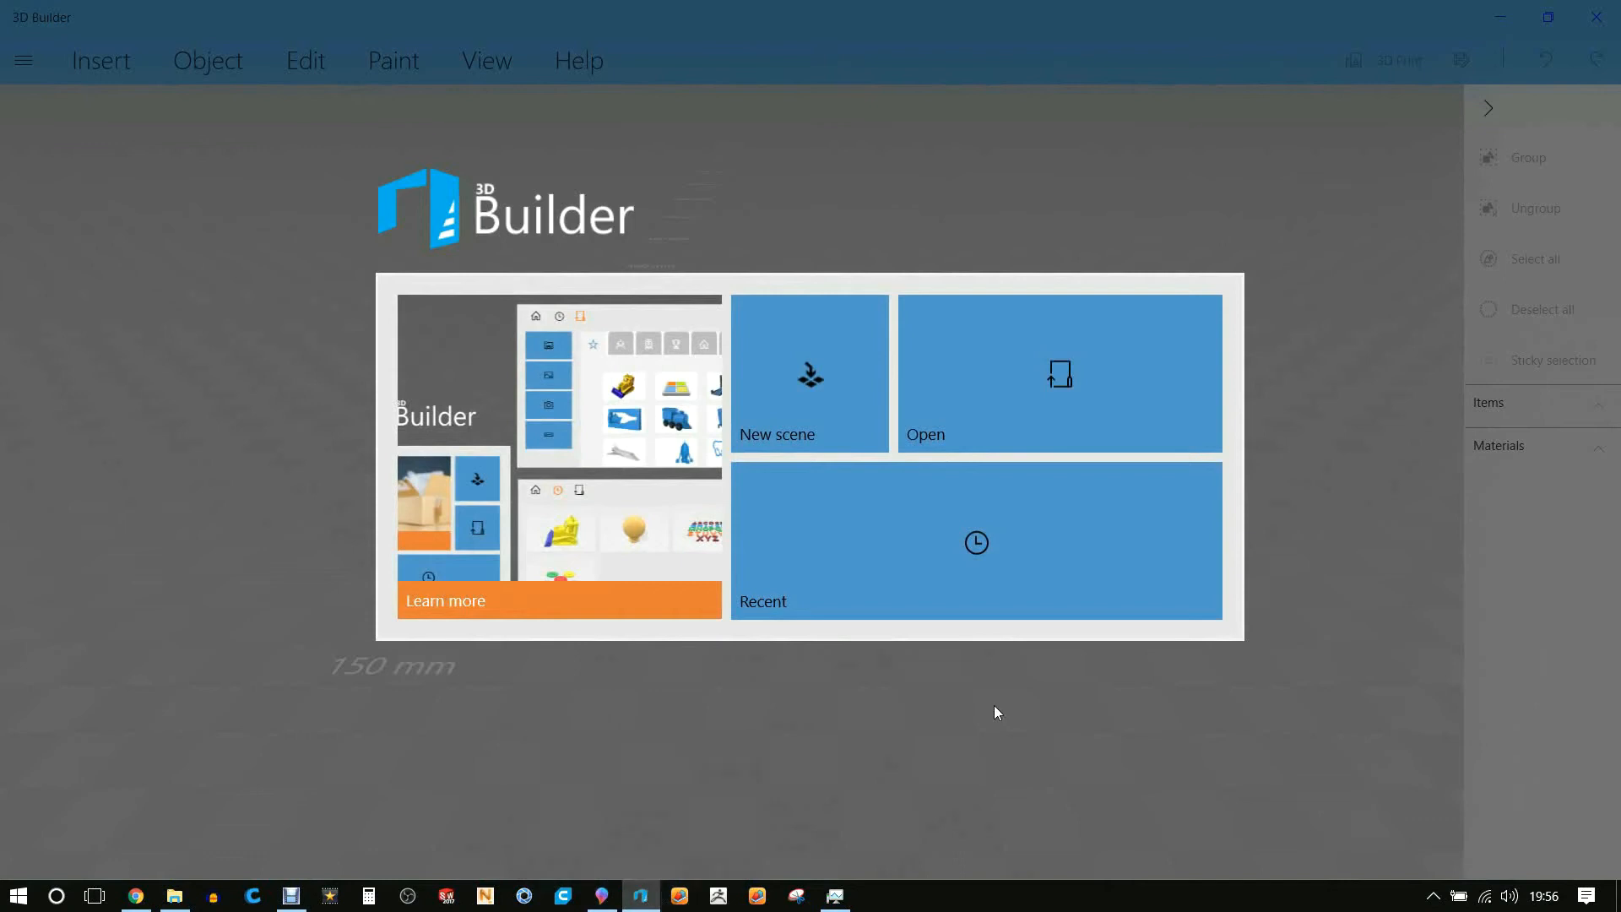
pyautogui.moveTo(822, 385)
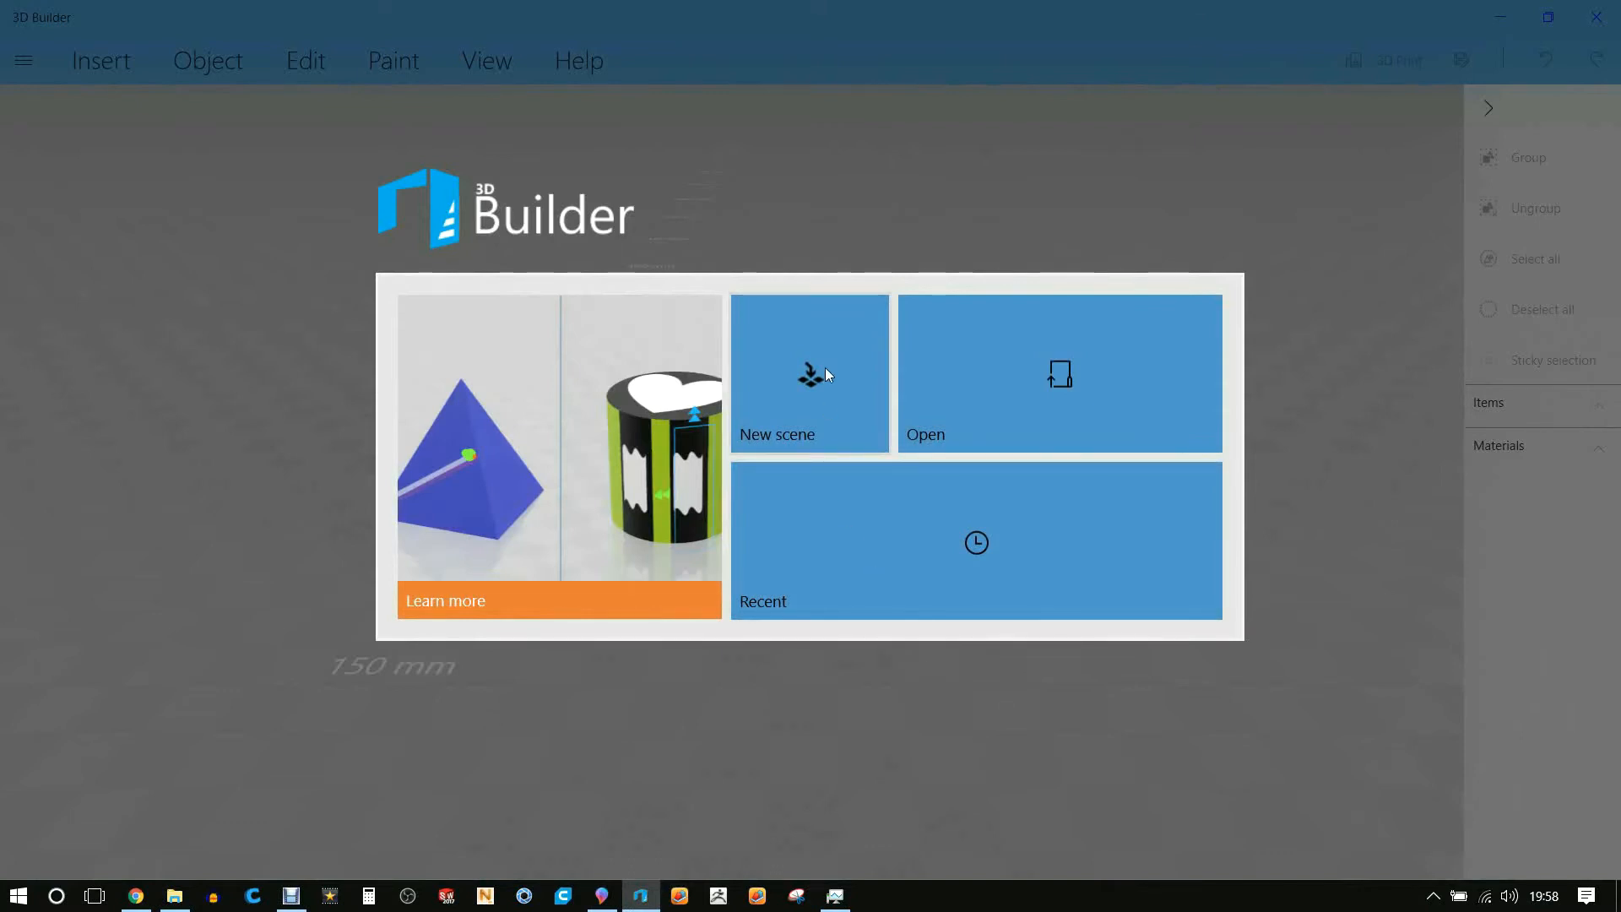
pyautogui.click(808, 373)
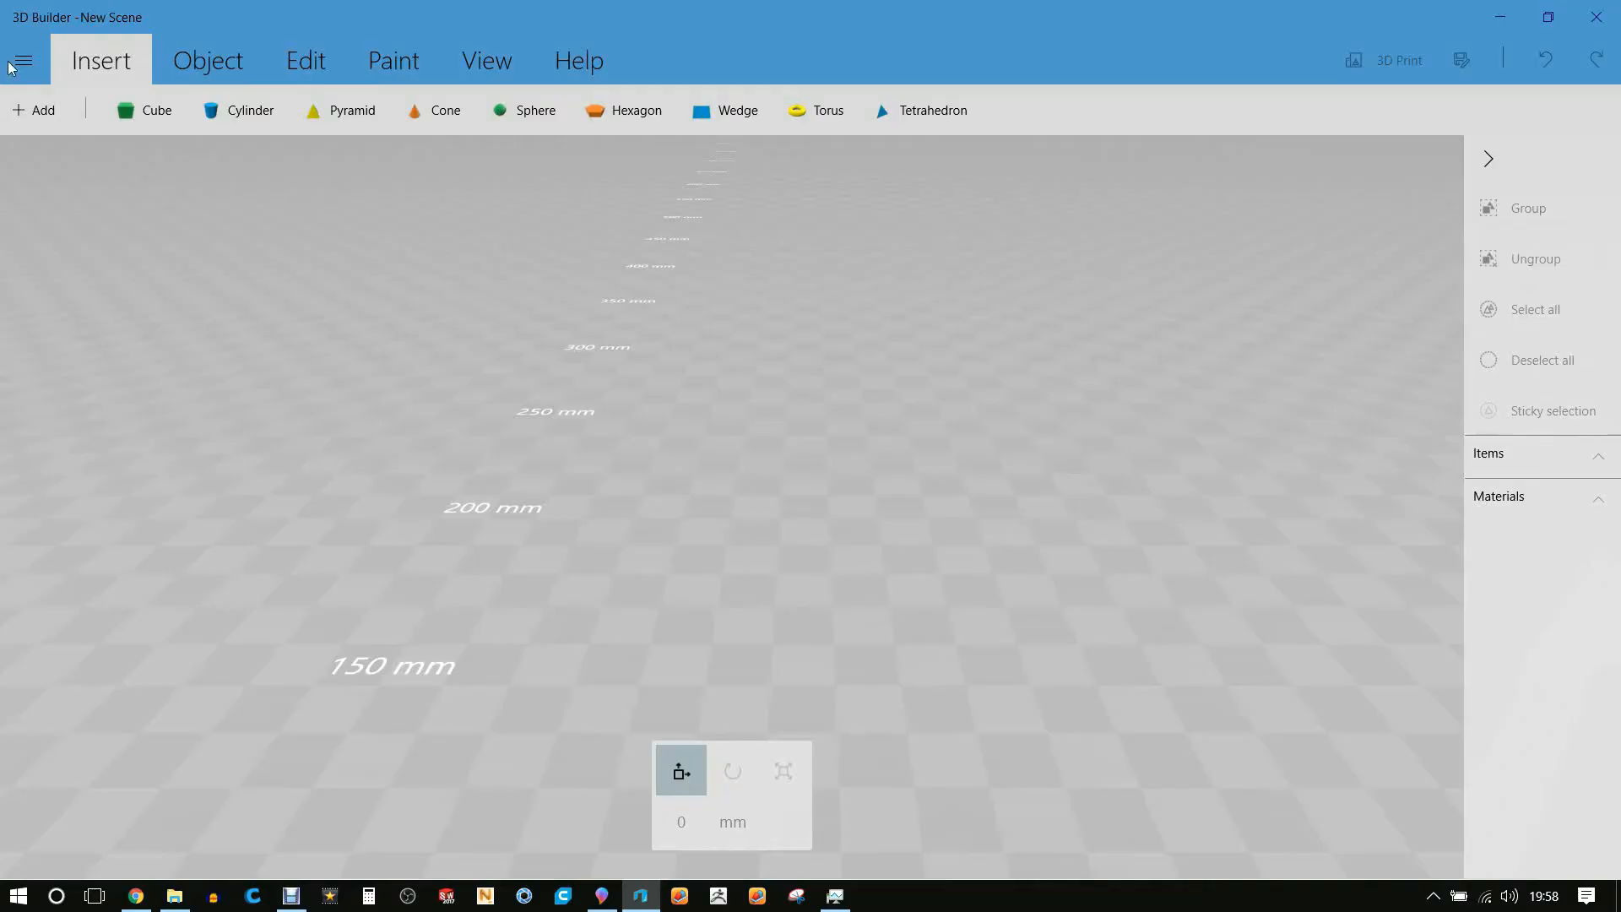
pyautogui.moveTo(42, 110)
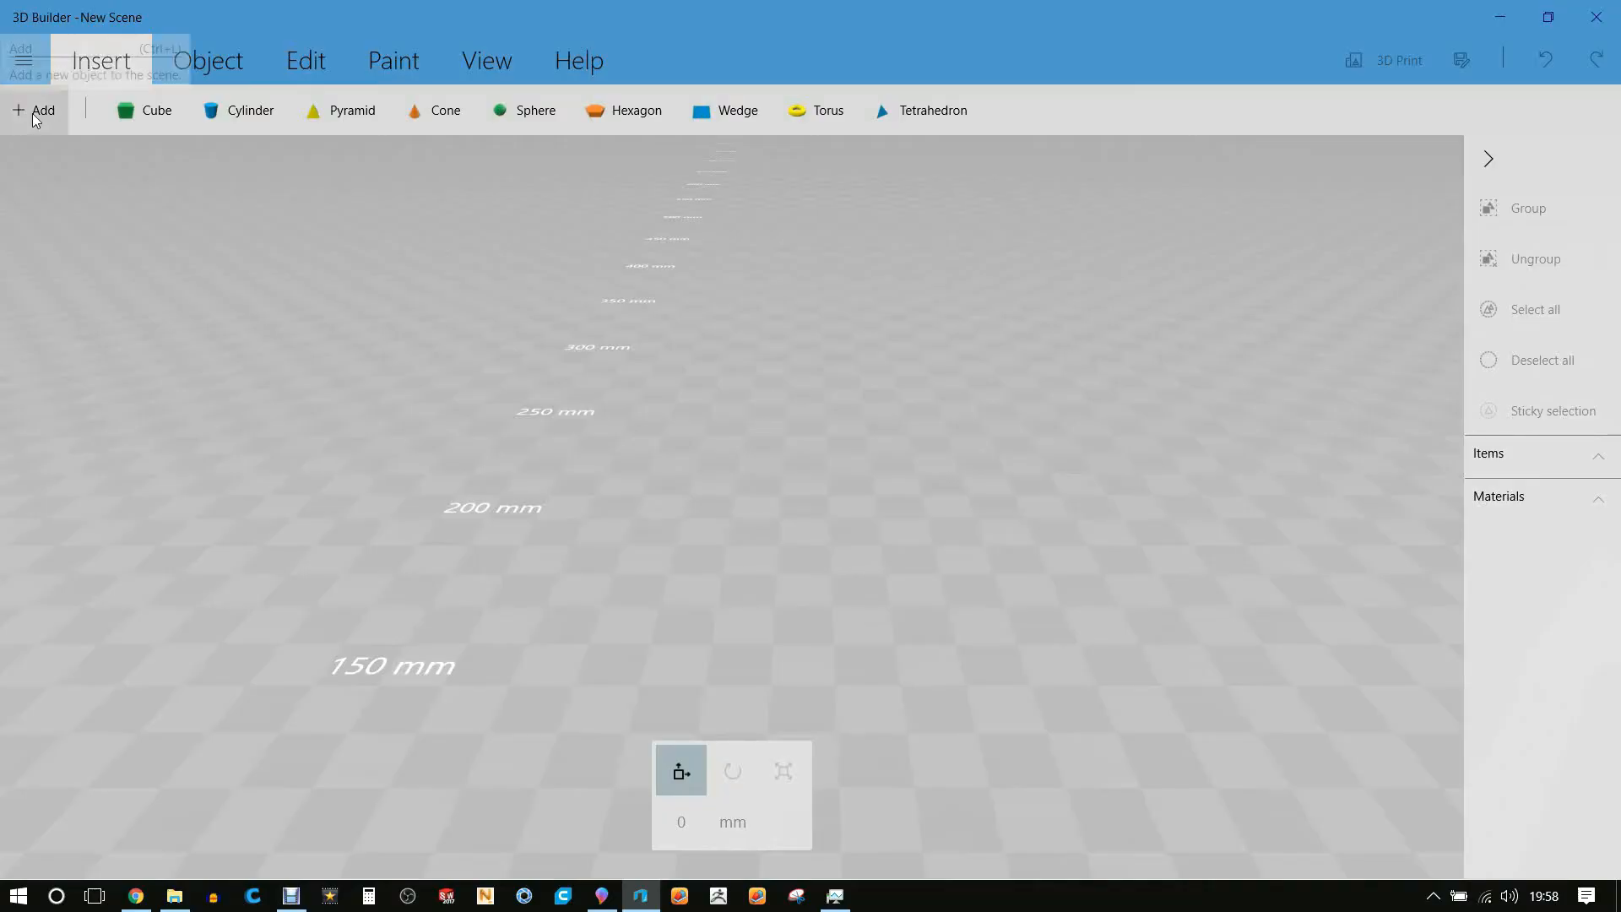
pyautogui.click(34, 111)
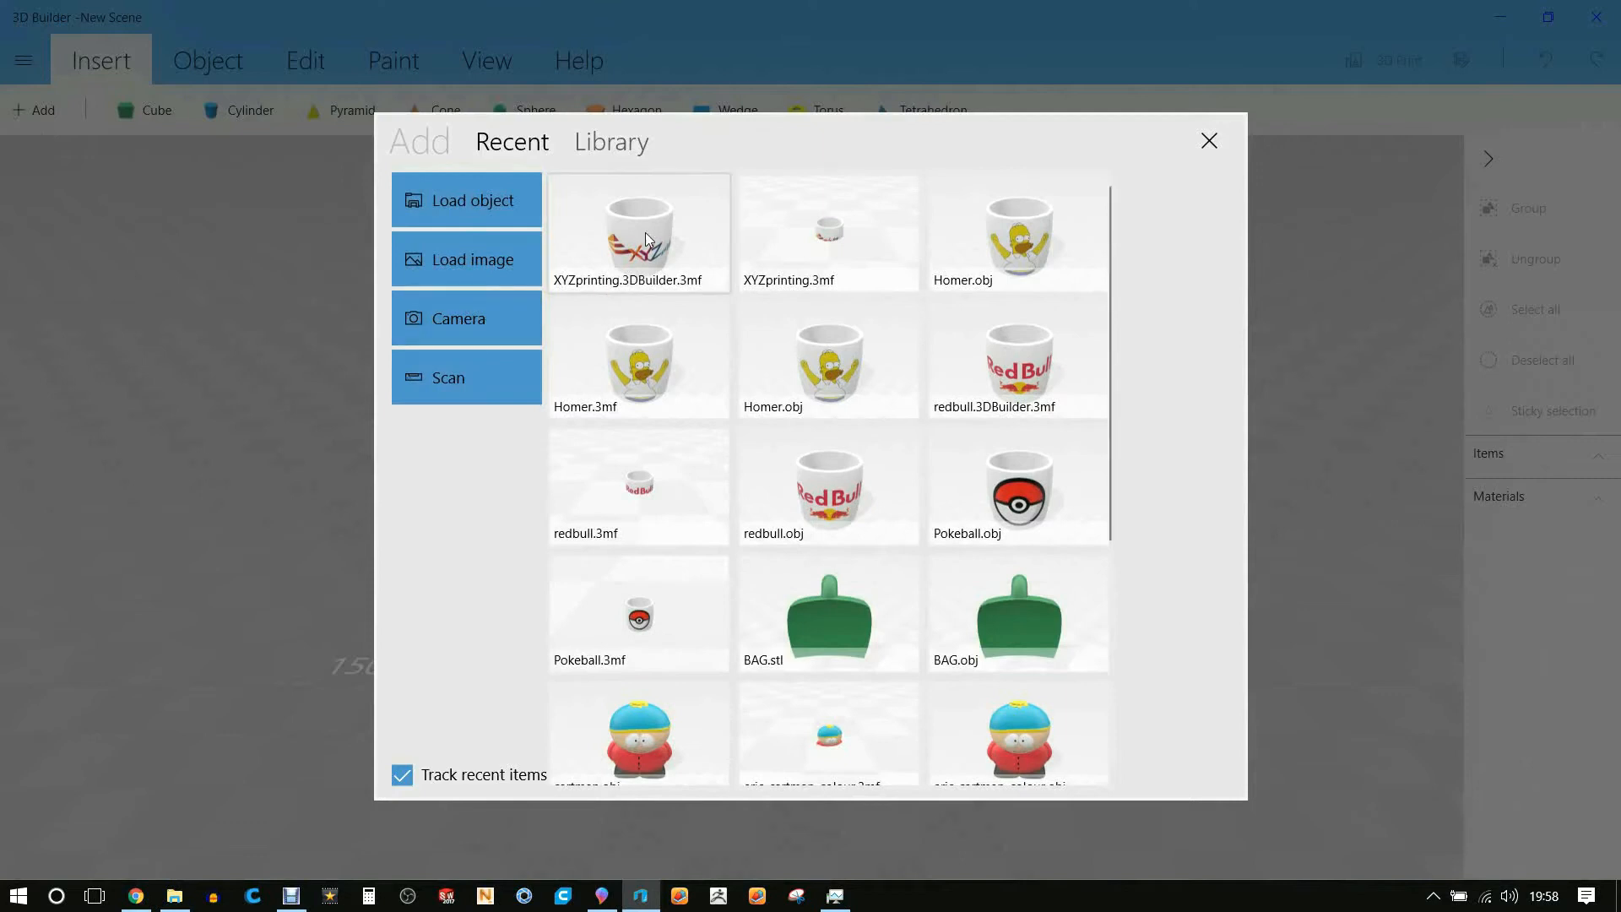
pyautogui.click(473, 201)
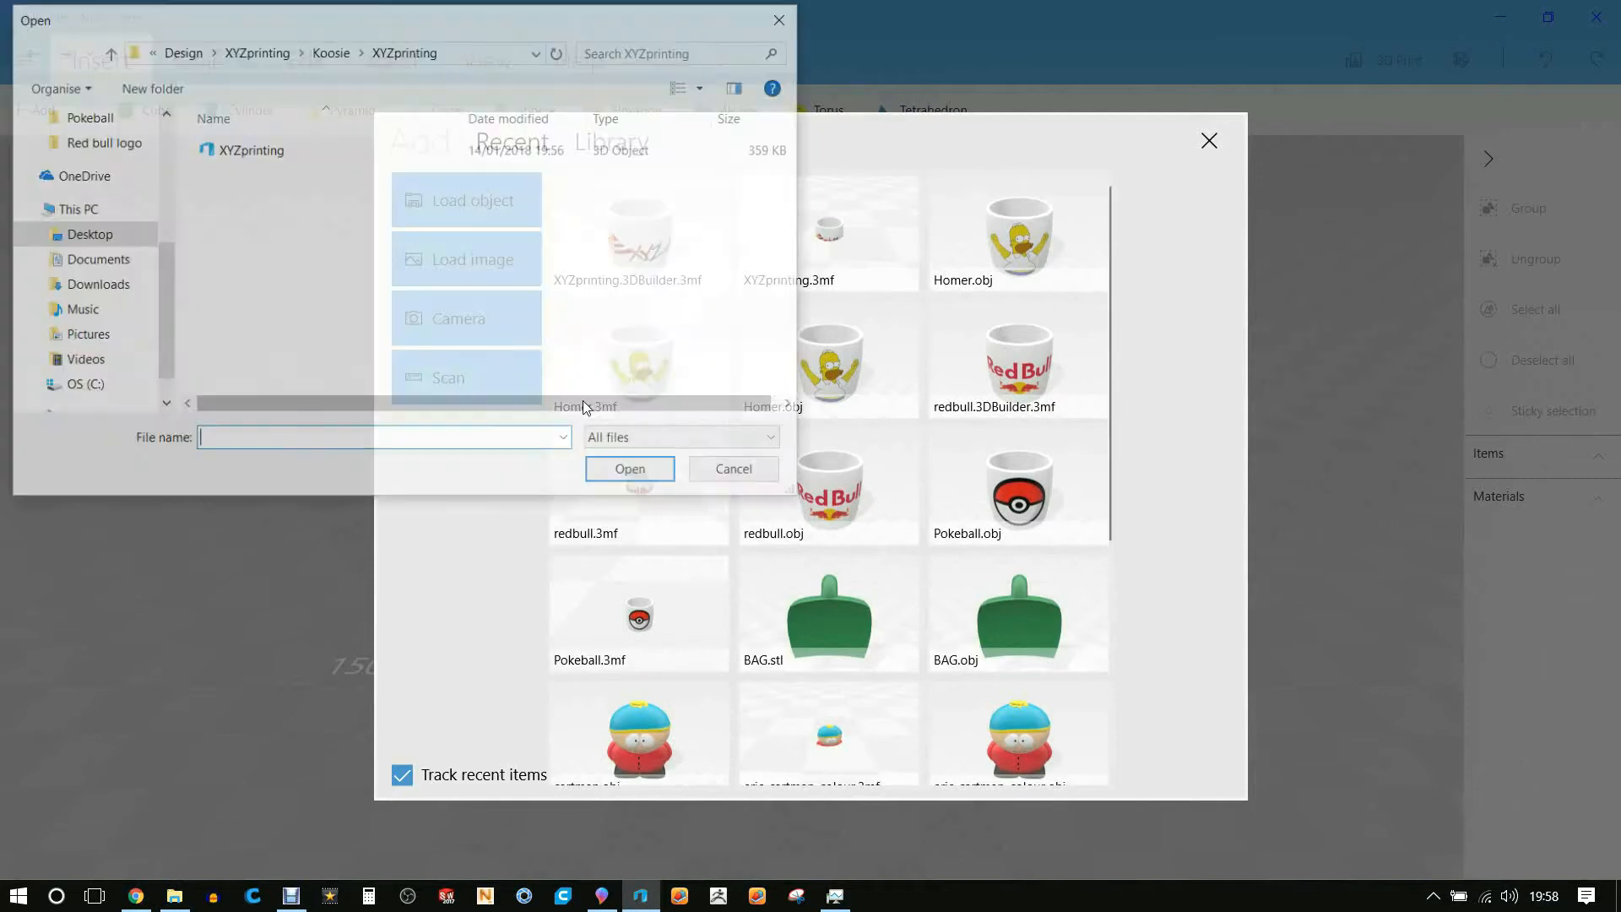
pyautogui.click(251, 148)
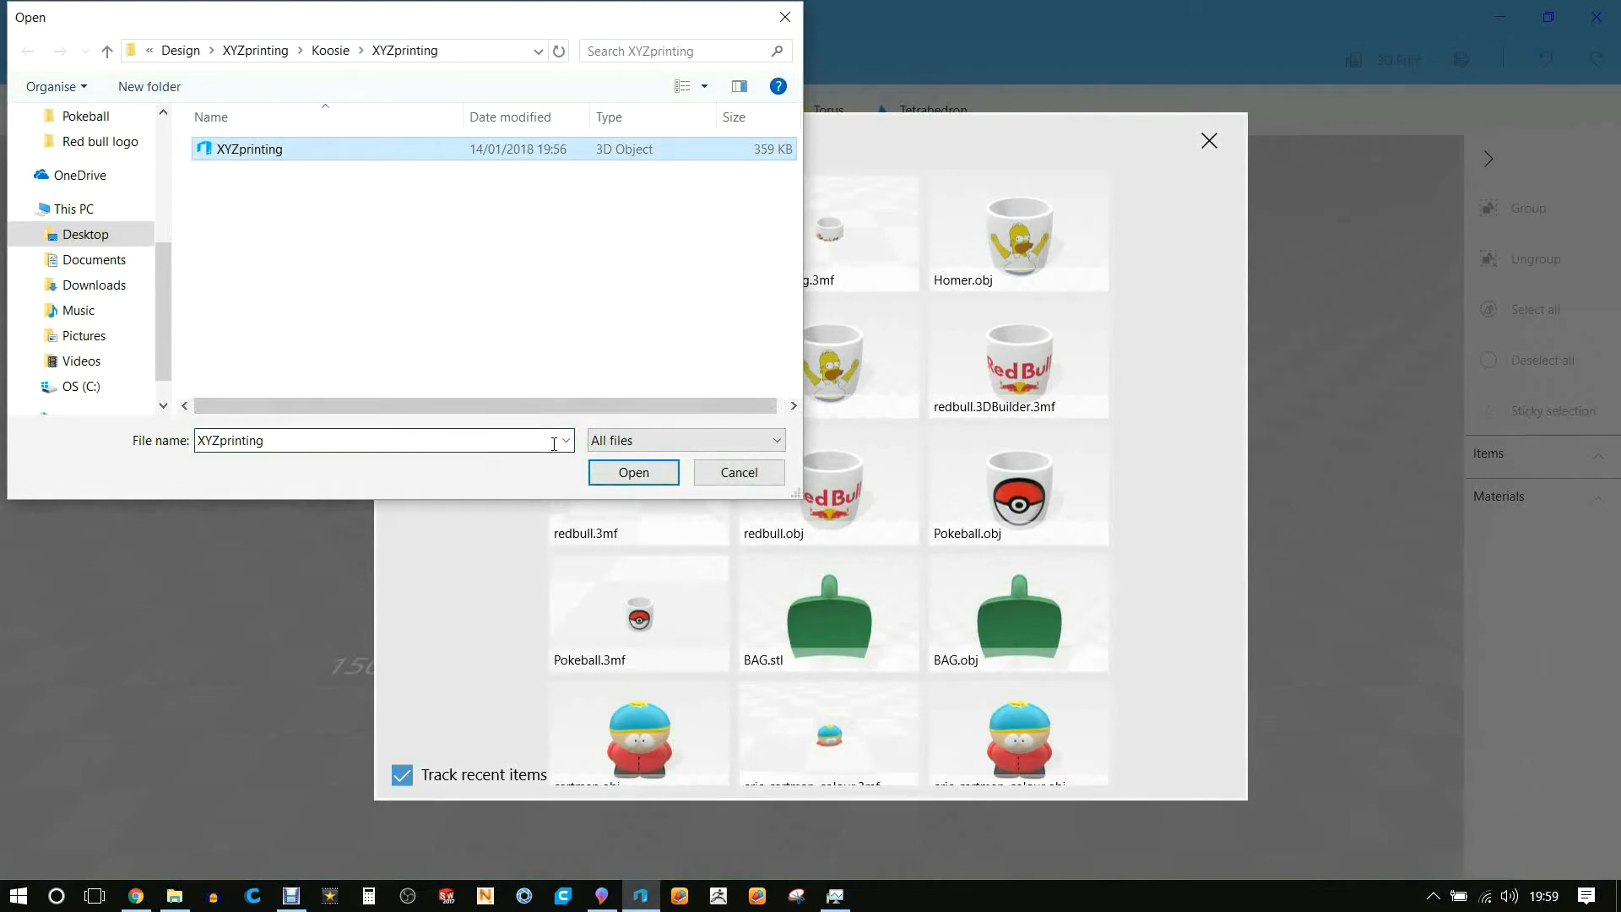
# Load the koozie into the scene and rescale it to 60 mm
pyautogui.click(633, 471)
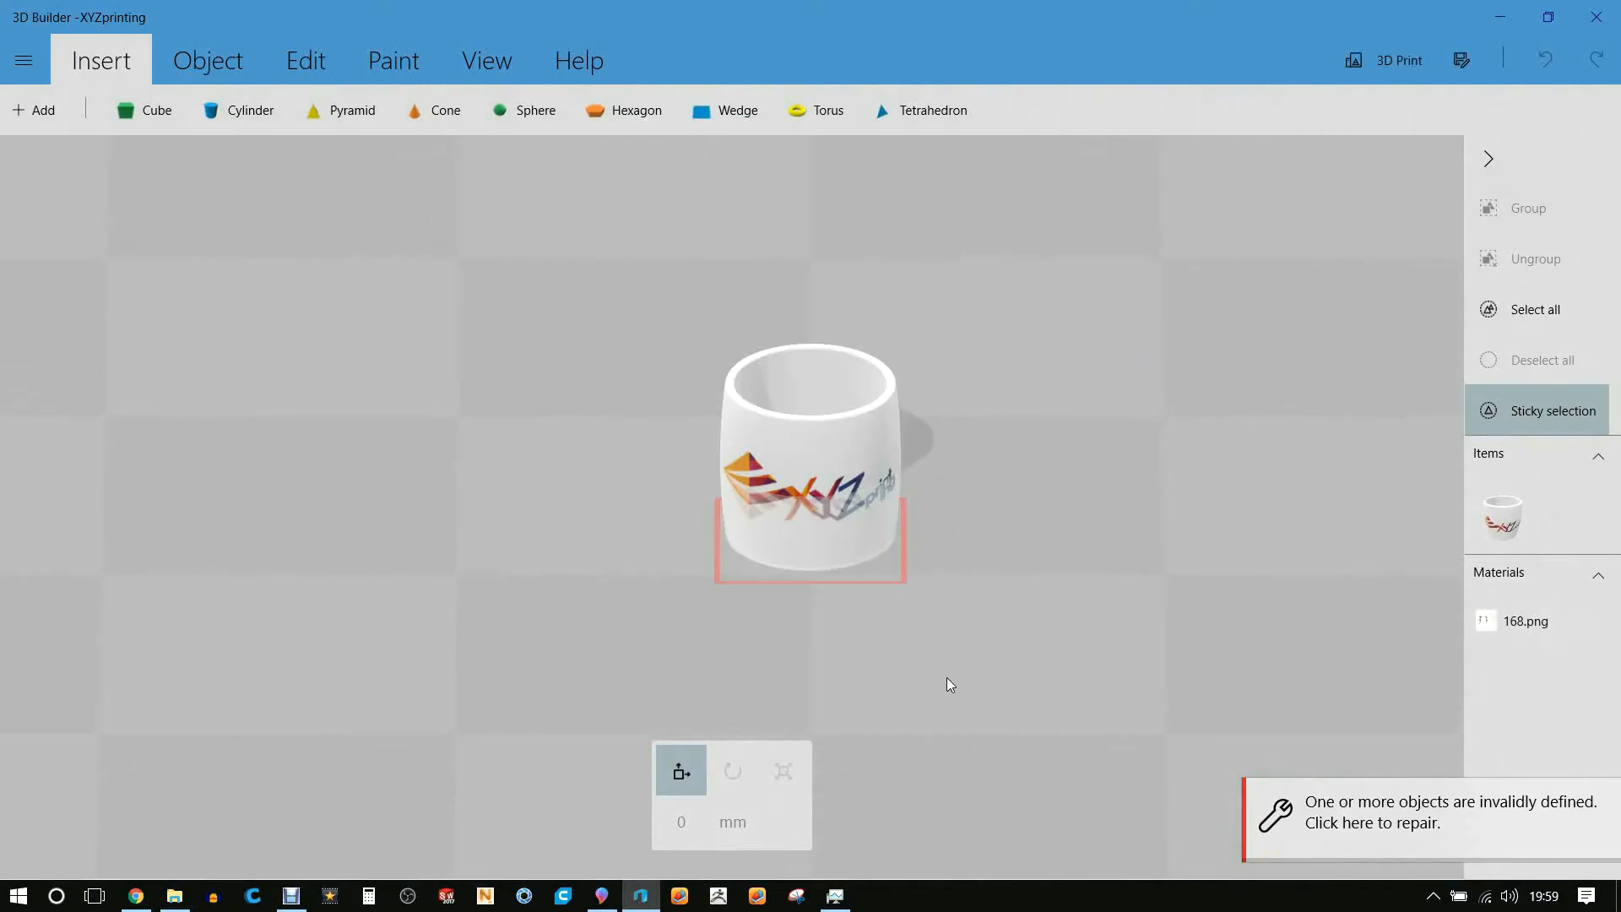
pyautogui.moveTo(1351, 824)
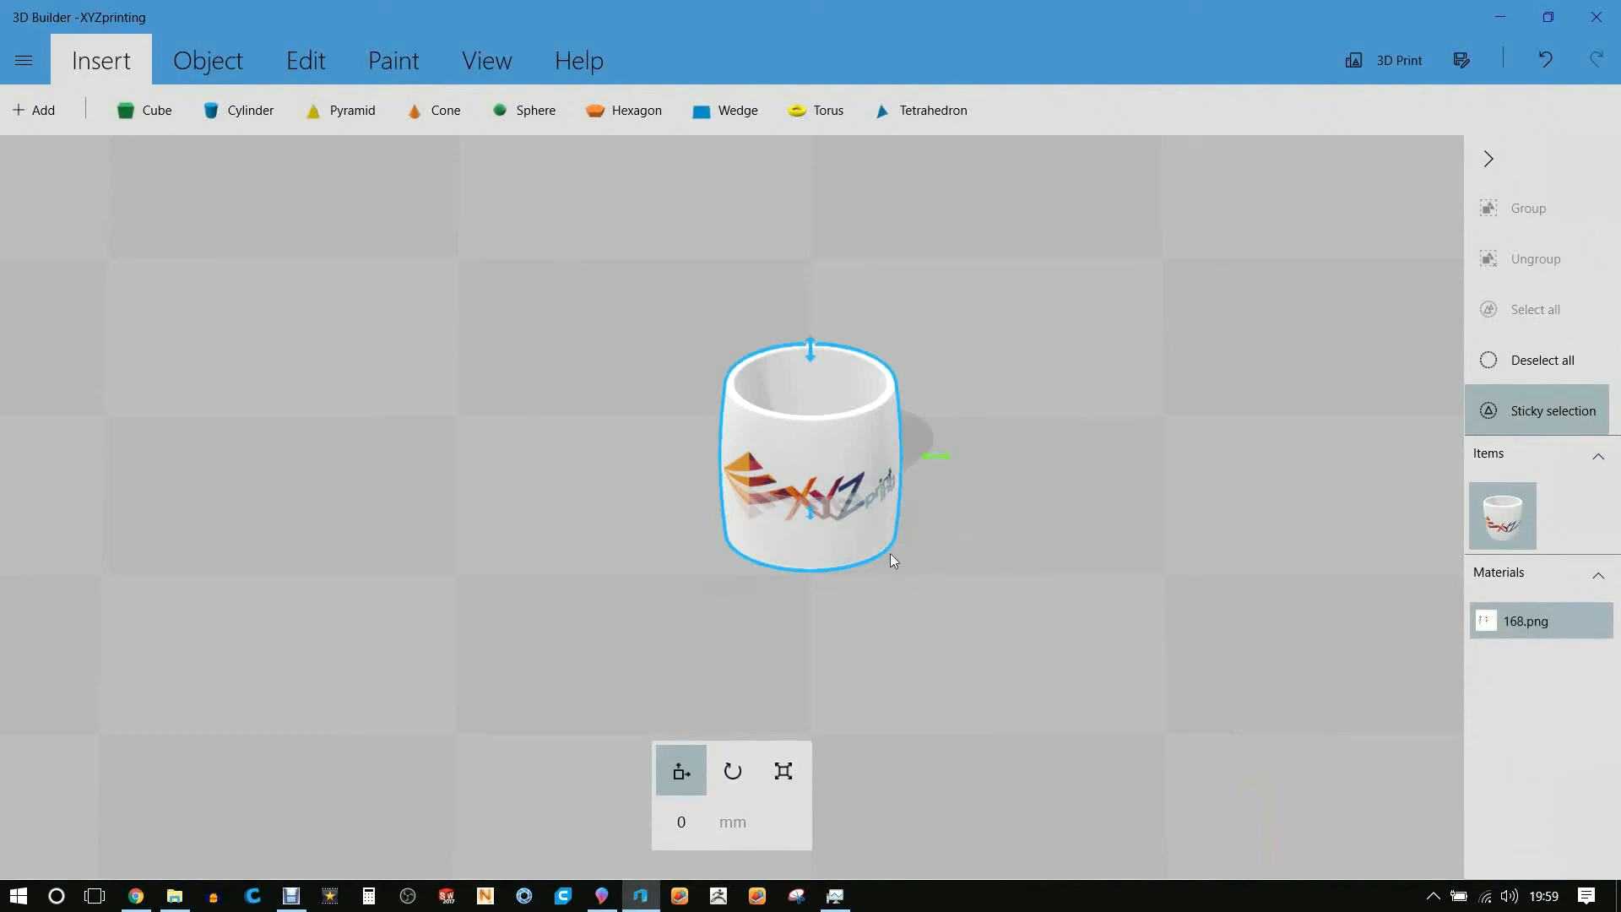
pyautogui.moveTo(680, 773)
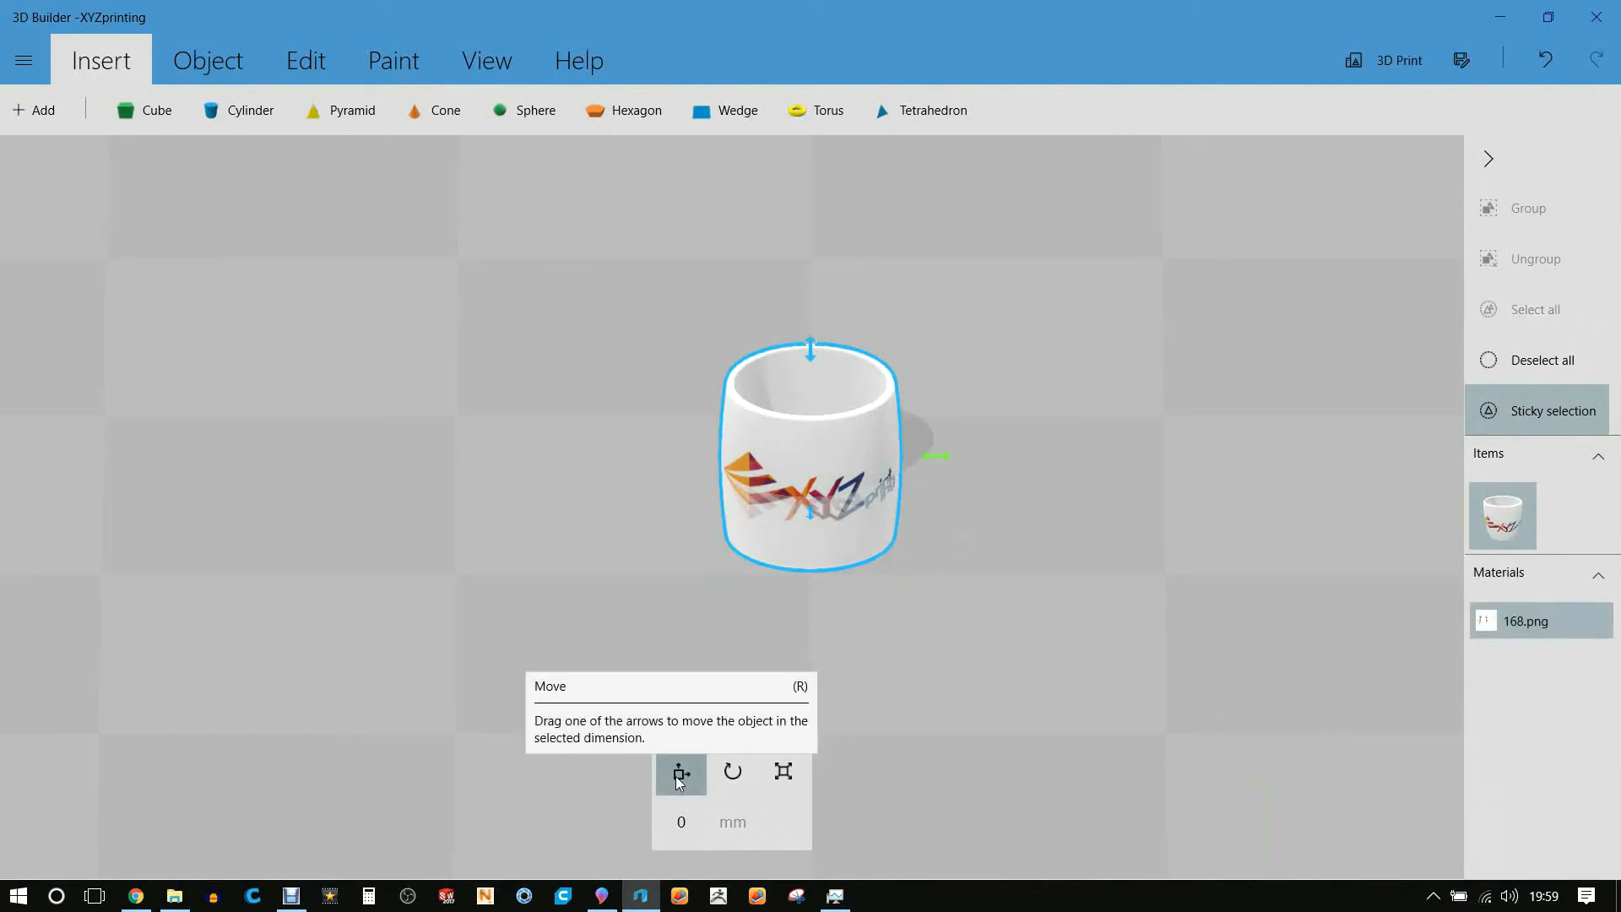
pyautogui.moveTo(782, 772)
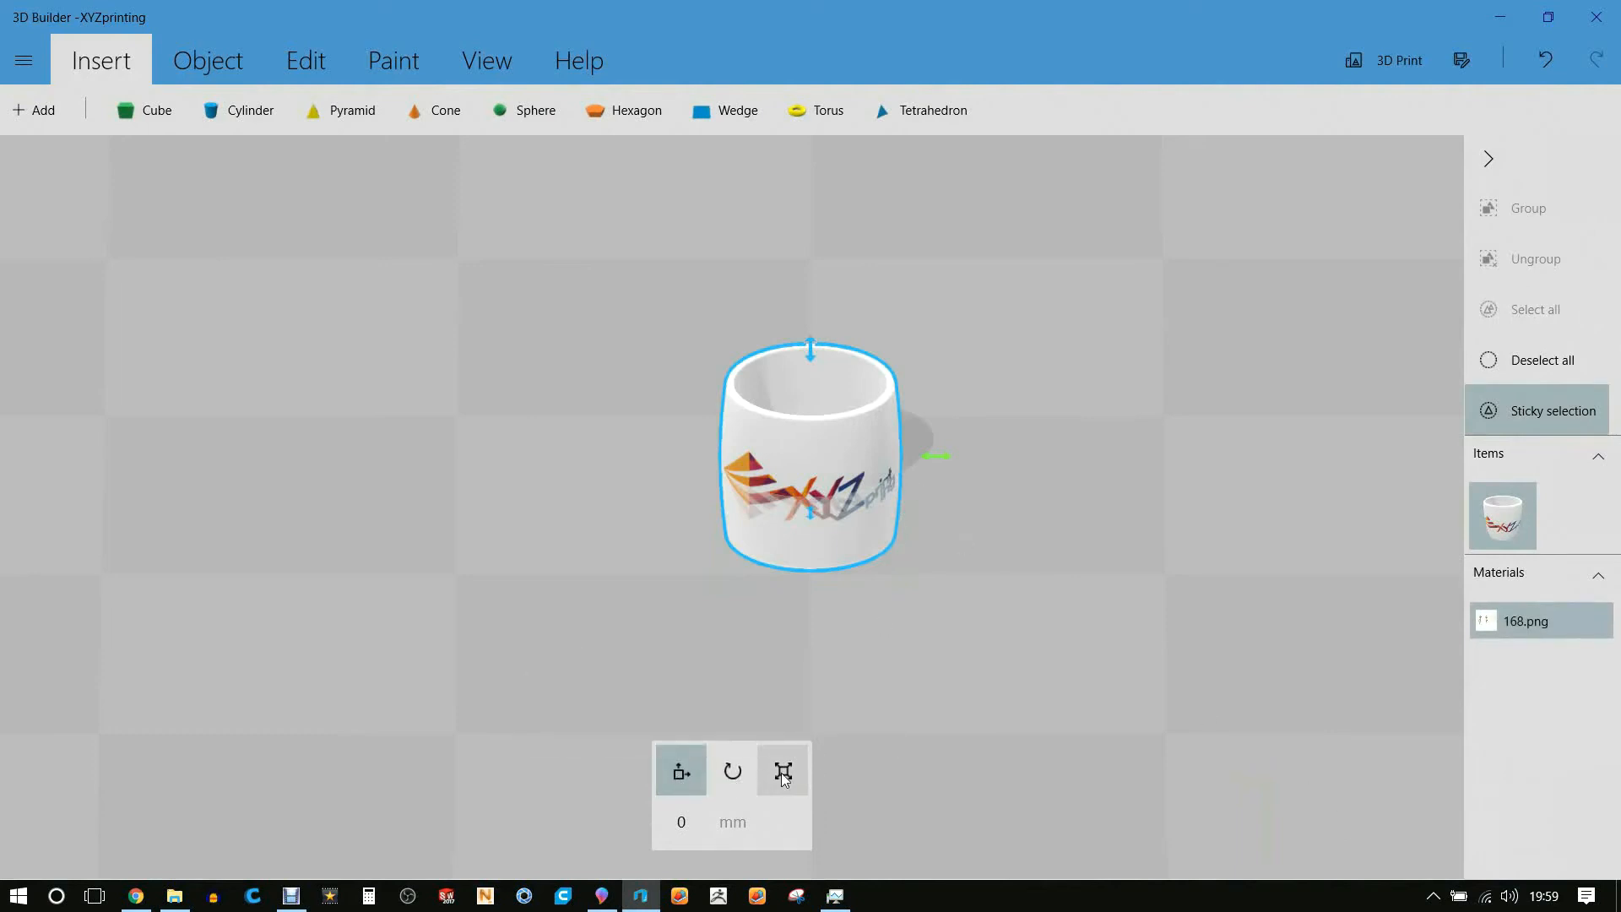
pyautogui.click(782, 771)
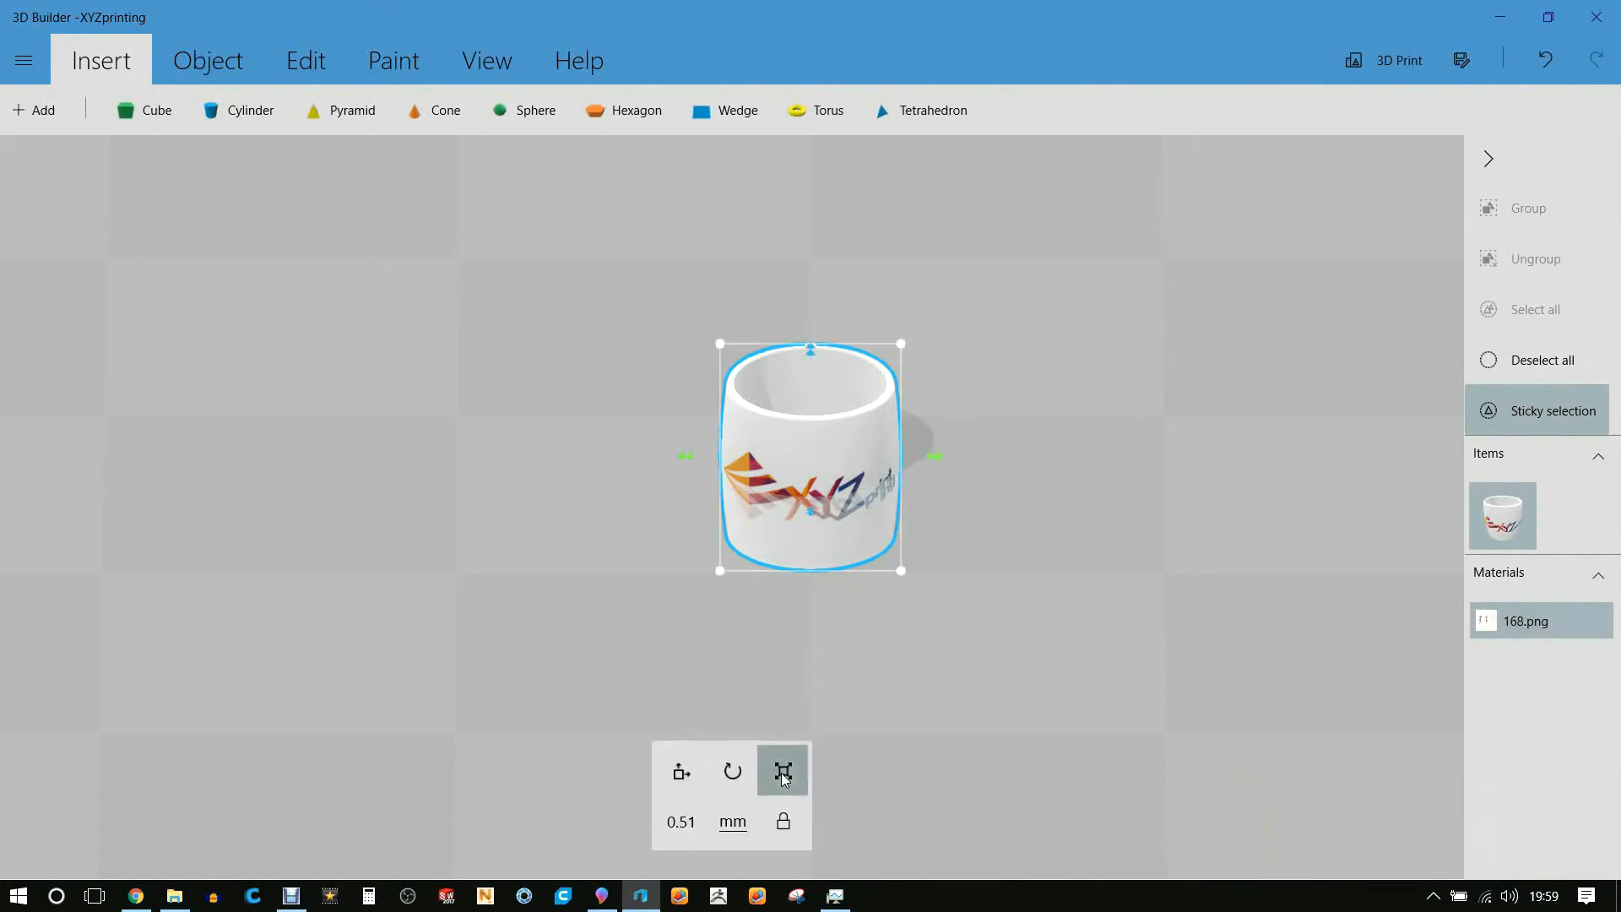
pyautogui.moveTo(809, 347)
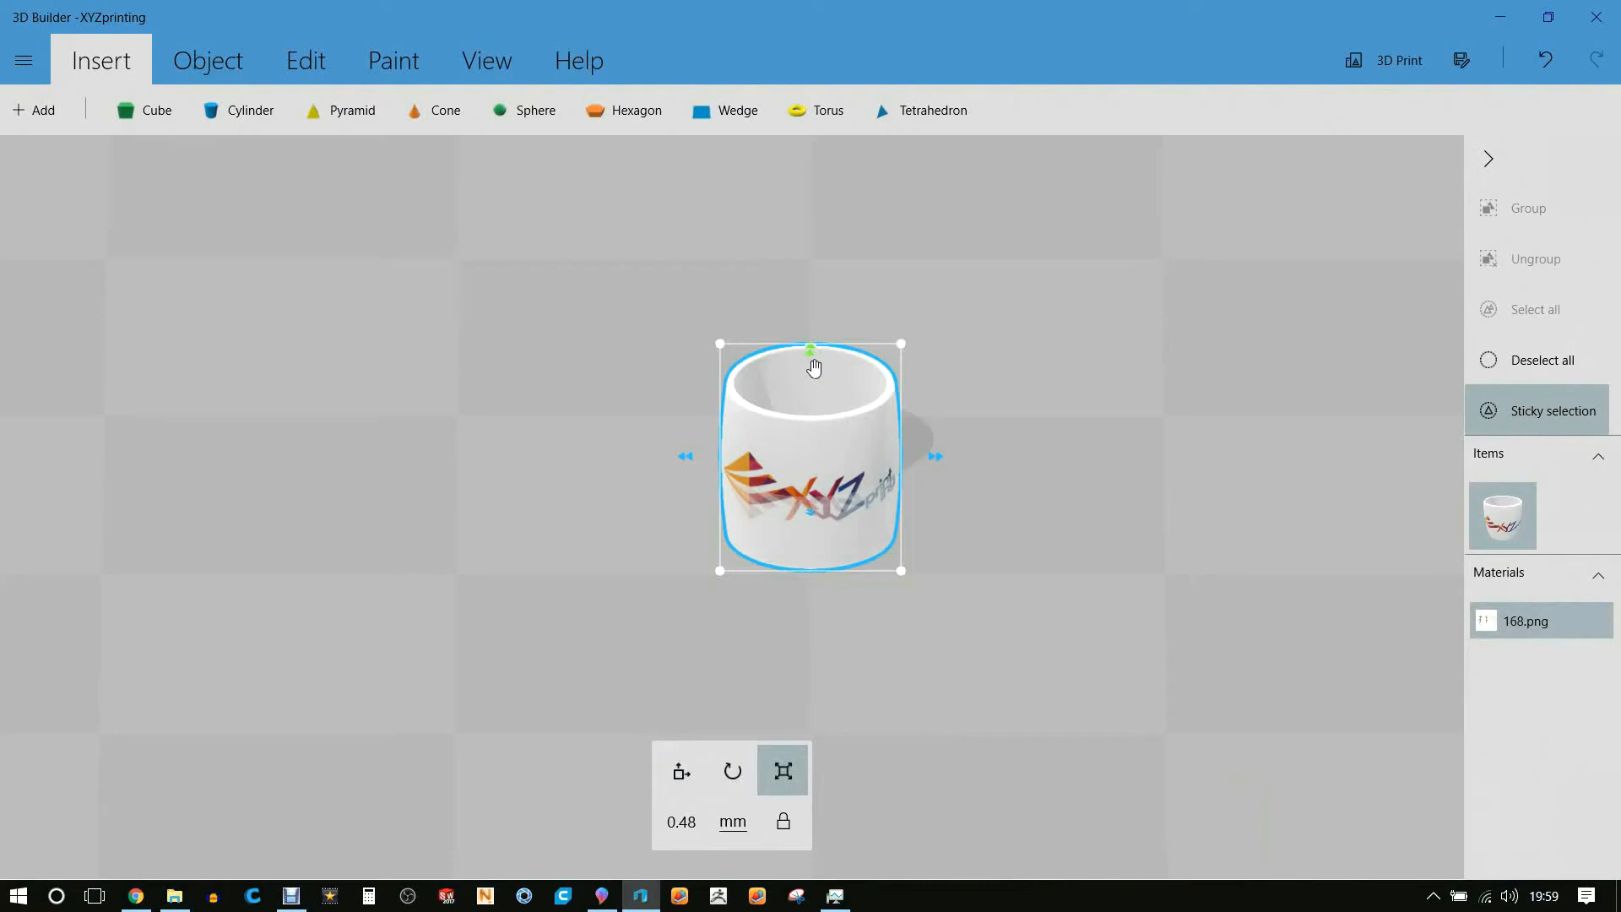
pyautogui.moveTo(833, 390)
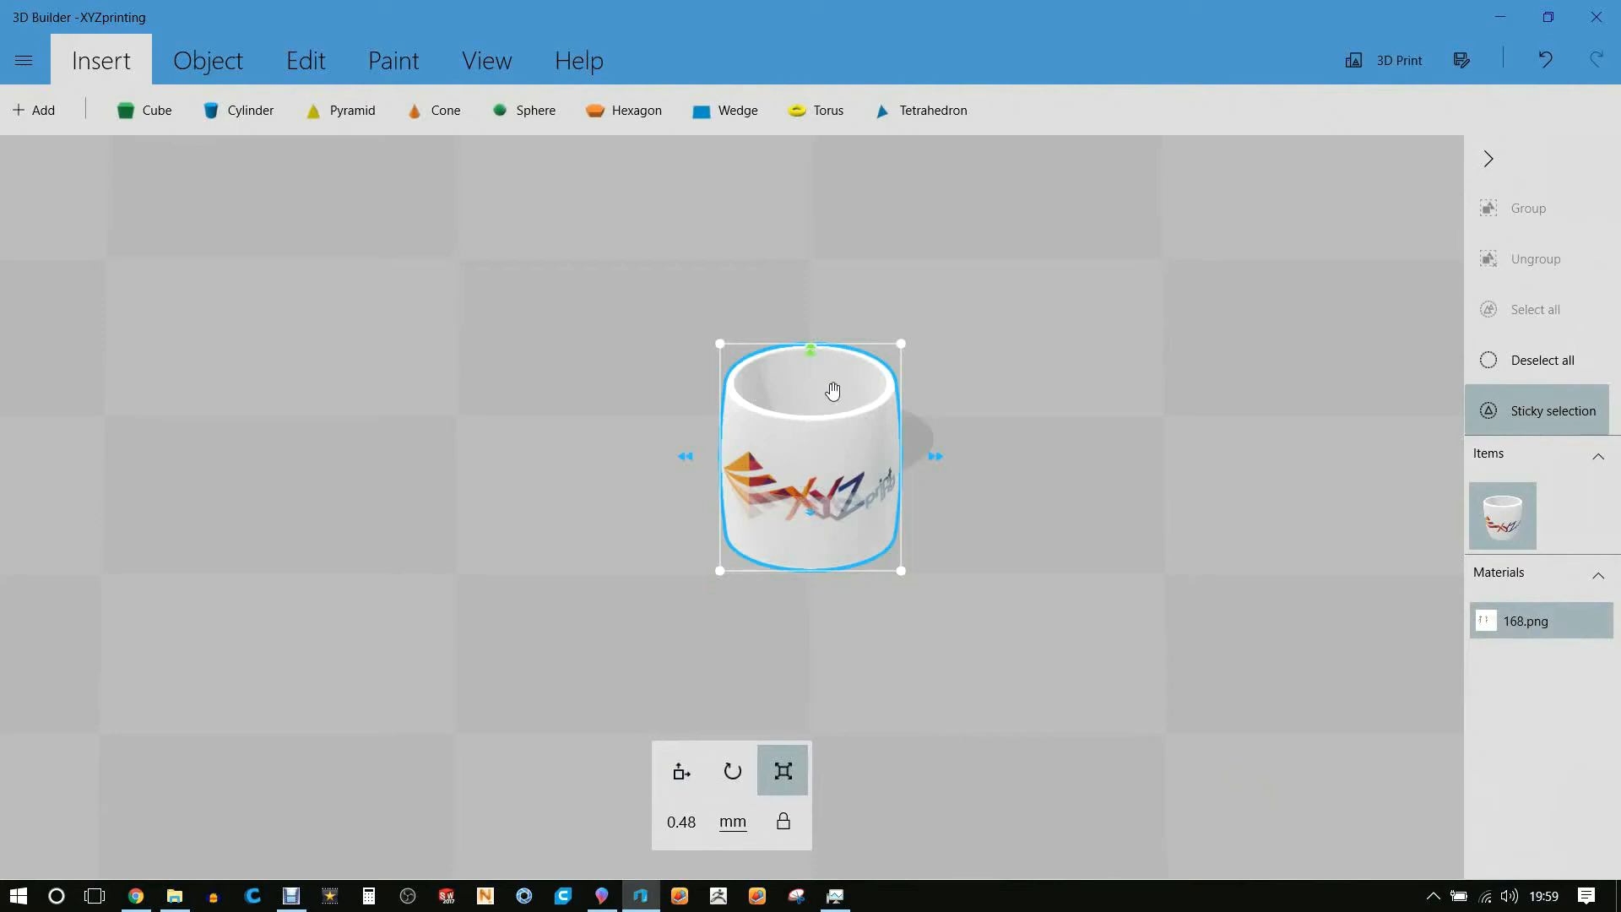
pyautogui.moveTo(826, 376)
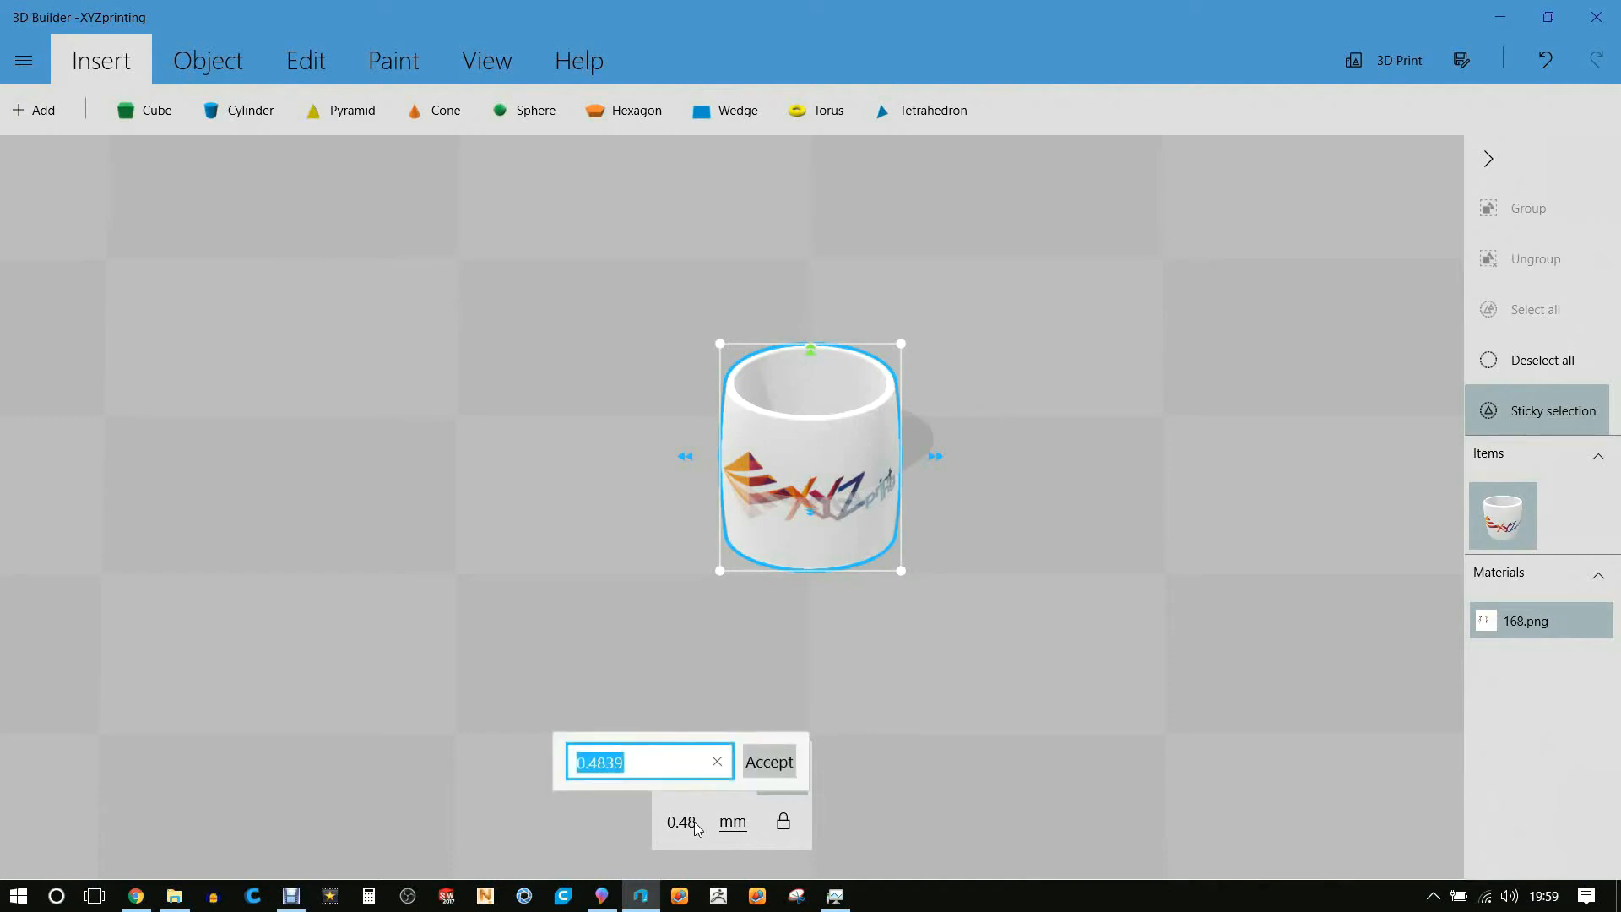
pyautogui.click(768, 762)
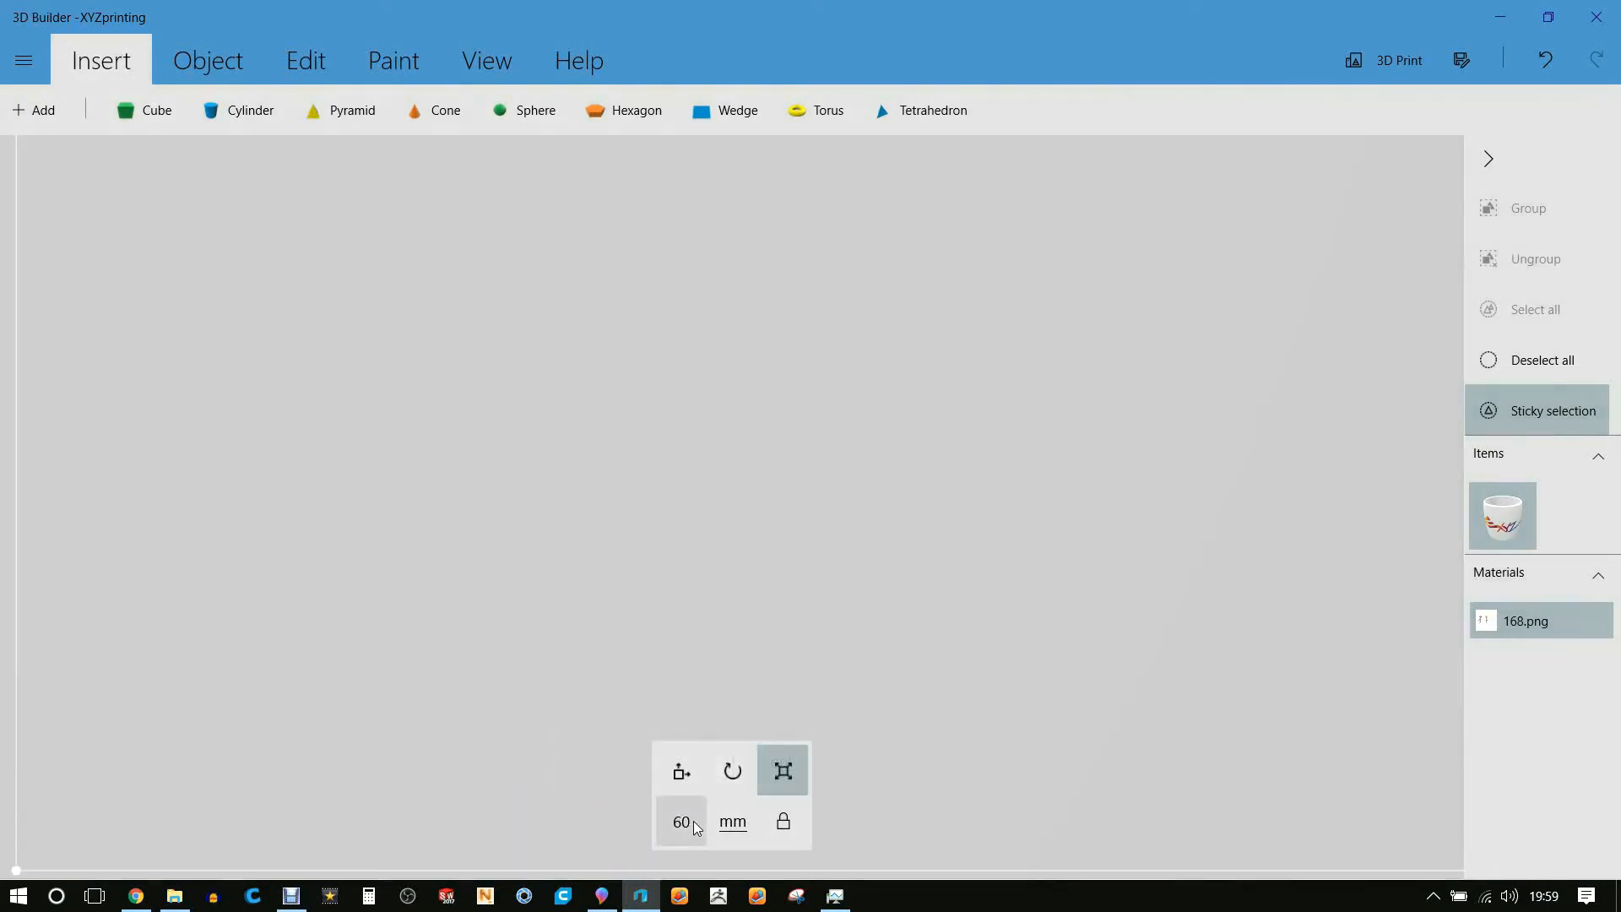
pyautogui.moveTo(814, 428)
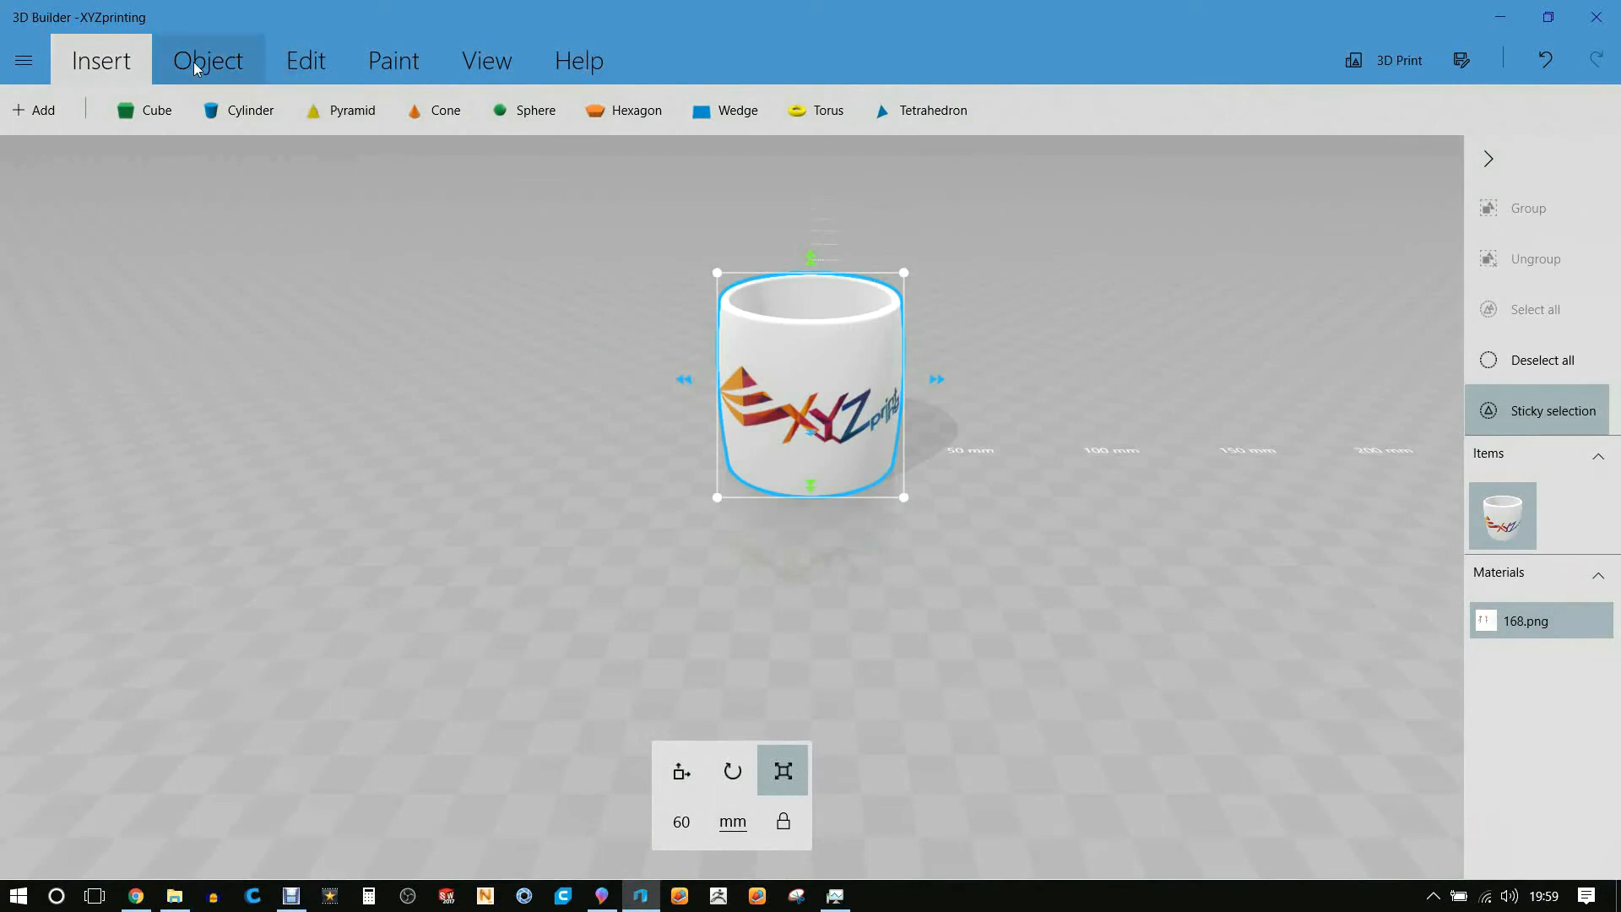
# Settle the mug flat onto the build surface via Object > Settle
pyautogui.click(207, 61)
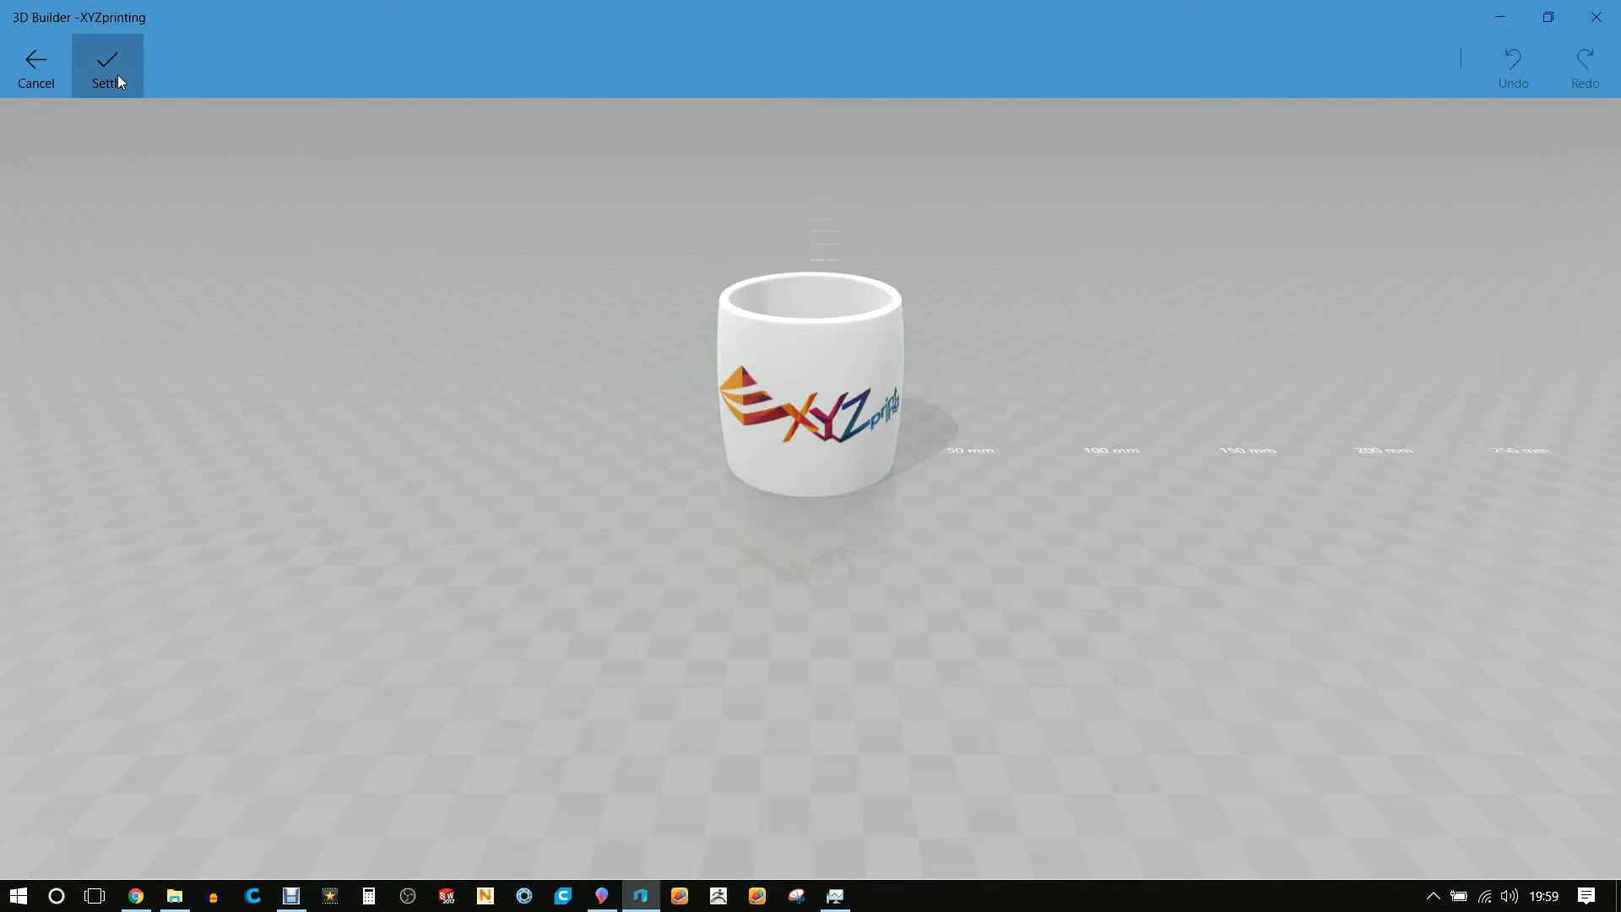
pyautogui.click(106, 66)
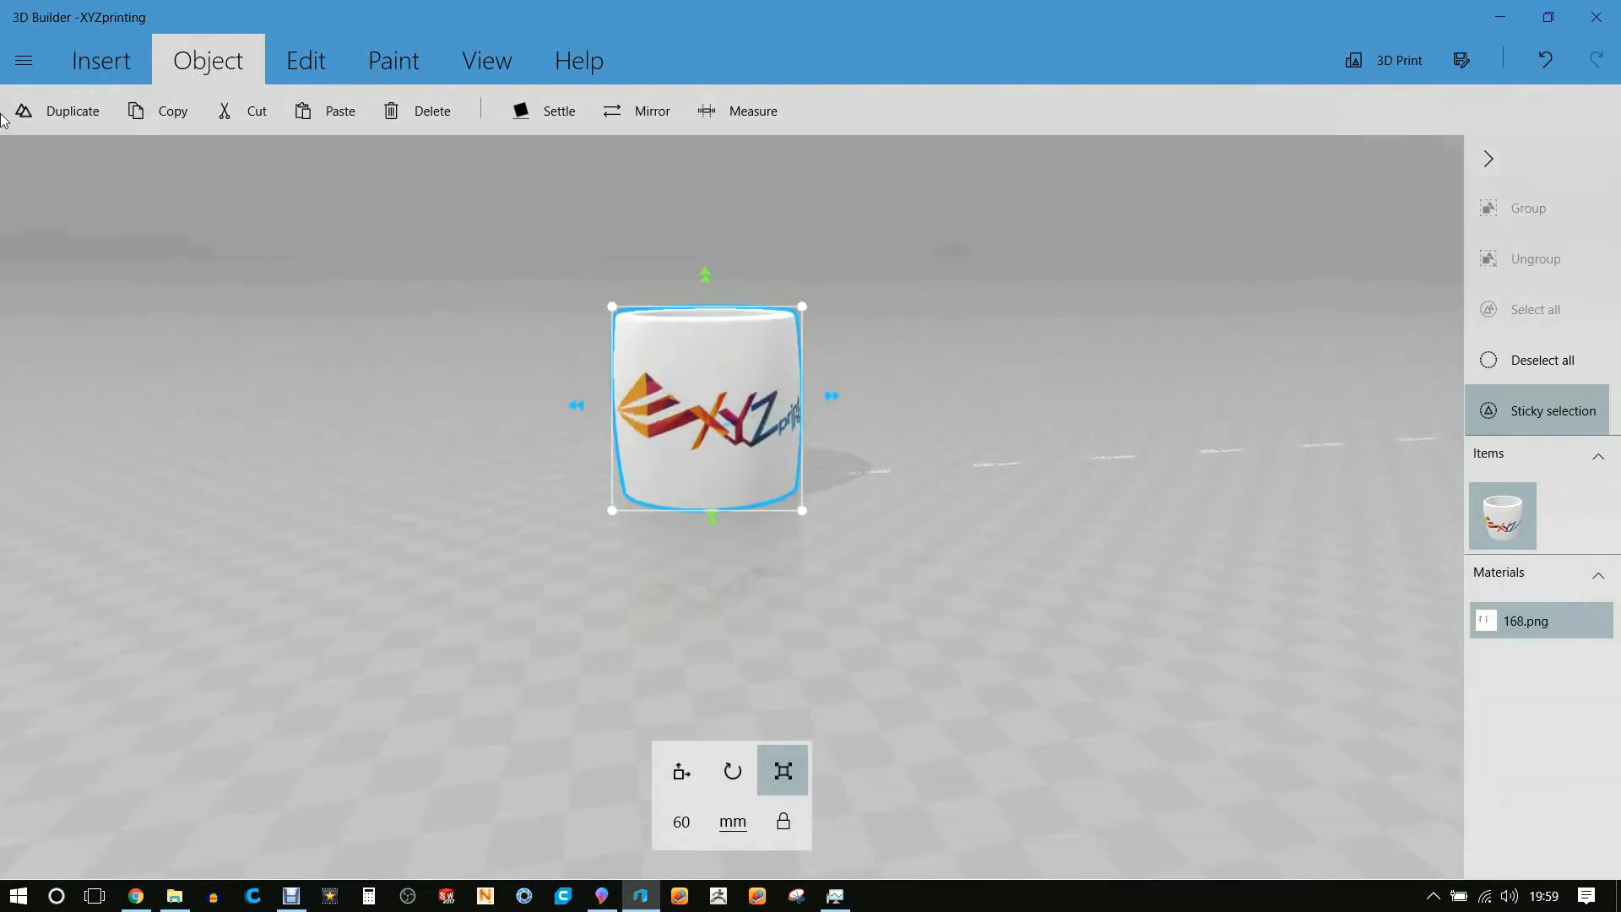
# Save the mug as an OBJ file with its material and logo texture
pyautogui.click(26, 59)
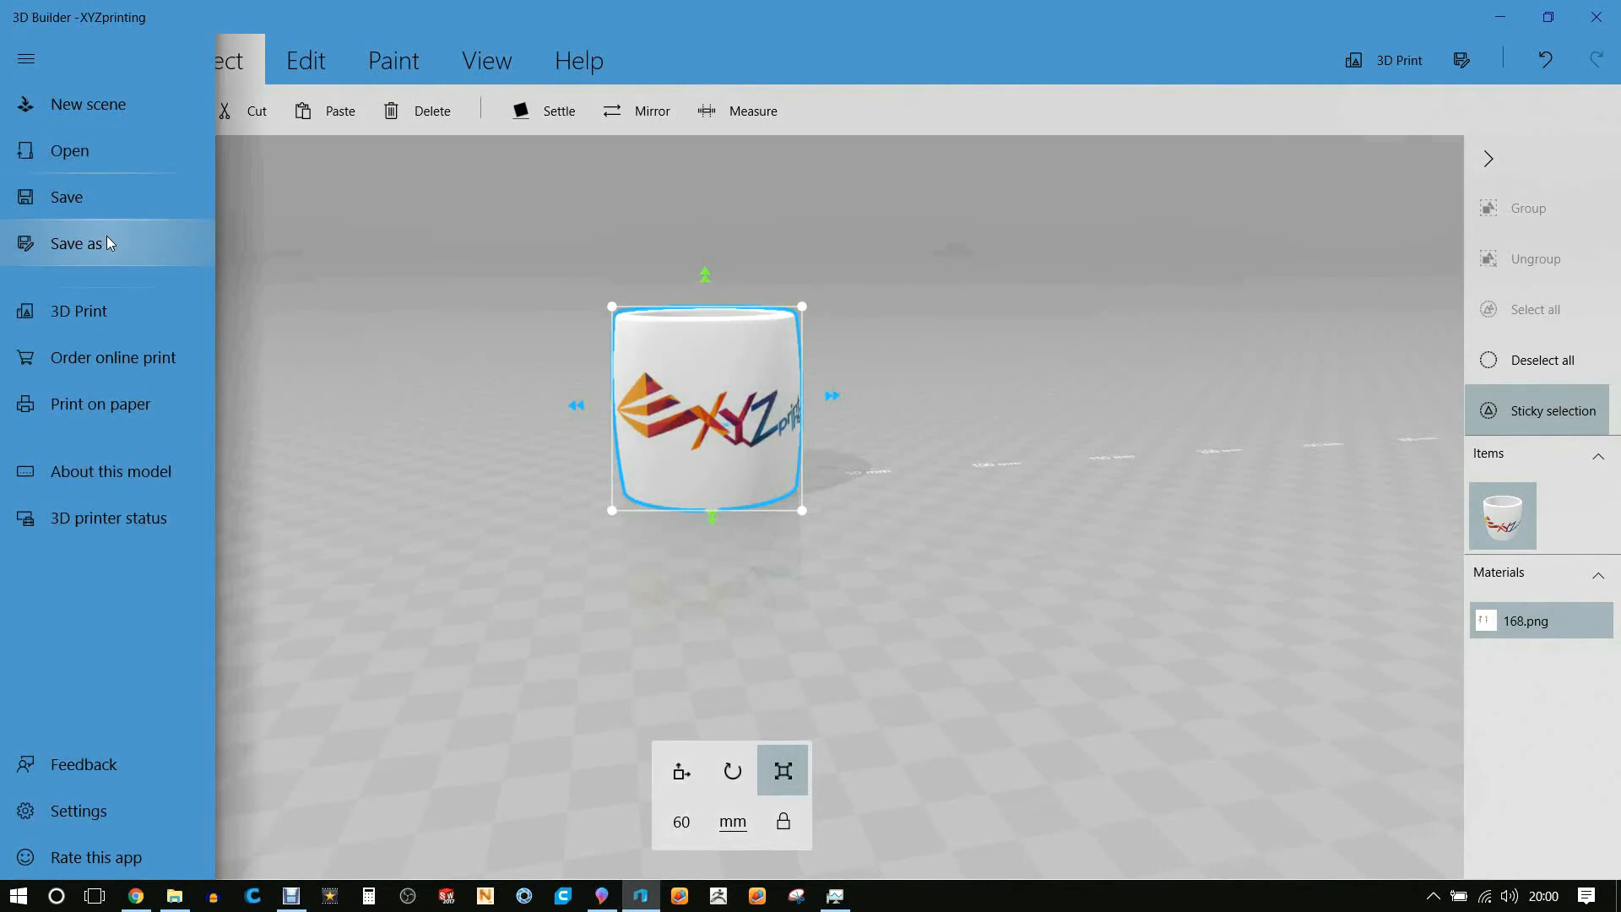
pyautogui.click(76, 243)
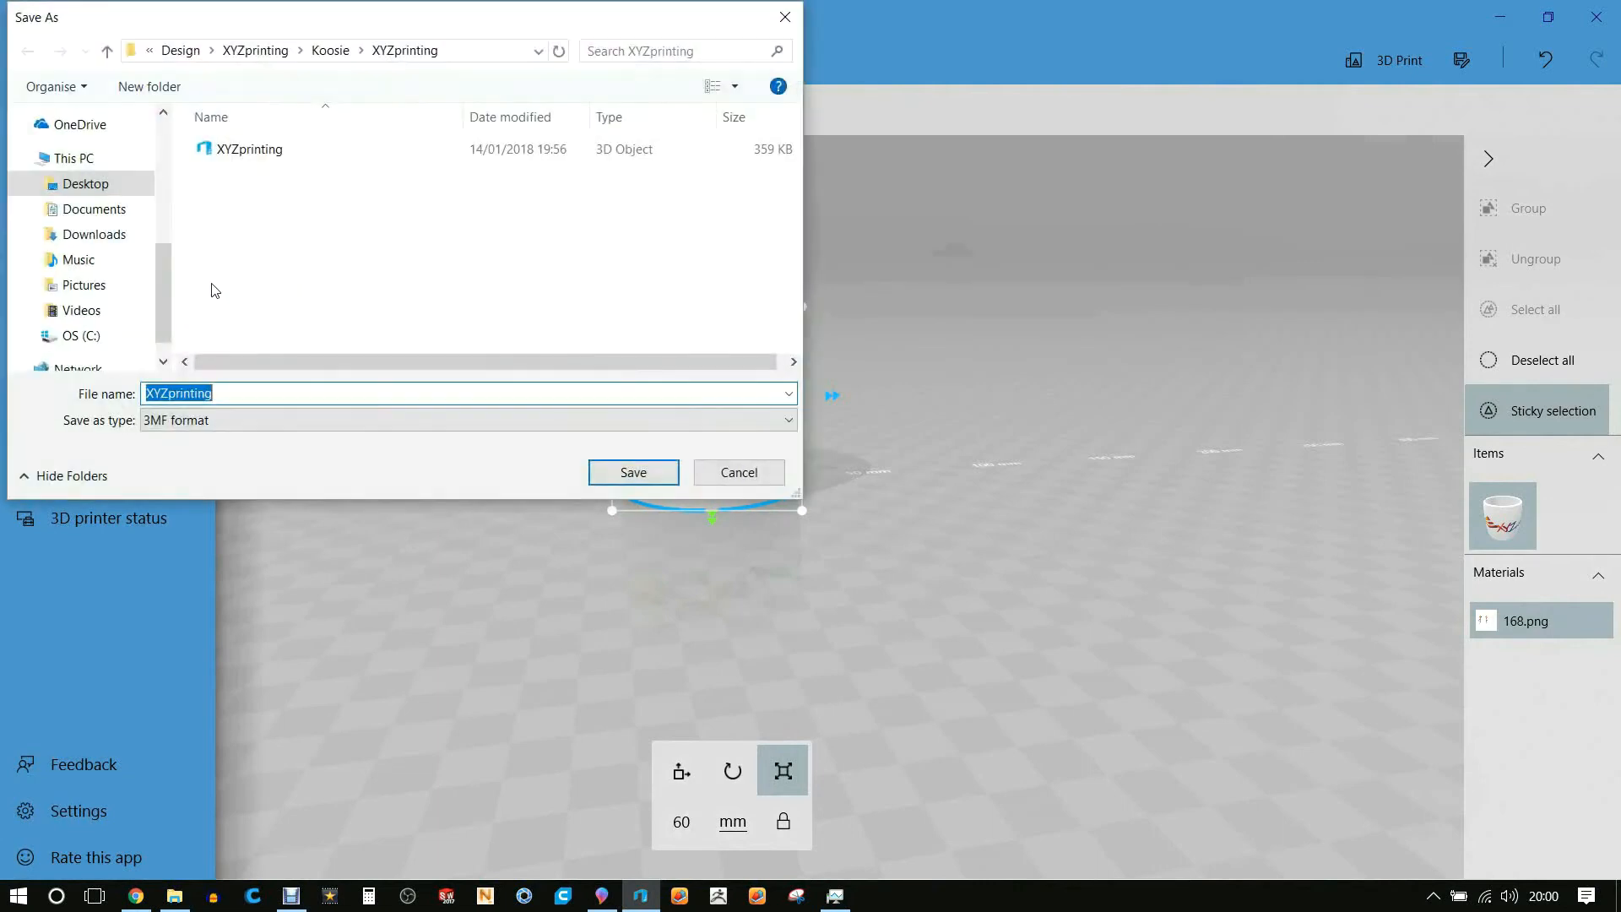
pyautogui.click(468, 420)
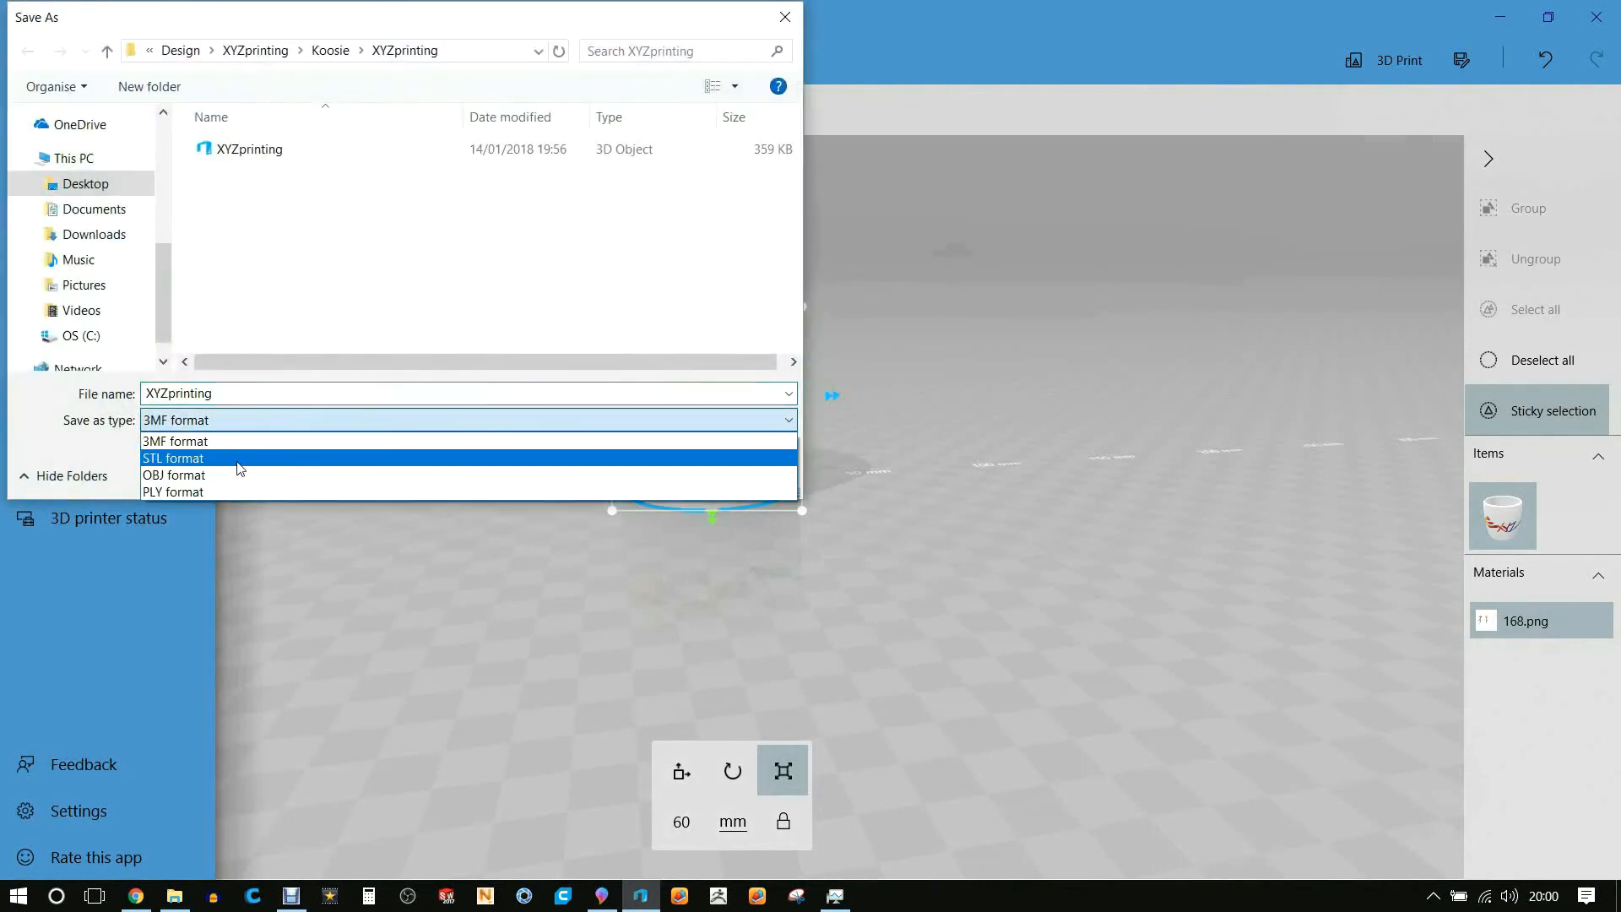
pyautogui.click(174, 475)
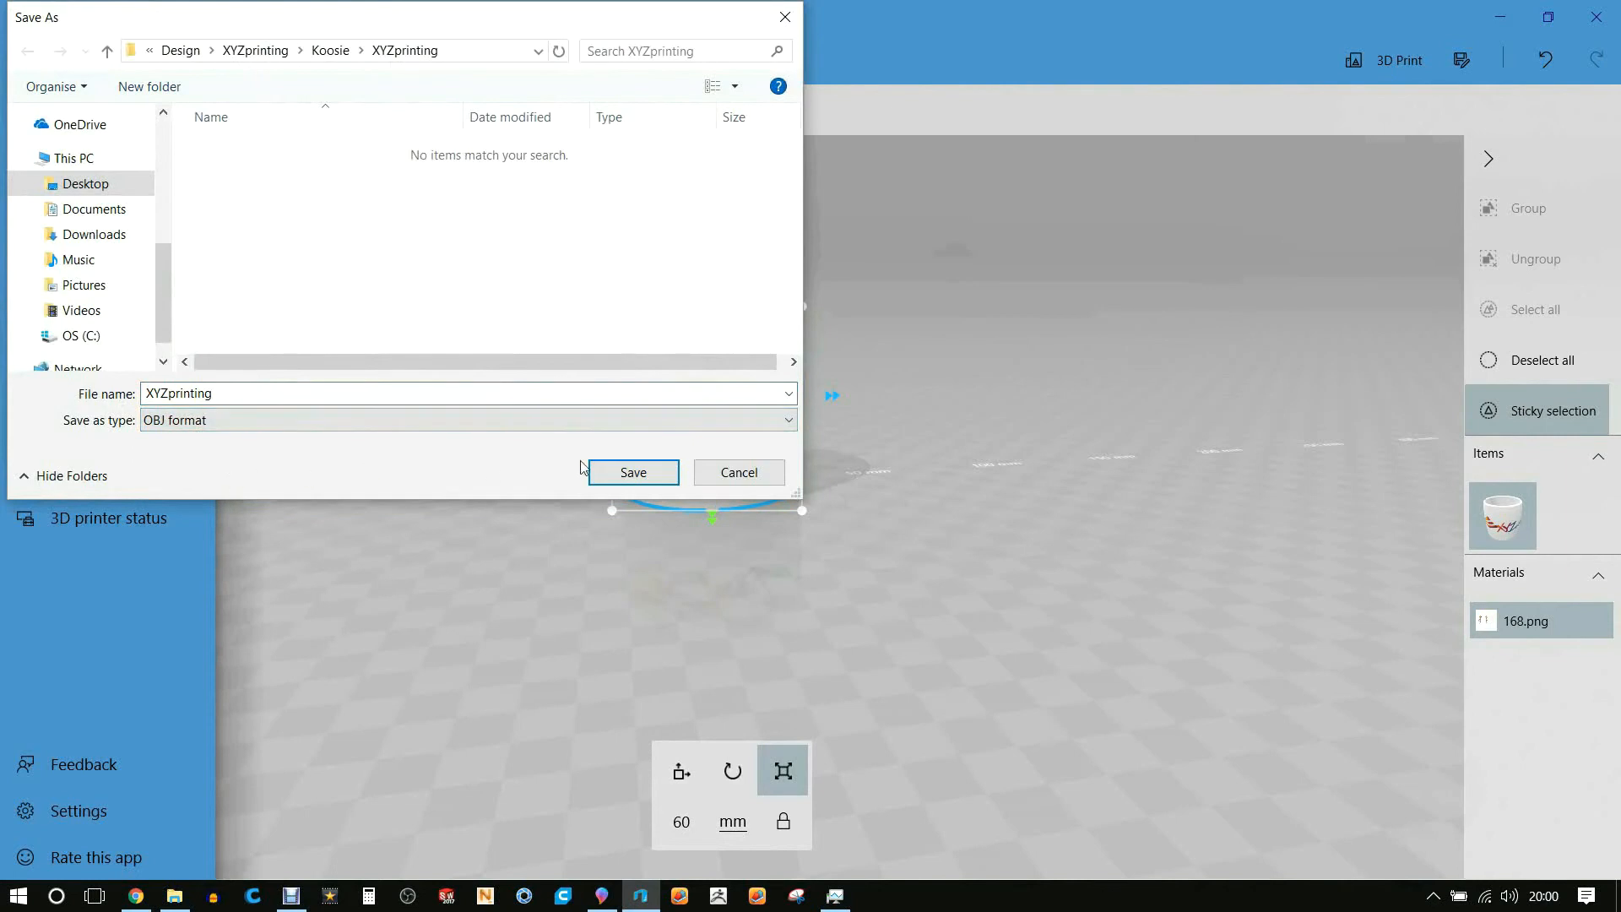
pyautogui.click(632, 471)
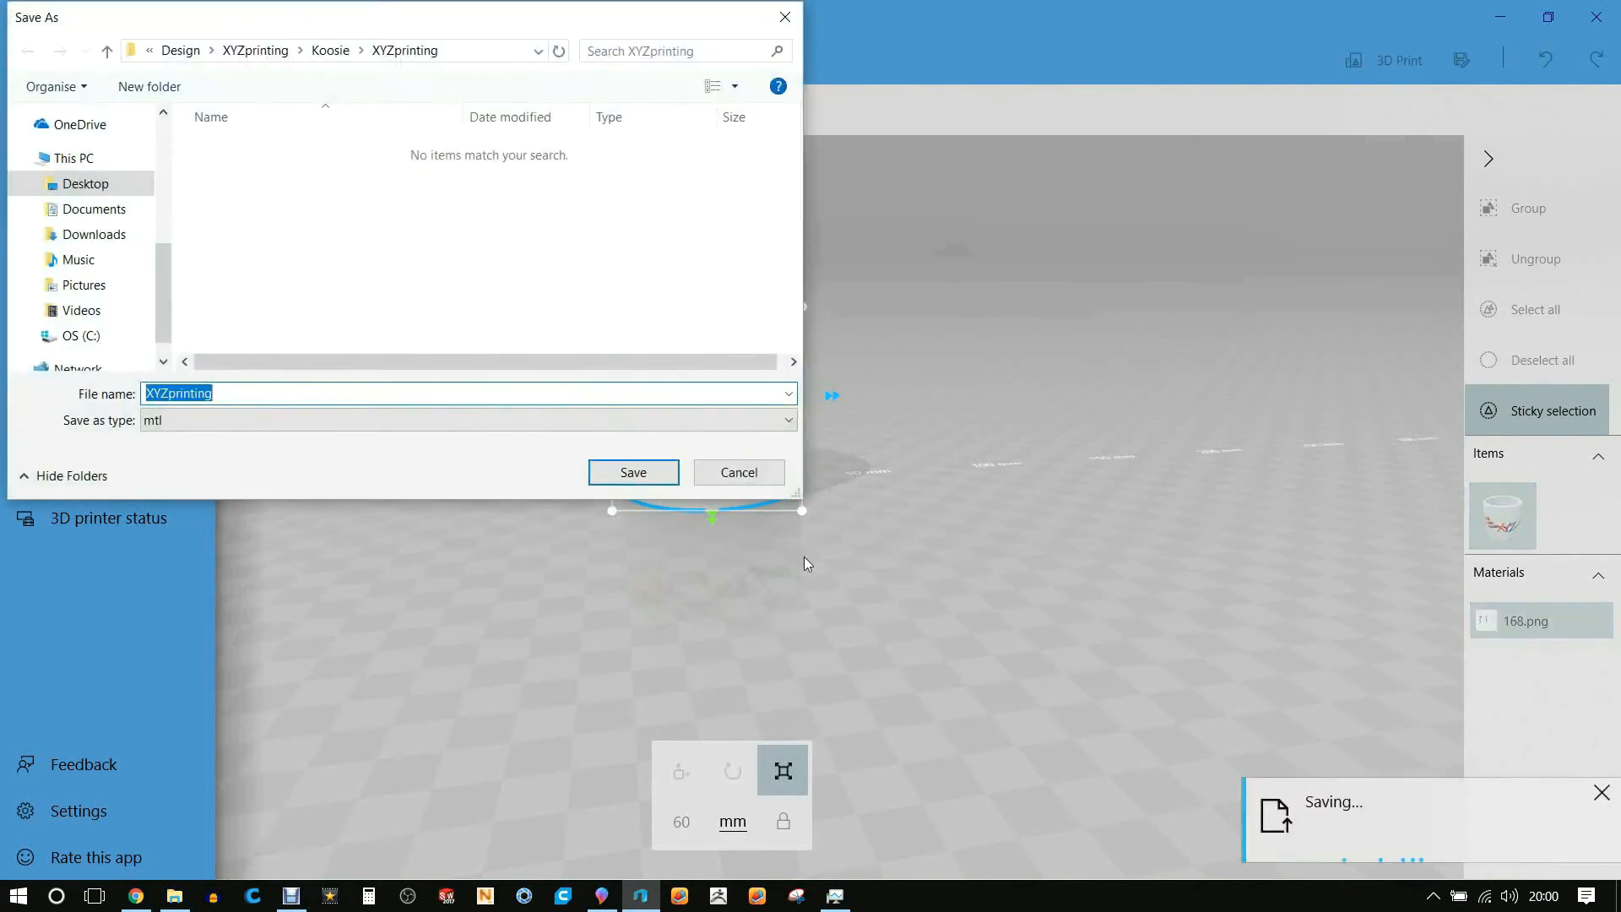
pyautogui.moveTo(632, 473)
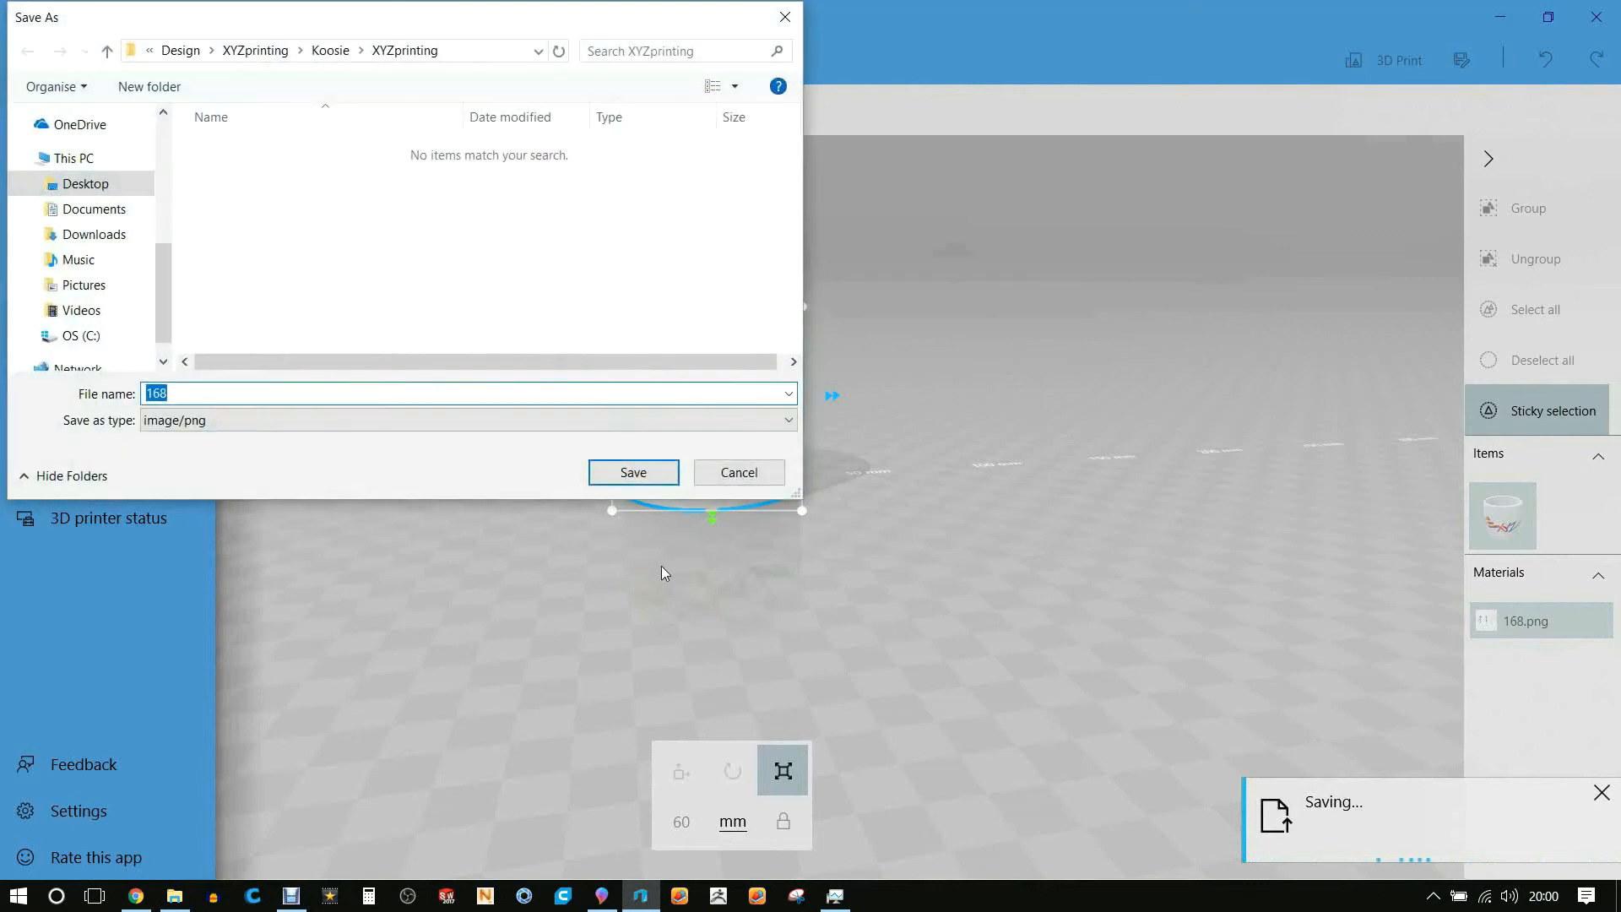
pyautogui.click(632, 471)
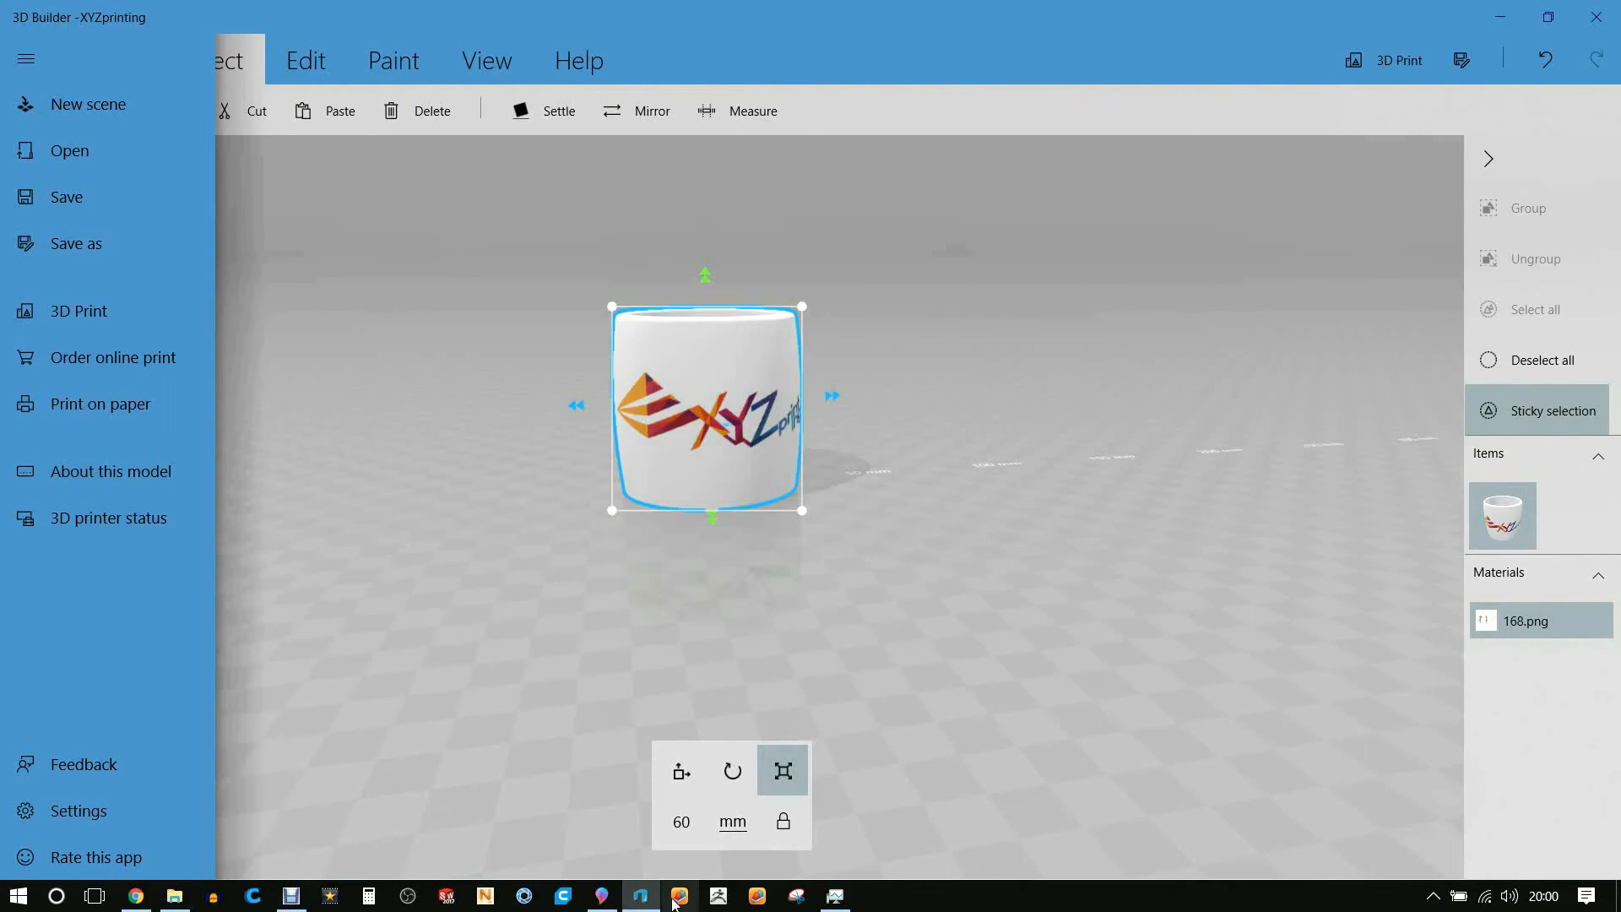
pyautogui.moveTo(478, 825)
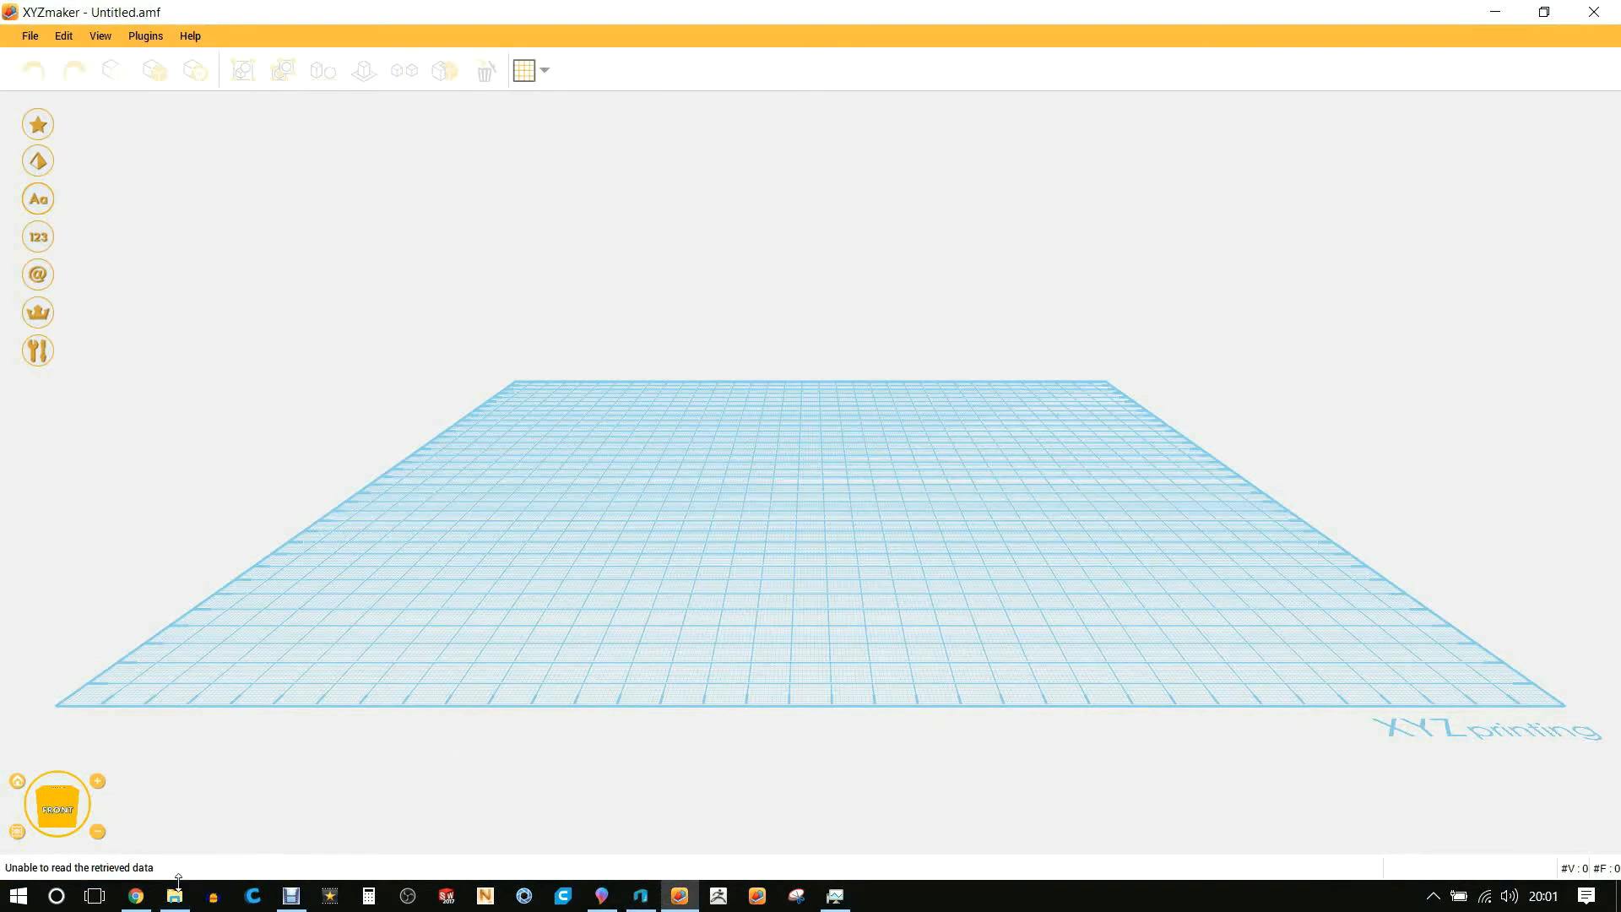
# Import the exported koozie OBJ from the XYZprinting folder into XYZmaker
pyautogui.click(174, 895)
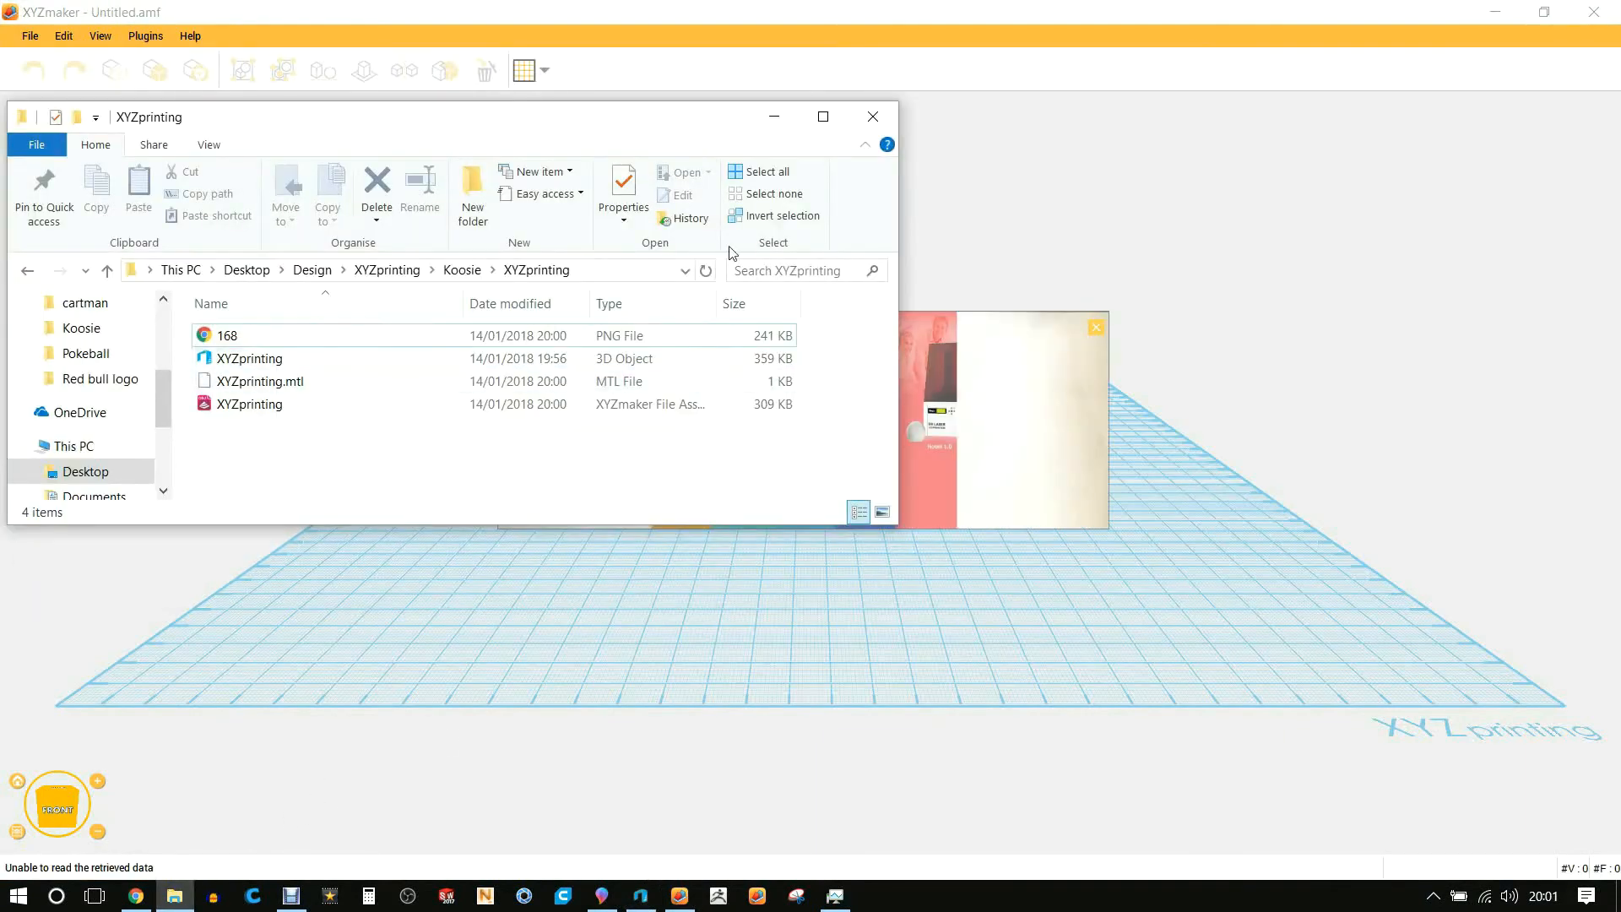
pyautogui.click(871, 117)
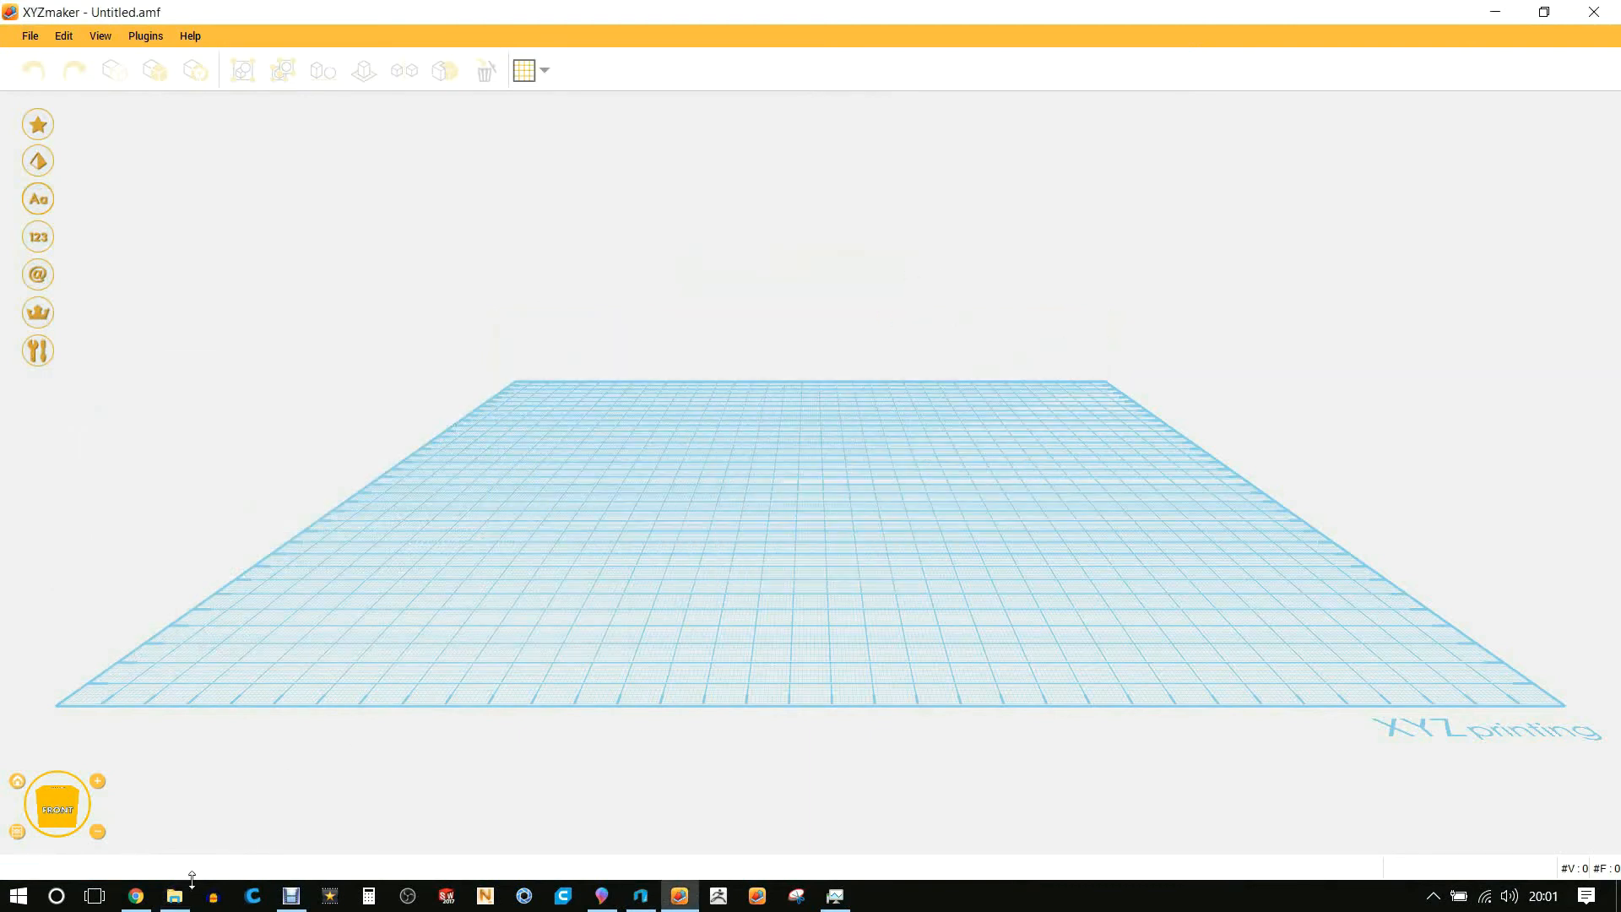
pyautogui.click(174, 895)
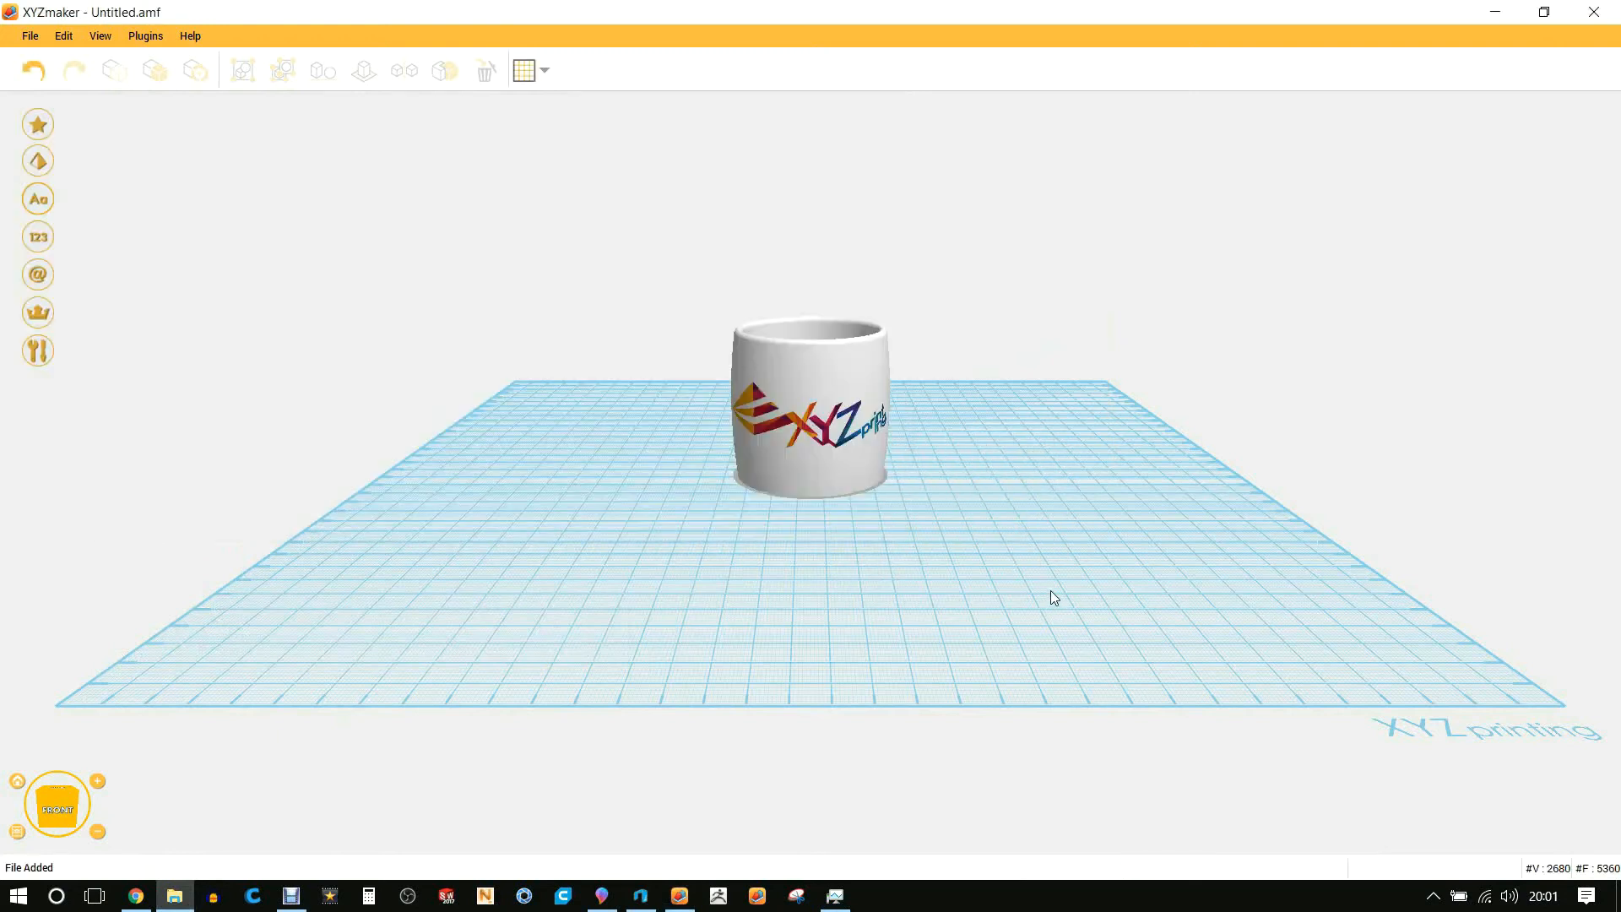
# Select the mug and land it on the build plate
pyautogui.click(809, 404)
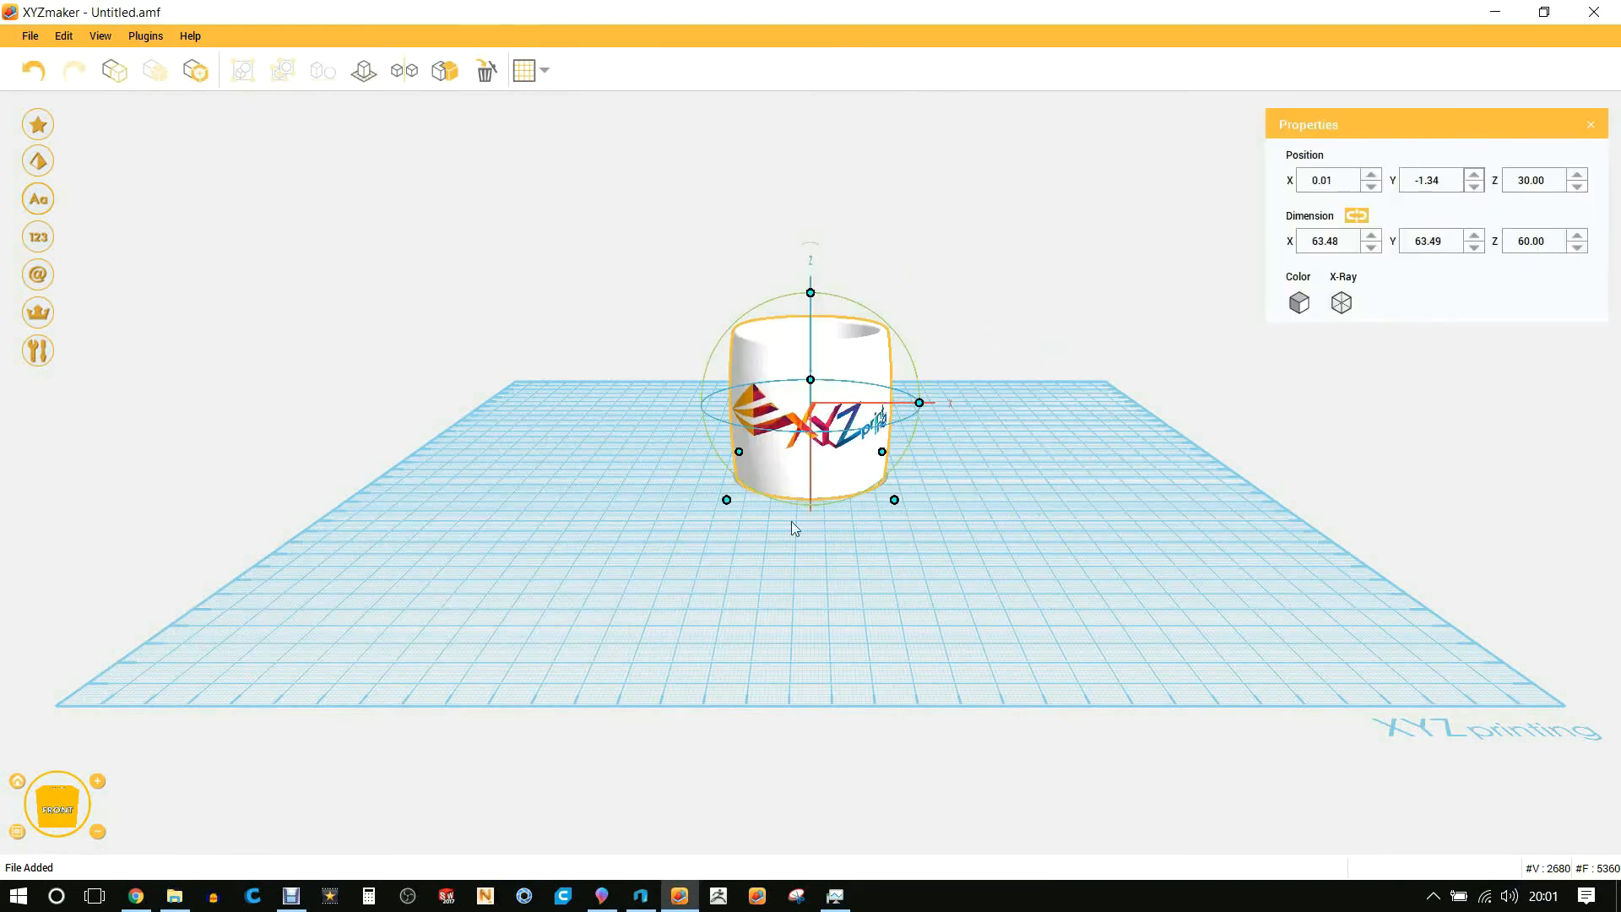
pyautogui.rightClick(810, 477)
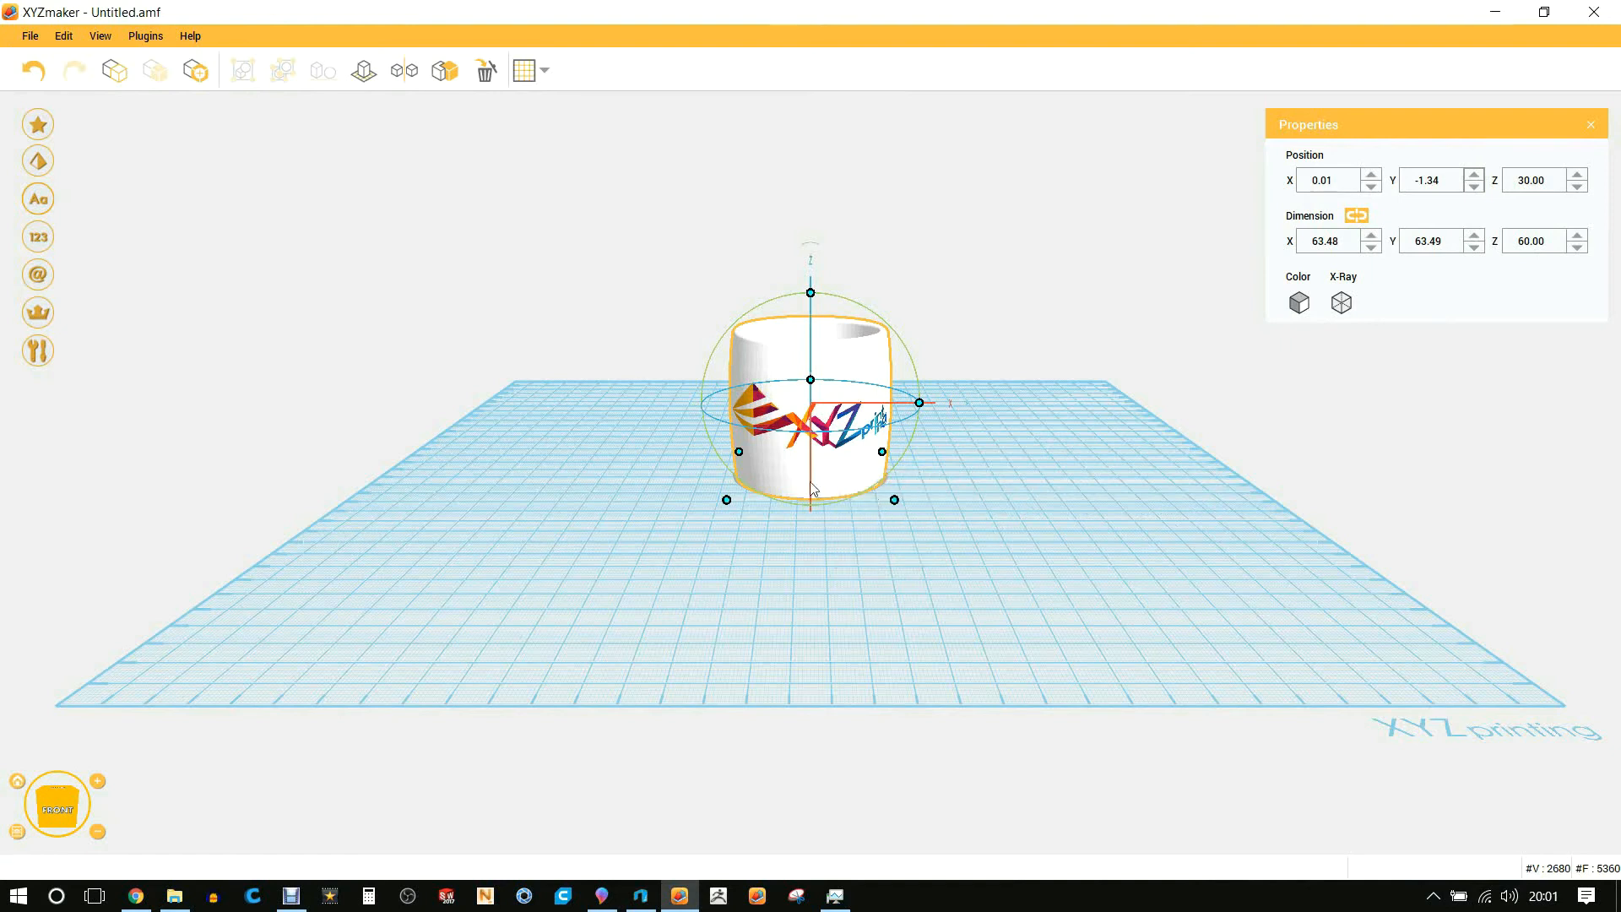
pyautogui.rightClick(837, 487)
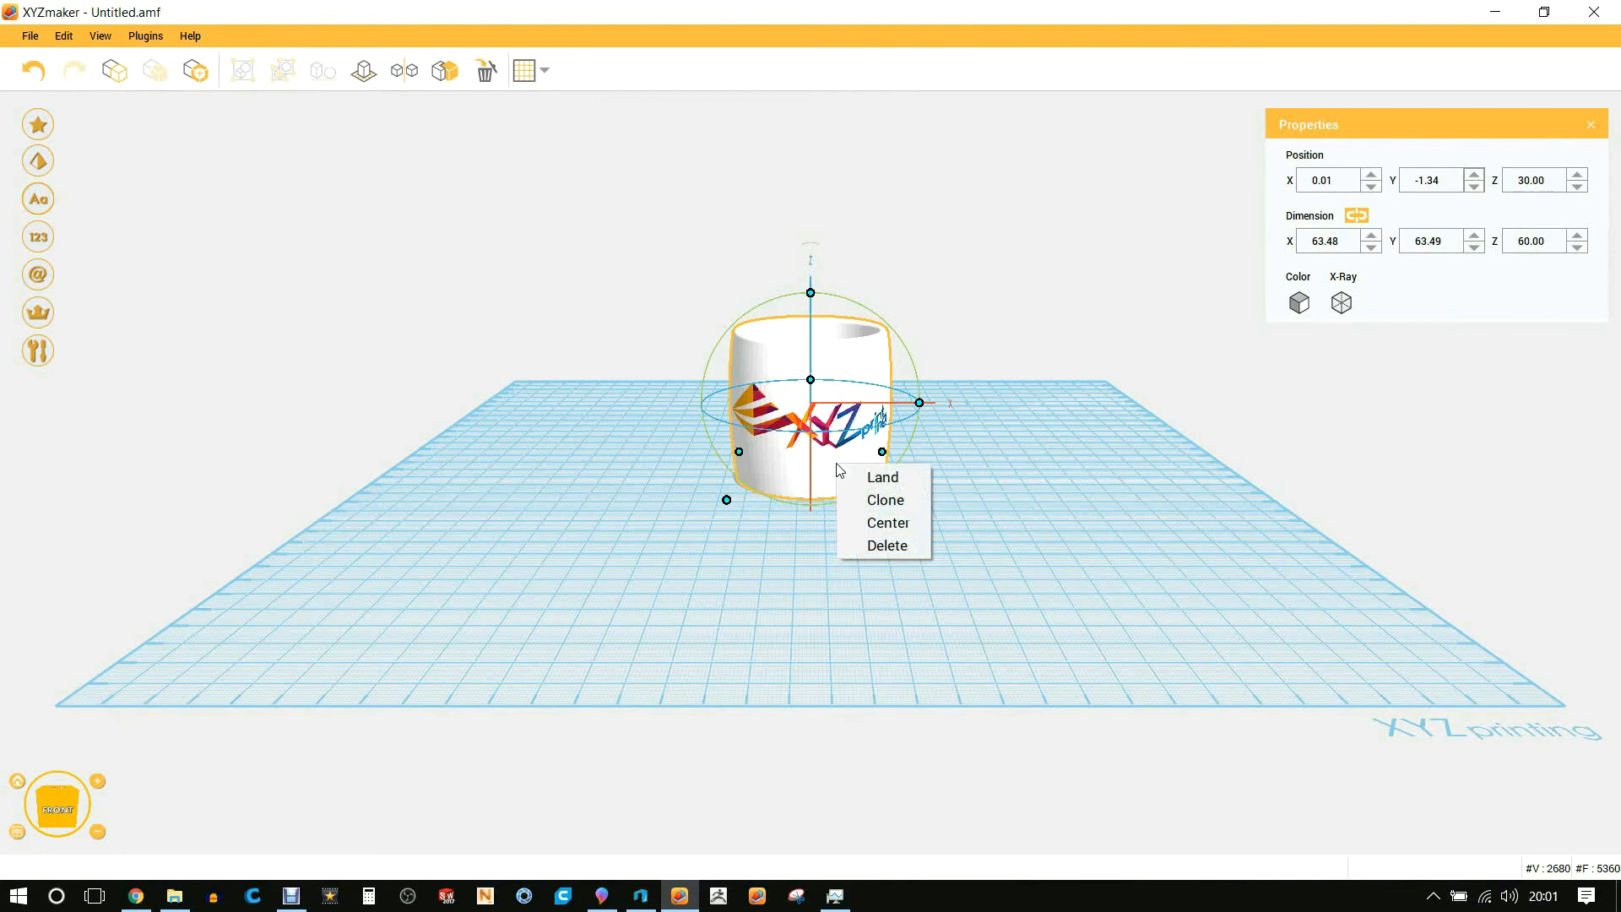
pyautogui.moveTo(887, 522)
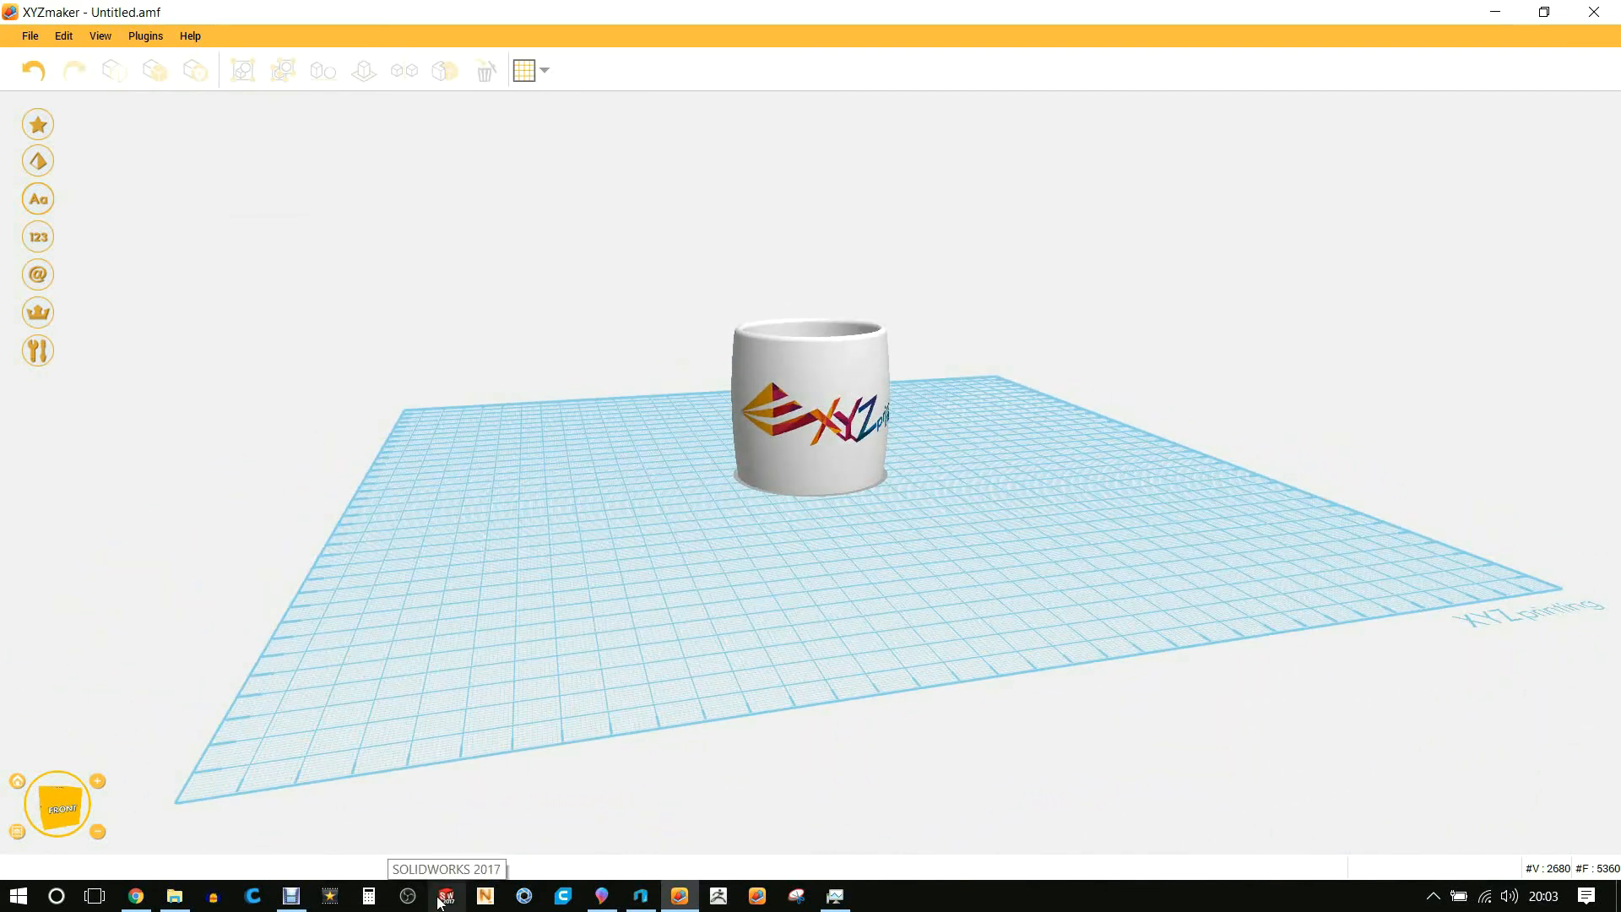
# Send the mug to da Vinci printer preparation via File > Print
pyautogui.click(30, 36)
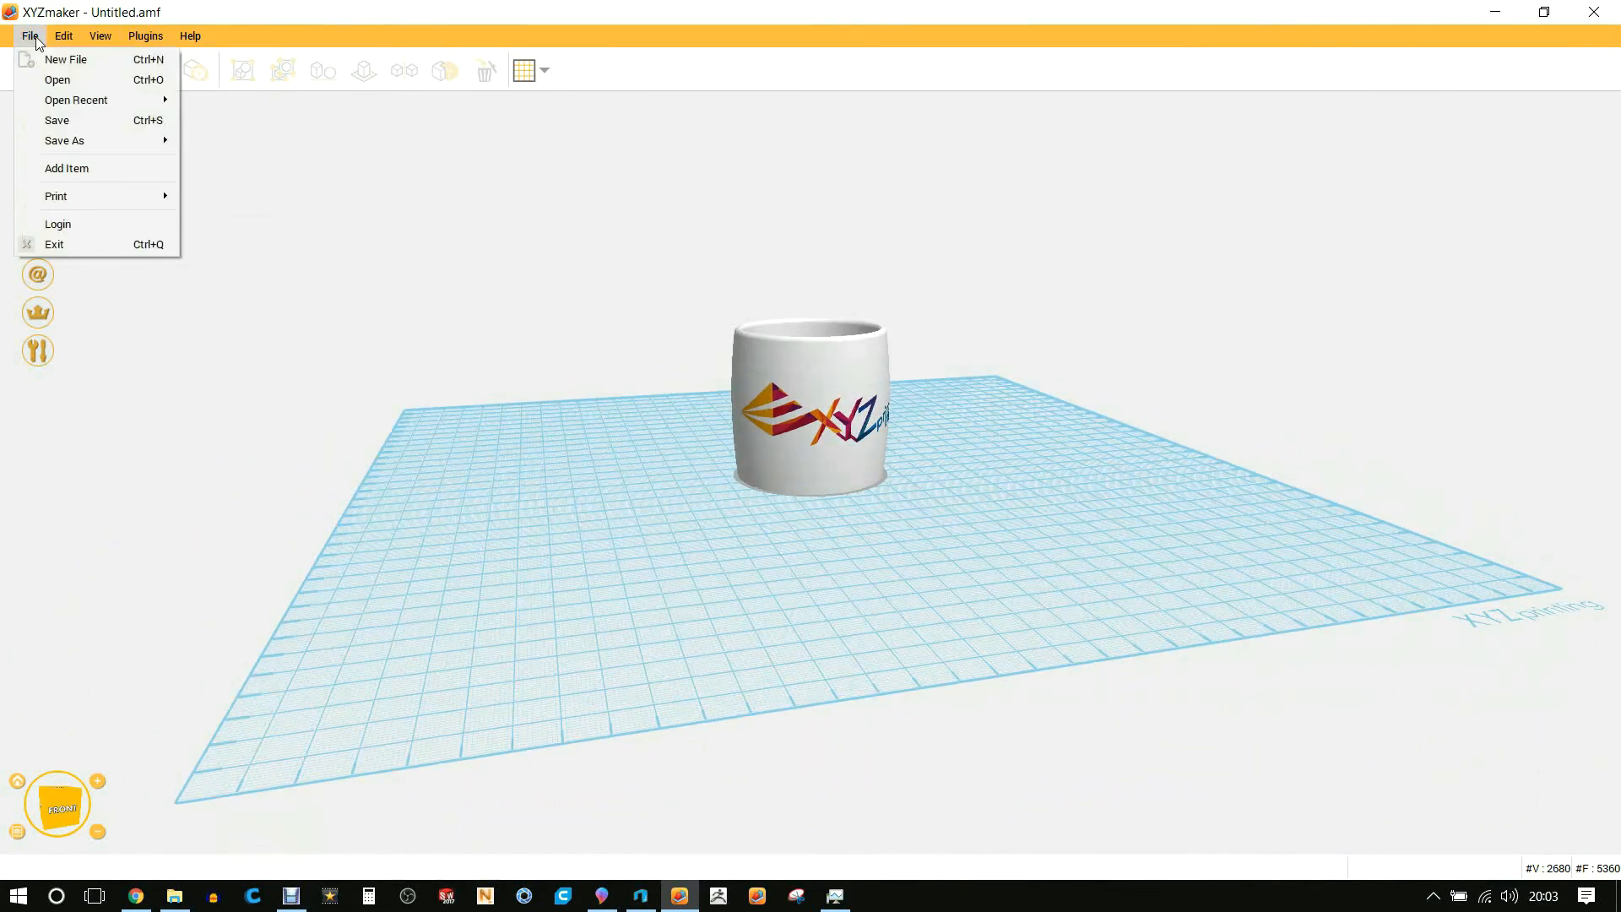
pyautogui.moveTo(56, 196)
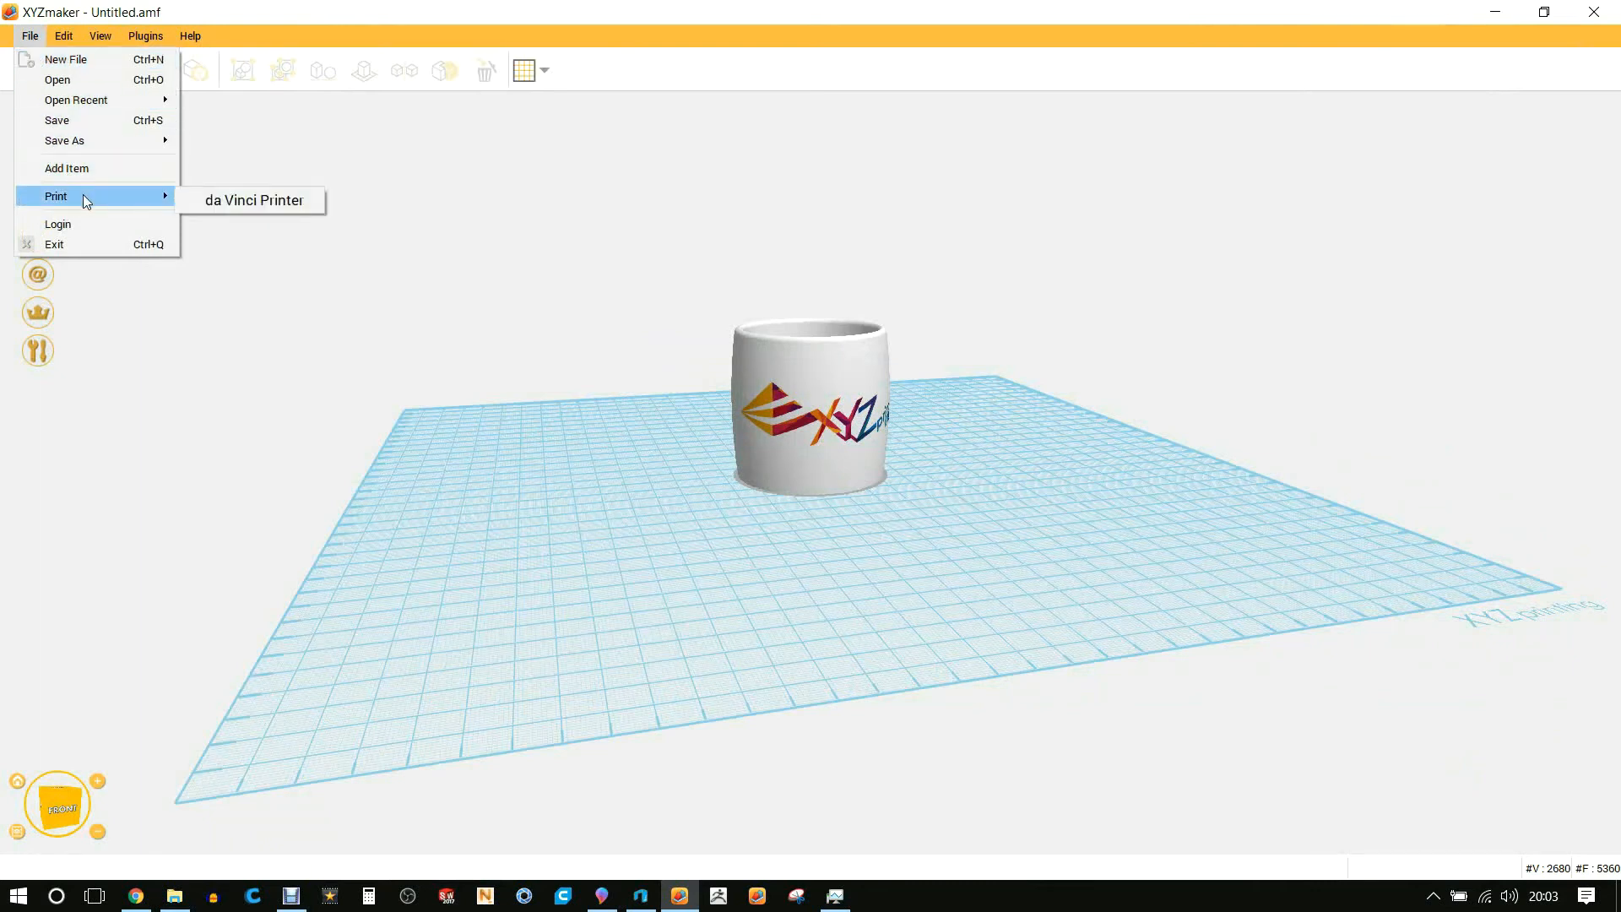
pyautogui.click(201, 211)
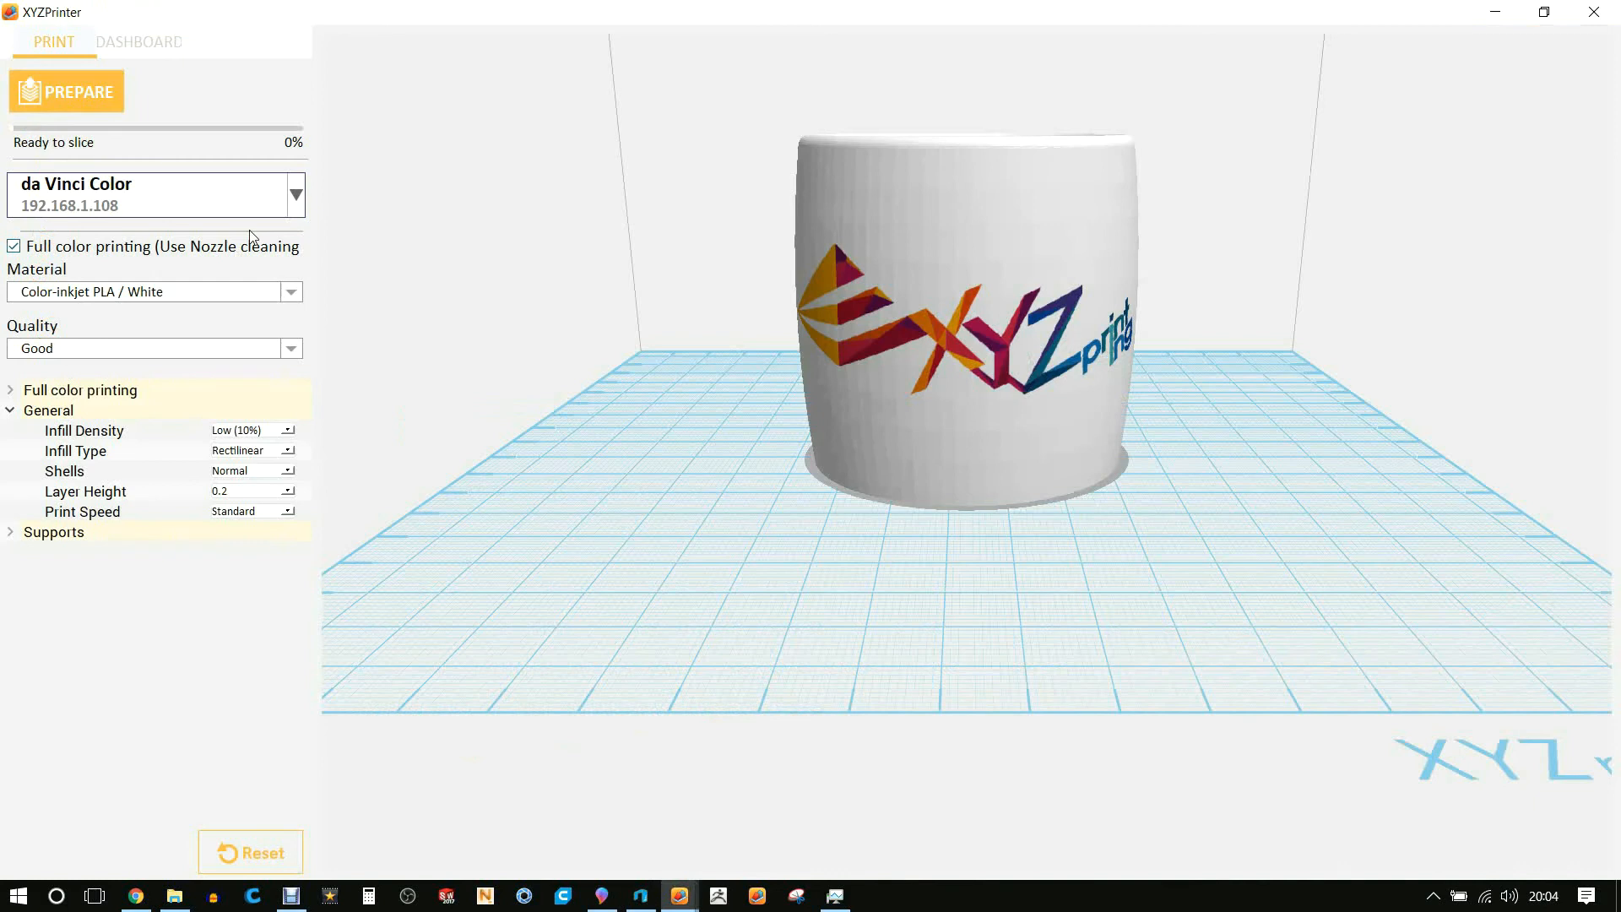
pyautogui.moveTo(64, 224)
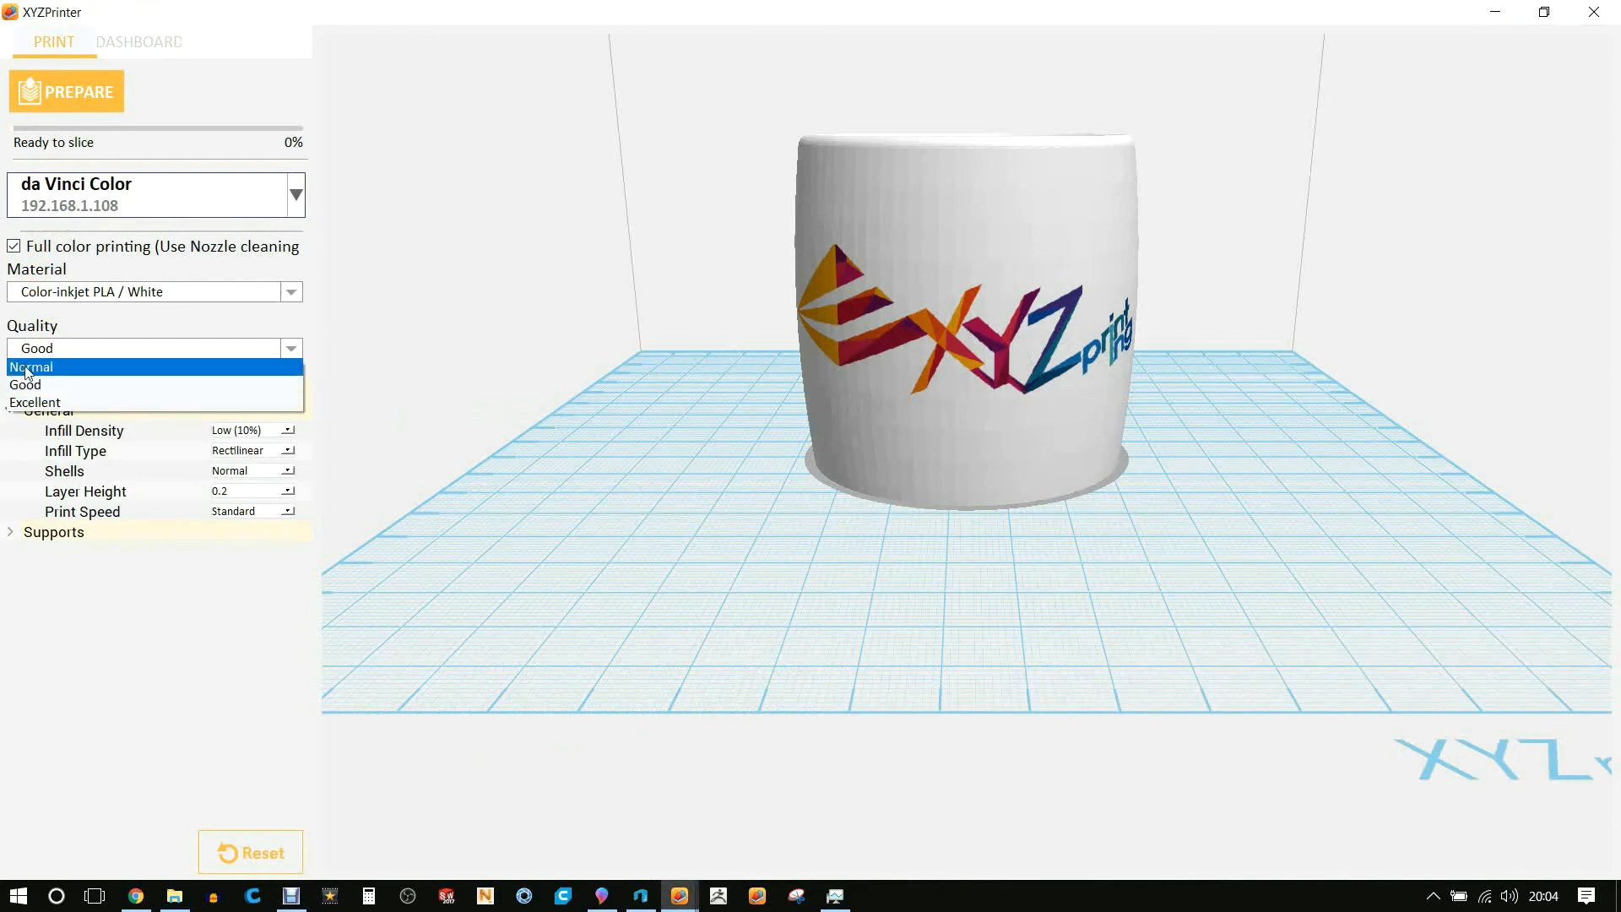
# Set print quality to Normal and enable a brim under Supports
pyautogui.click(31, 366)
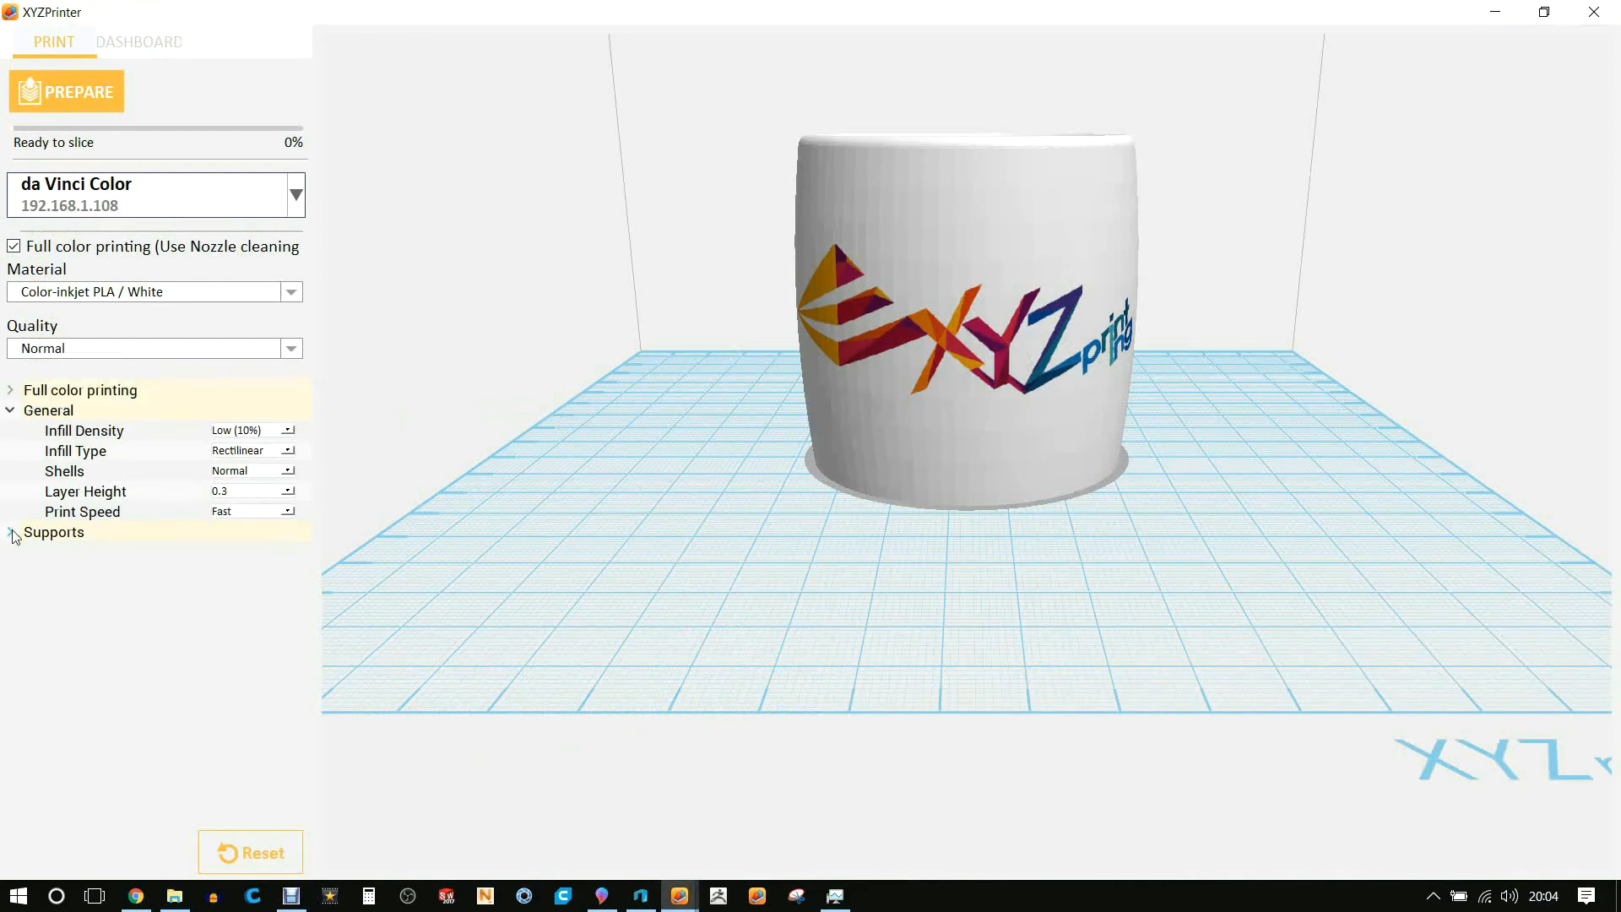
pyautogui.click(11, 531)
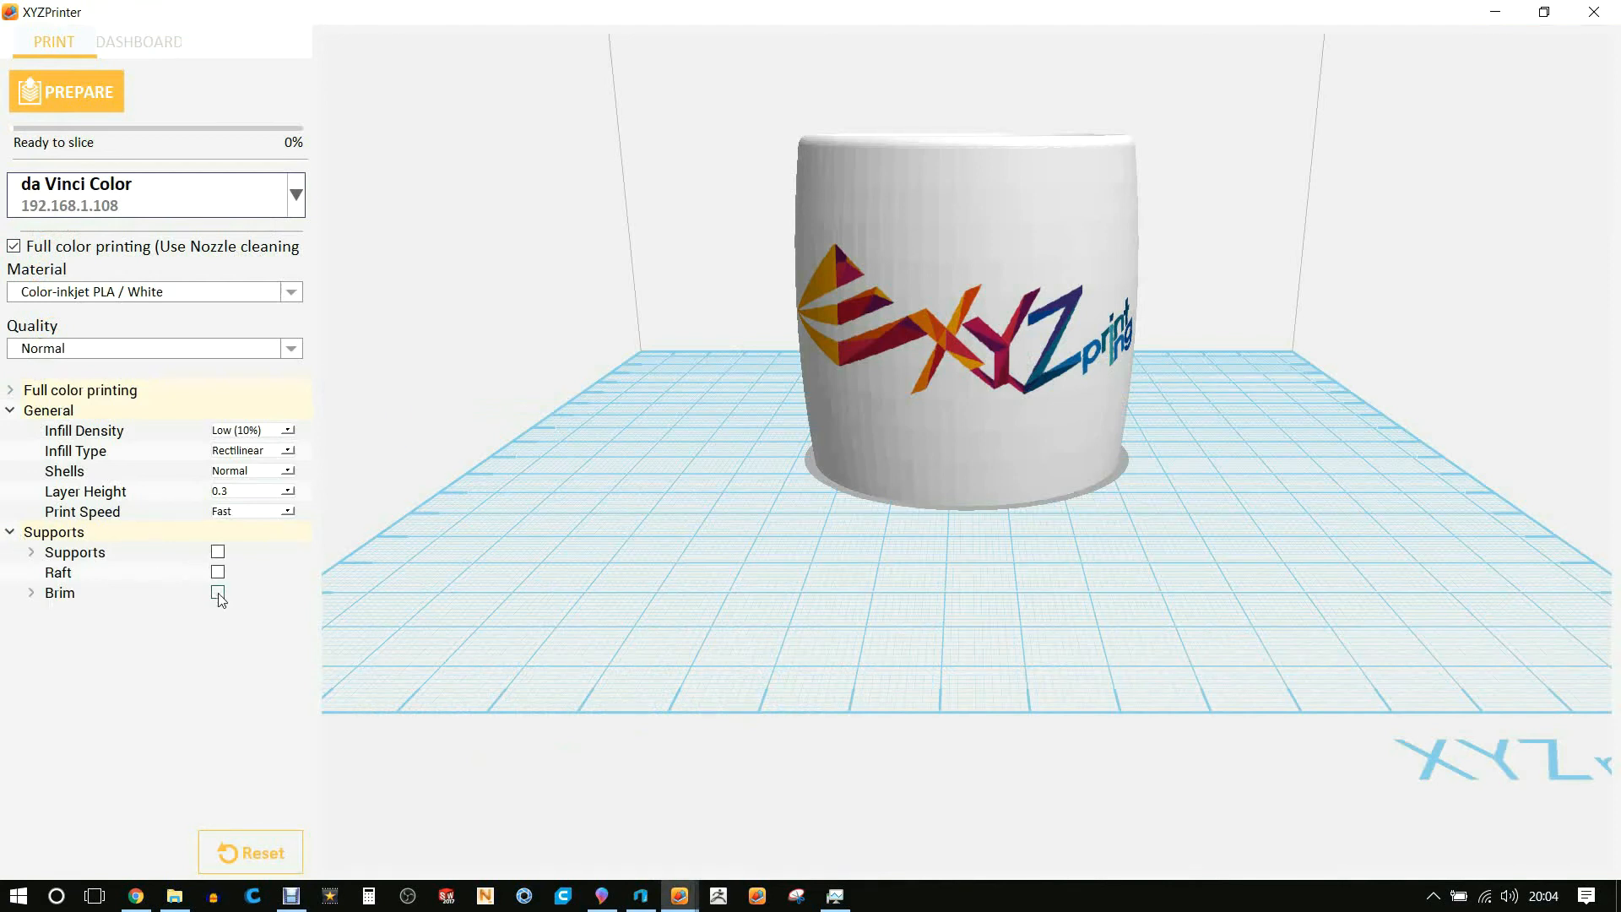
pyautogui.click(217, 590)
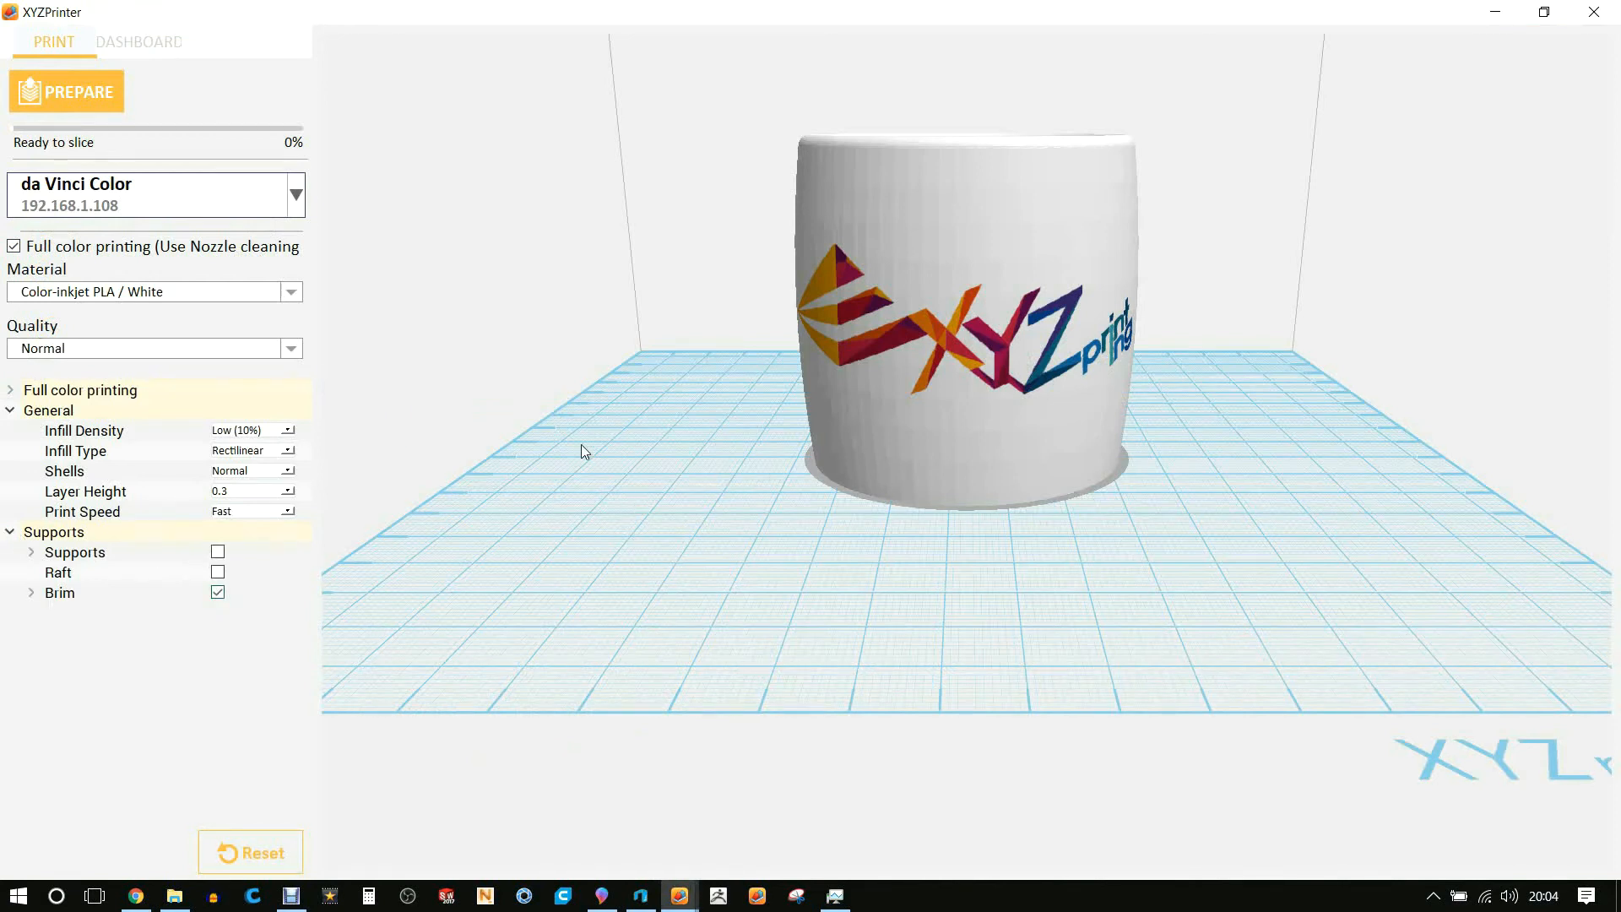
# Slice the koozie (about 8h15m), check colour and G-code layer previews, and start printing on the da Vinci Color
pyautogui.click(66, 91)
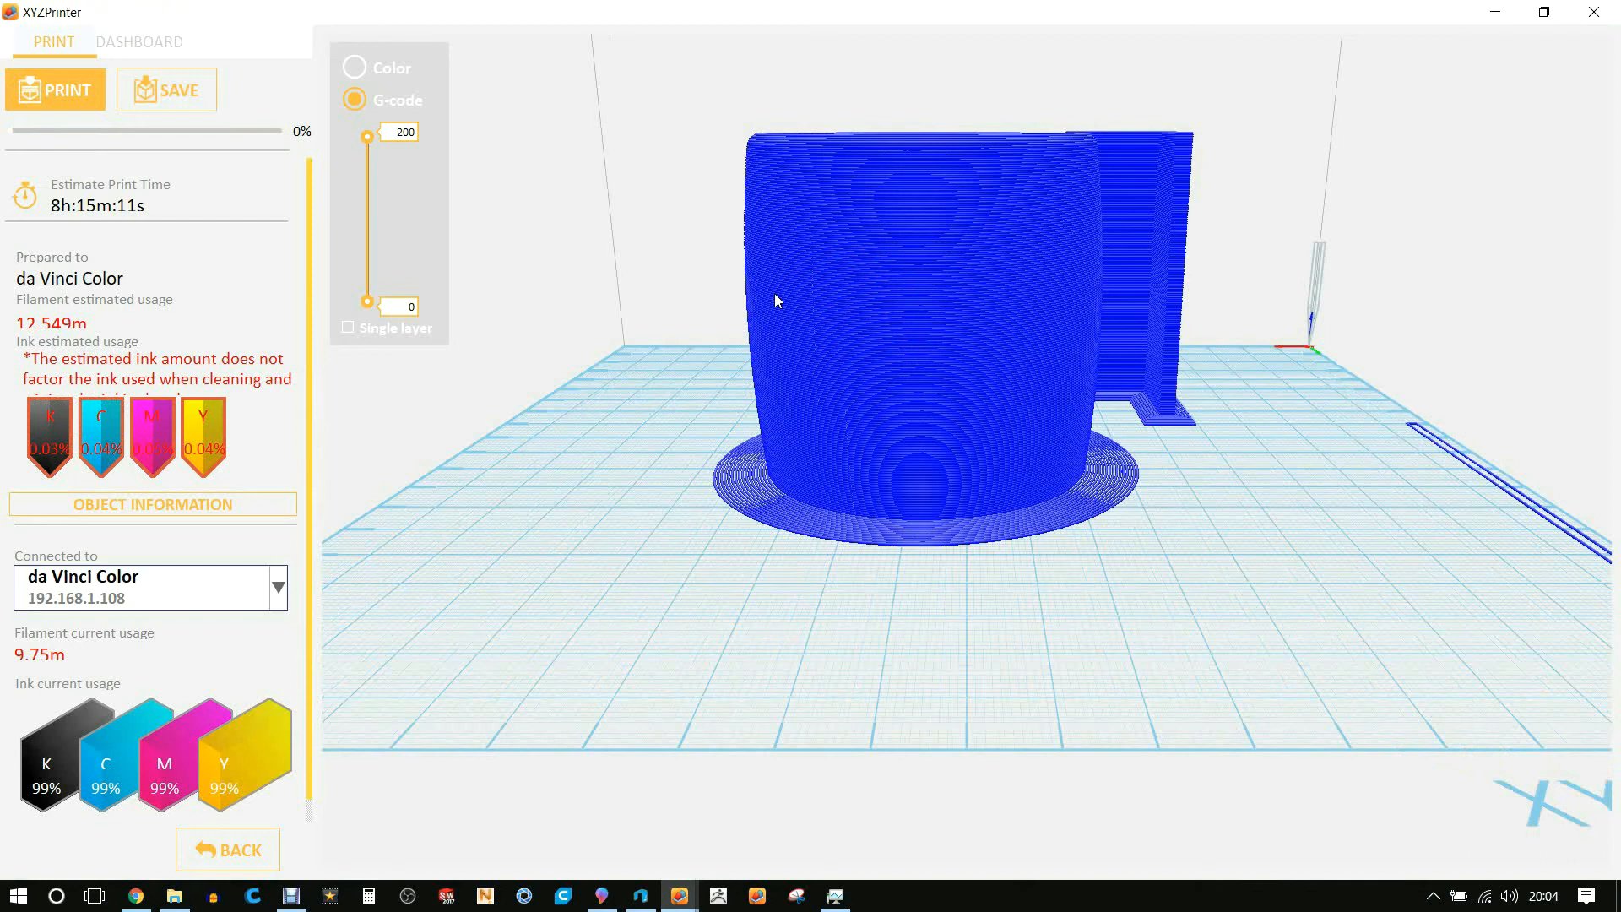
pyautogui.moveTo(836, 321)
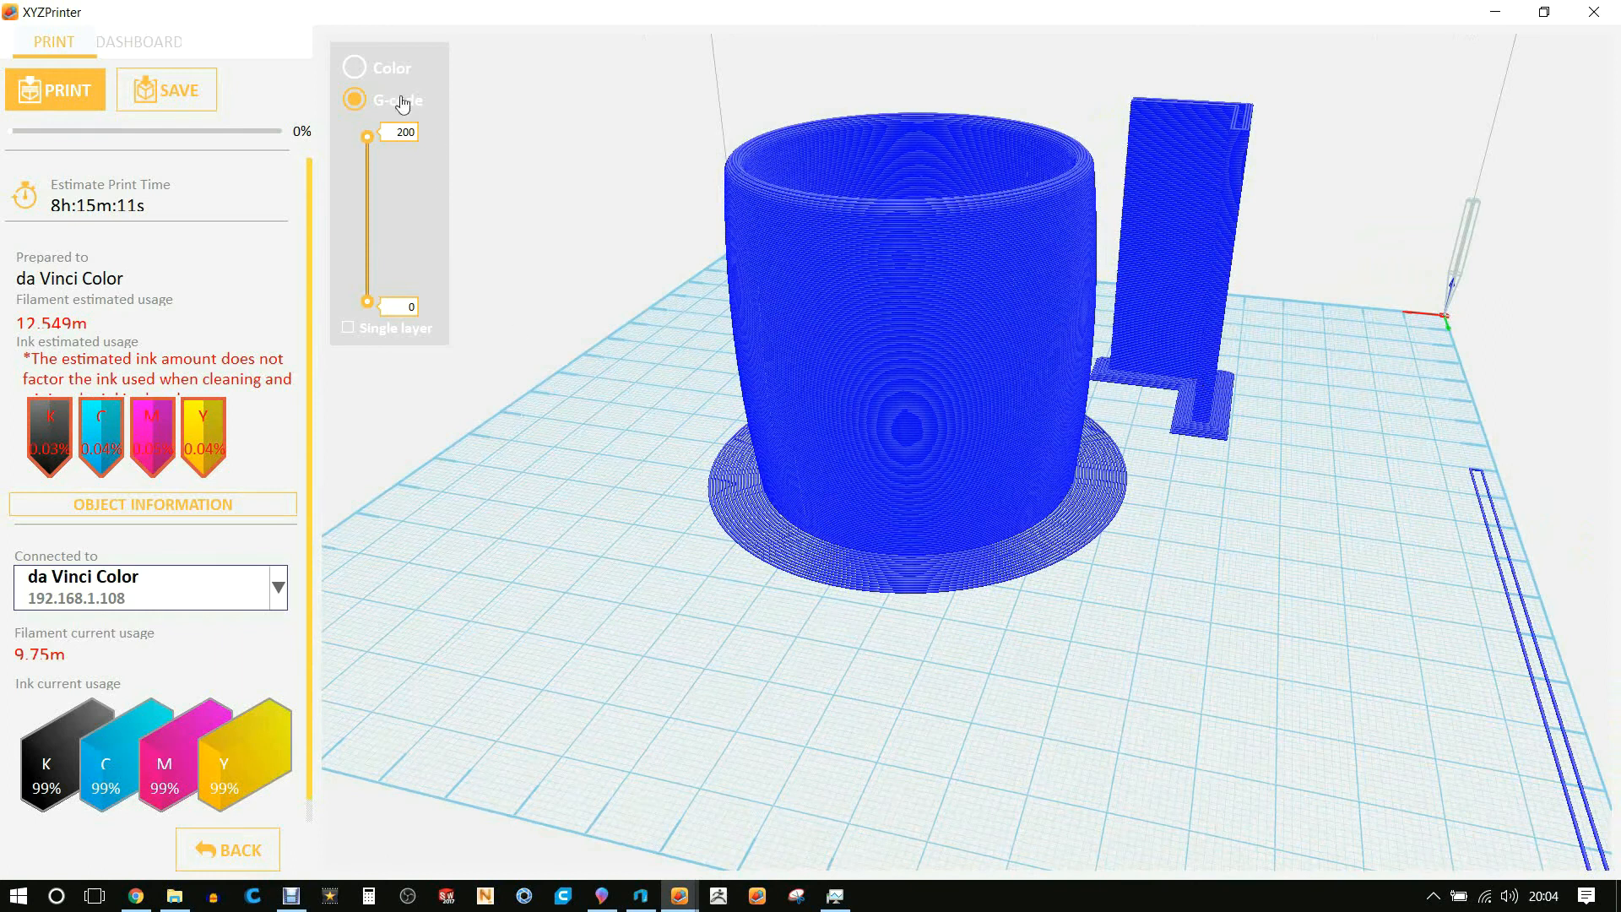
pyautogui.click(355, 67)
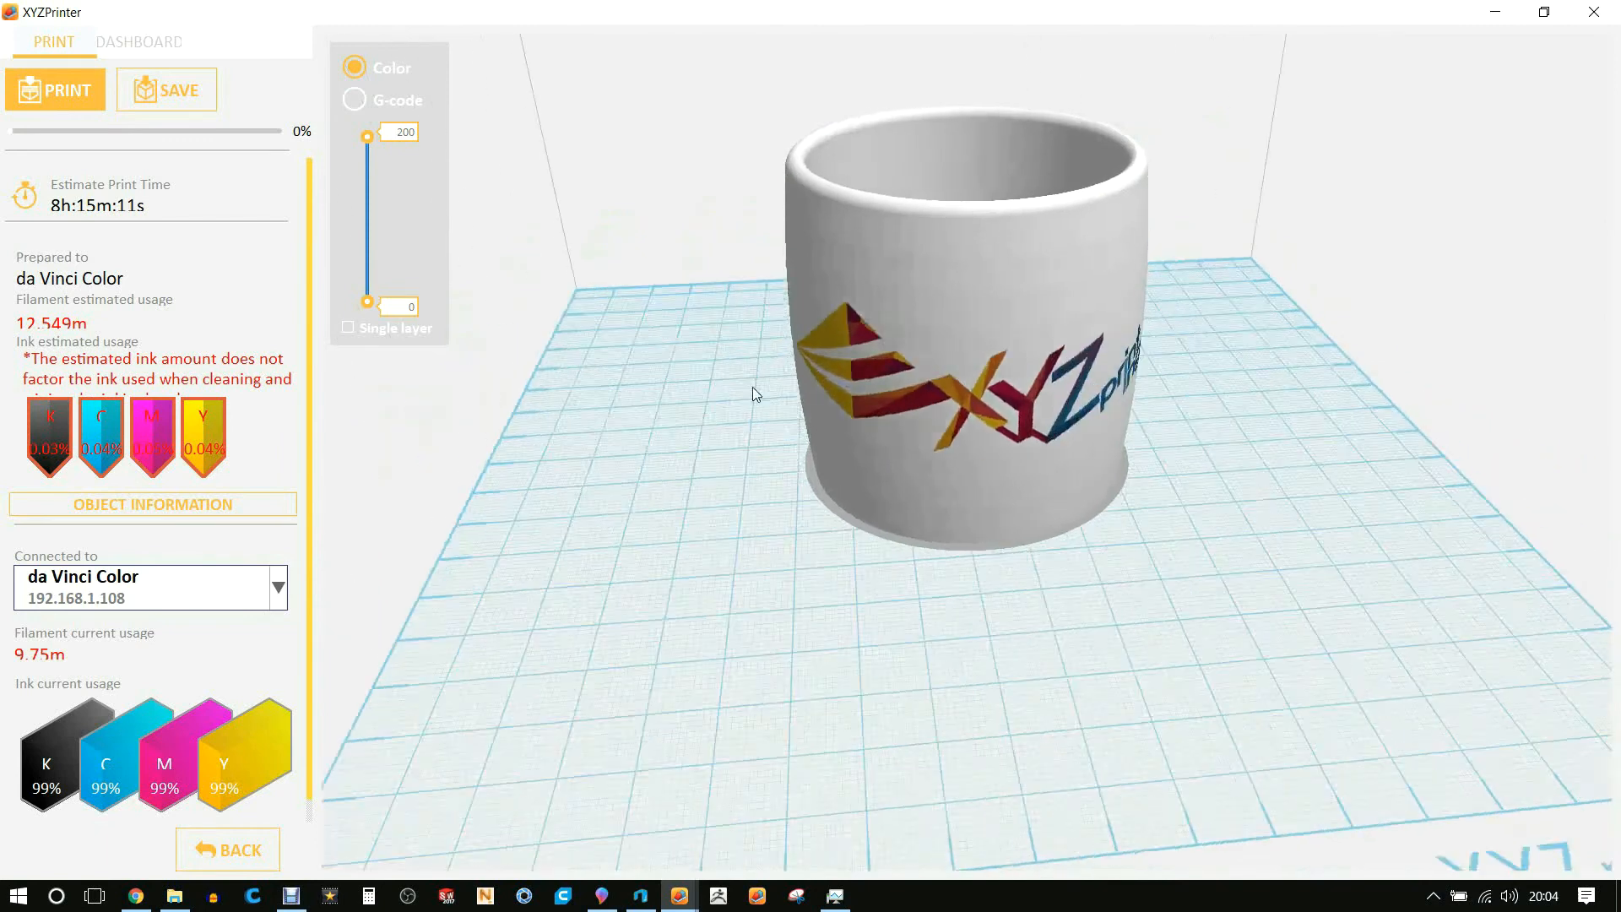
pyautogui.click(356, 99)
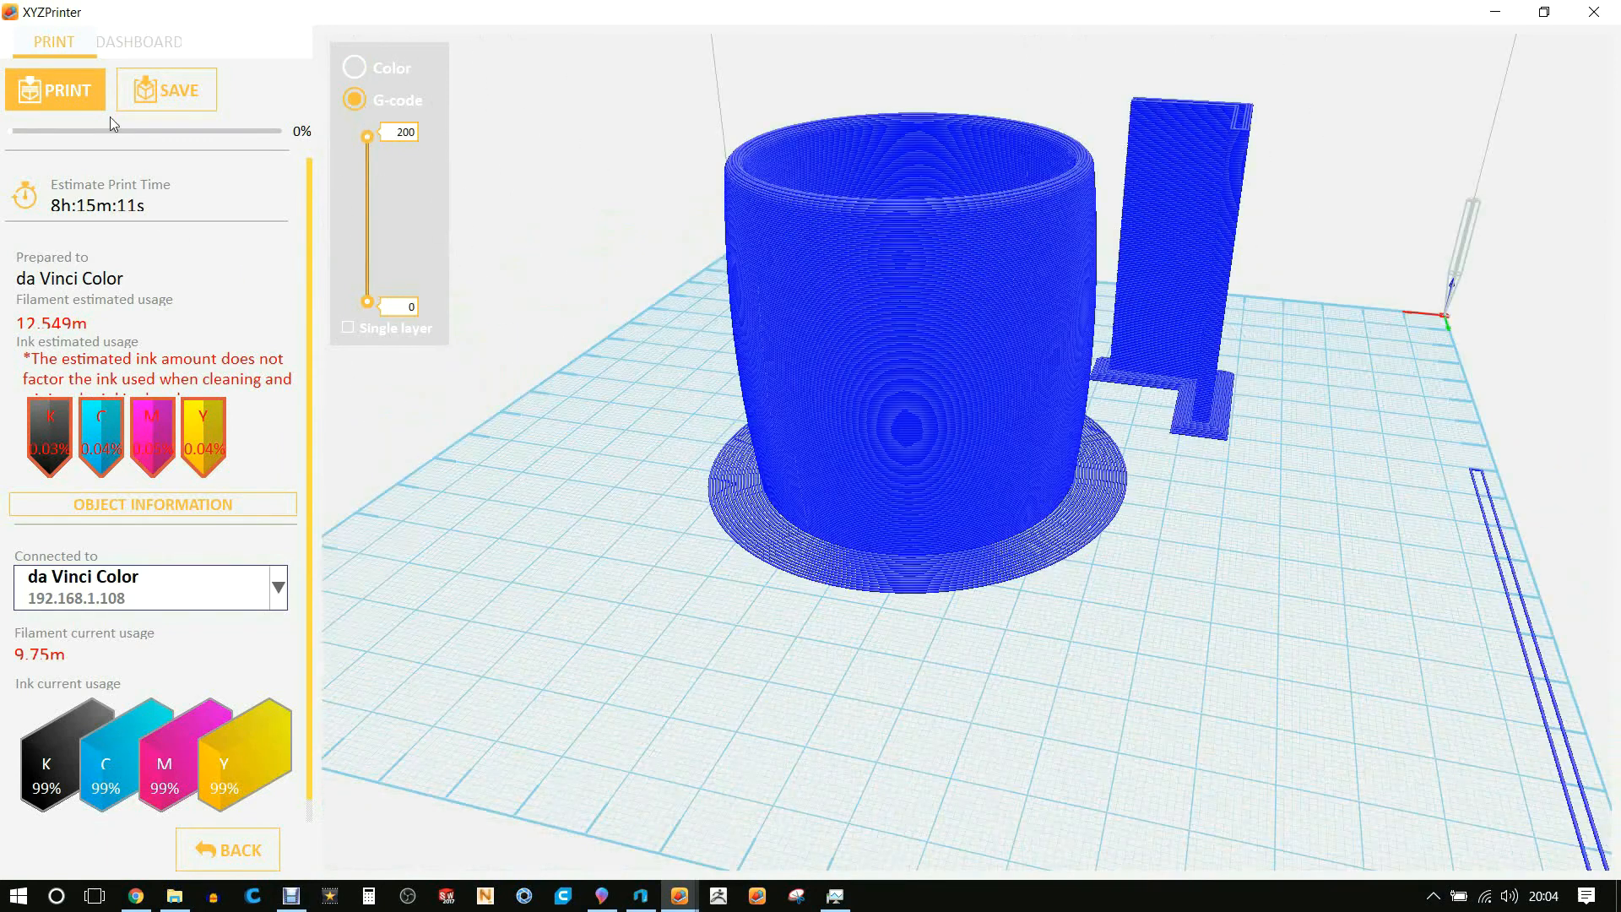
pyautogui.click(56, 89)
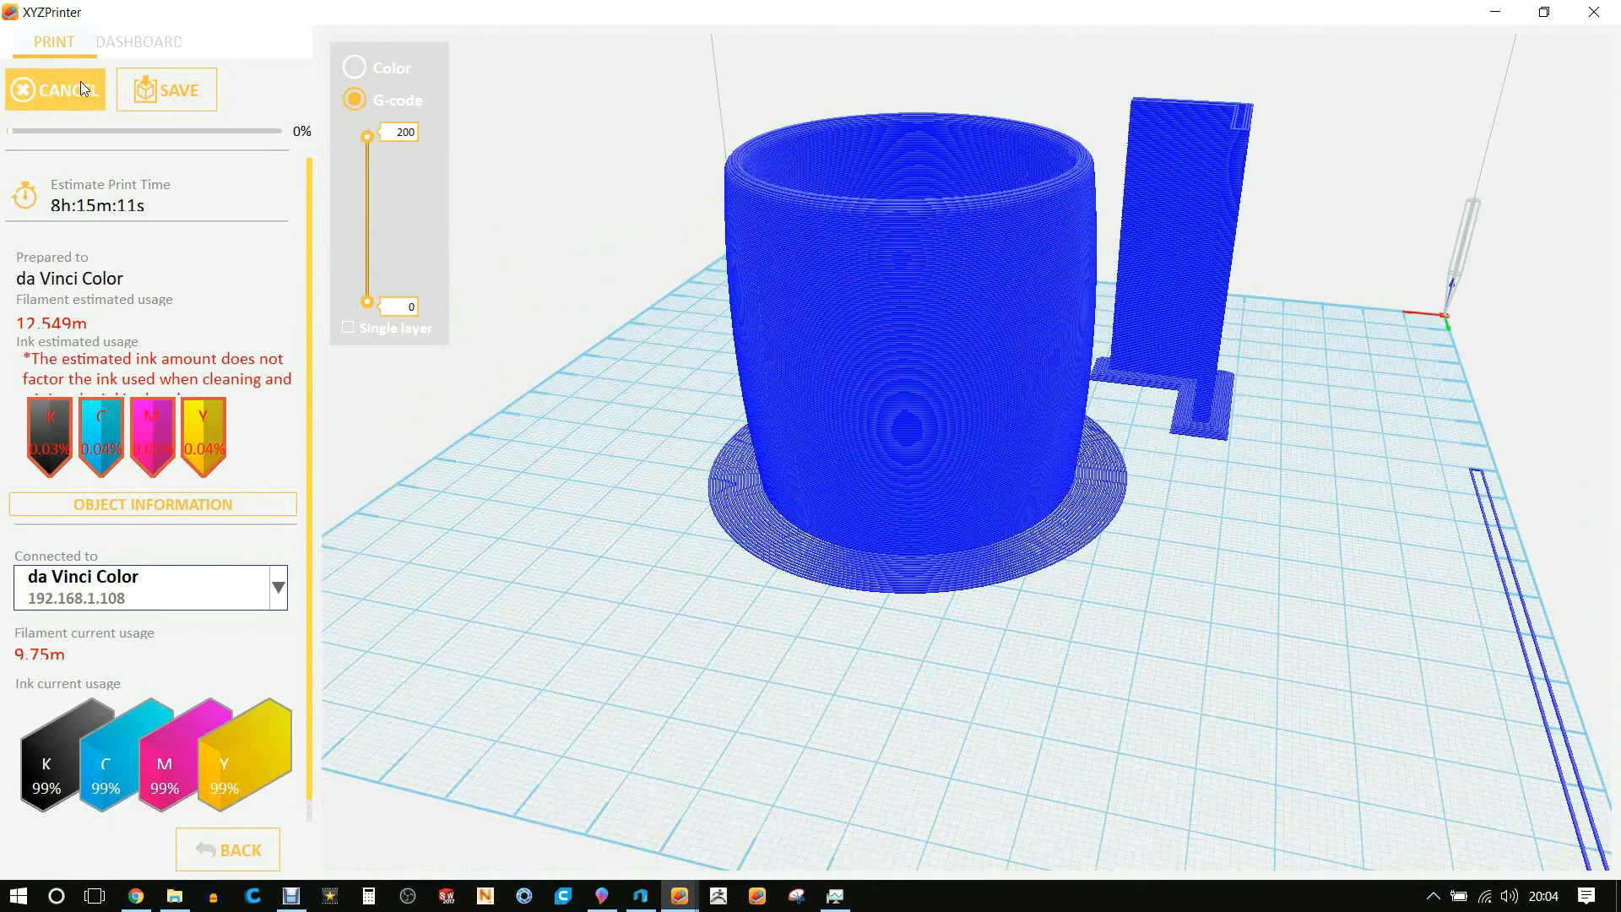